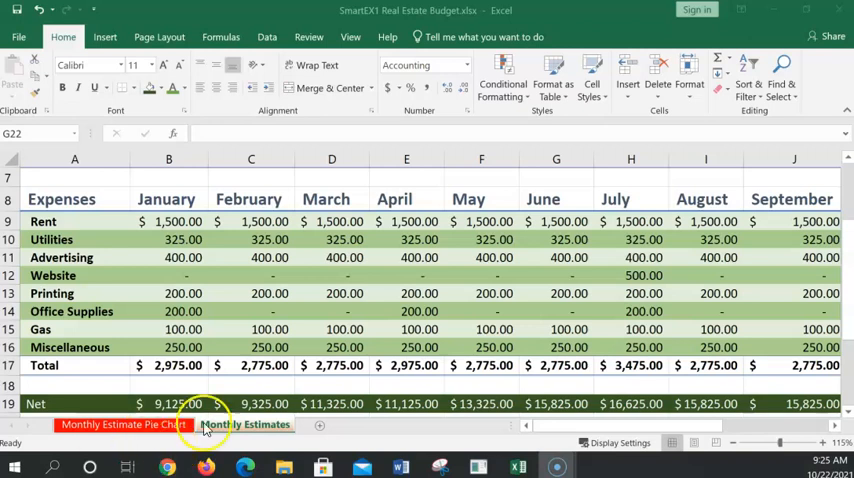
# Review the January total formula in the Real Estate Budget worksheet.
pyautogui.scroll(3)
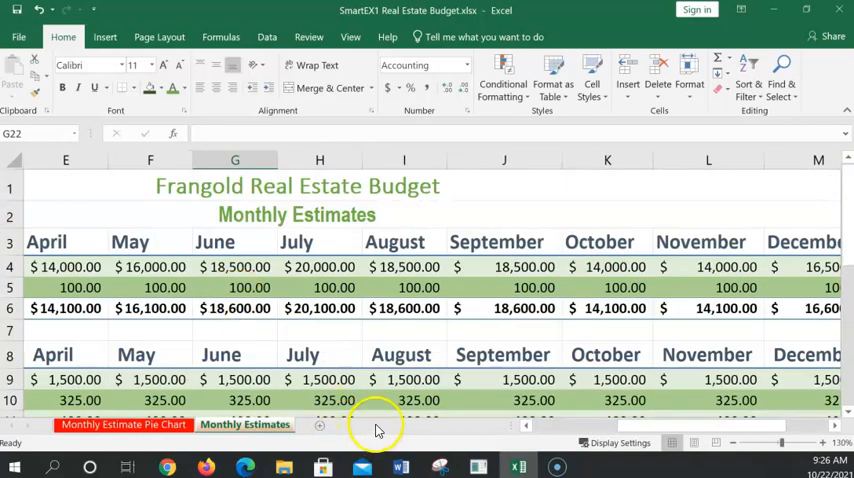
pyautogui.hscroll(-3)
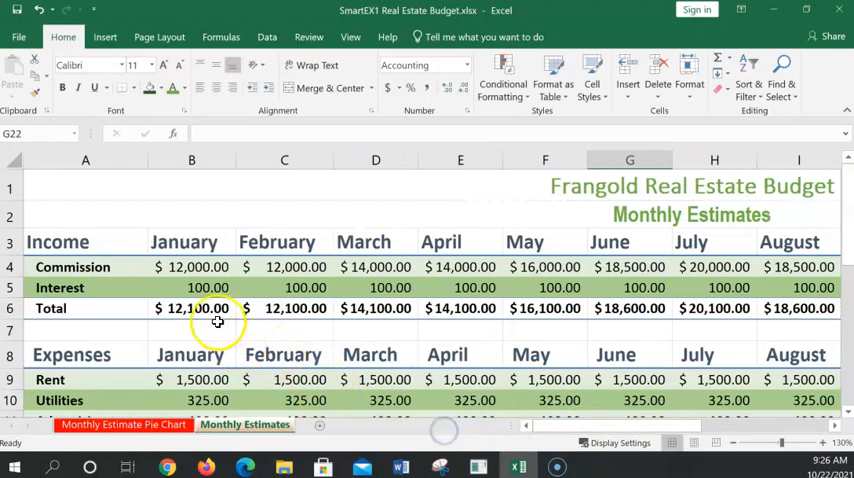
pyautogui.click(192, 308)
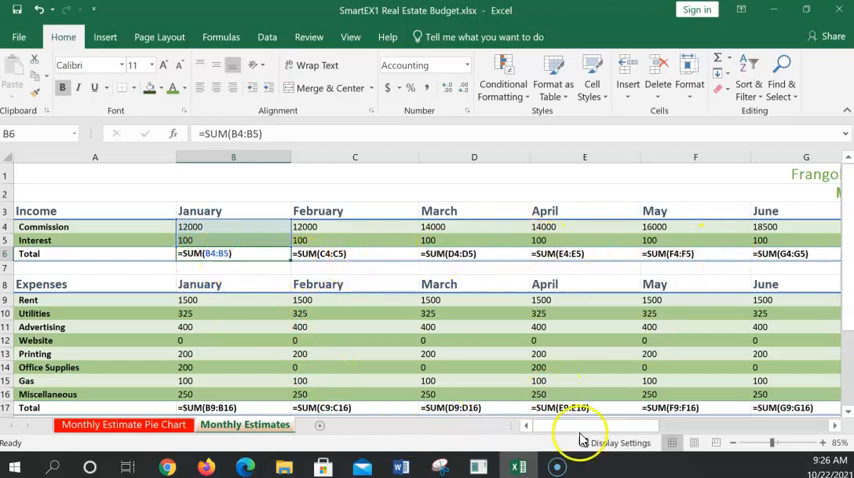
pyautogui.hscroll(3)
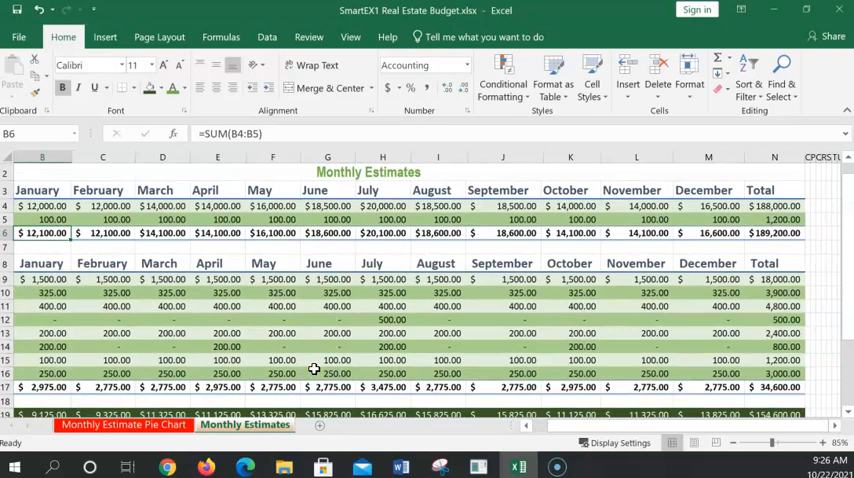
pyautogui.moveTo(308, 120)
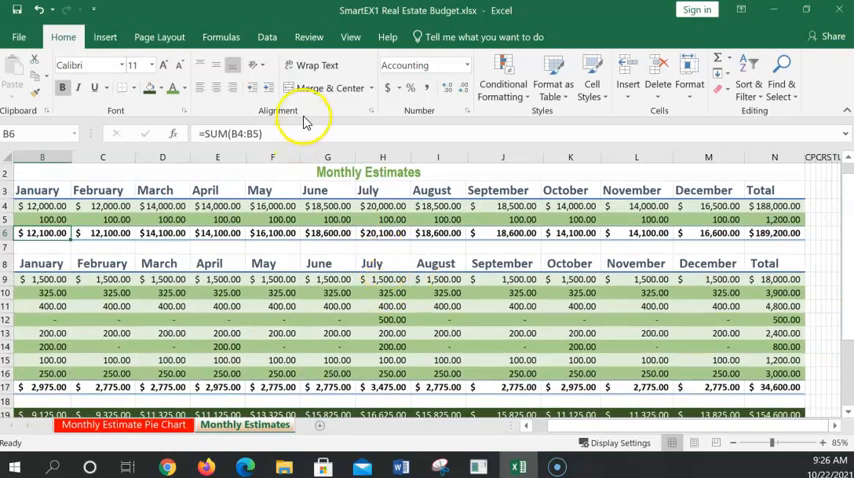
# Close the SmartEX1 workbook and answer the save-changes prompt.
pyautogui.click(838, 8)
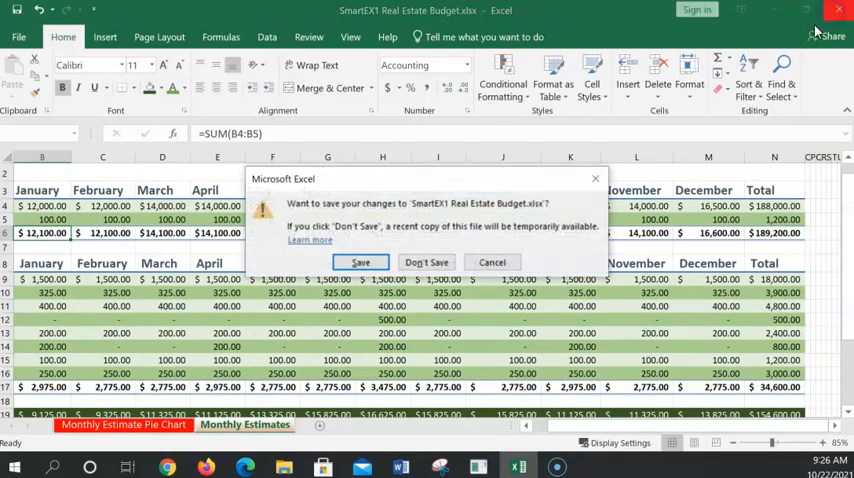
pyautogui.click(426, 262)
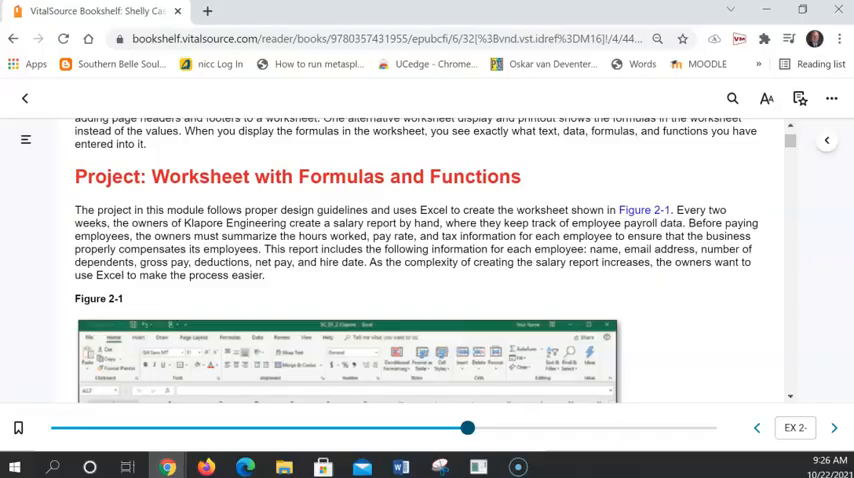
# Scroll the Chapter 2 page to Figure 2-1 and review the Salary Report columns.
pyautogui.scroll(-3)
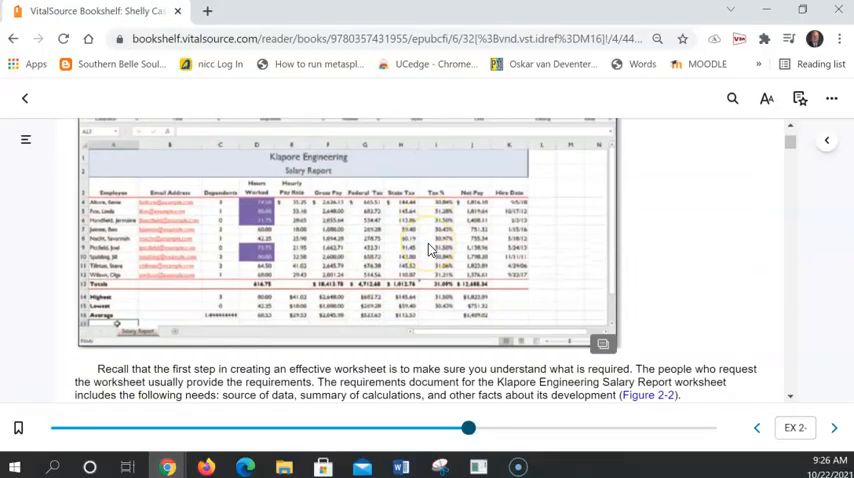
pyautogui.moveTo(80, 190)
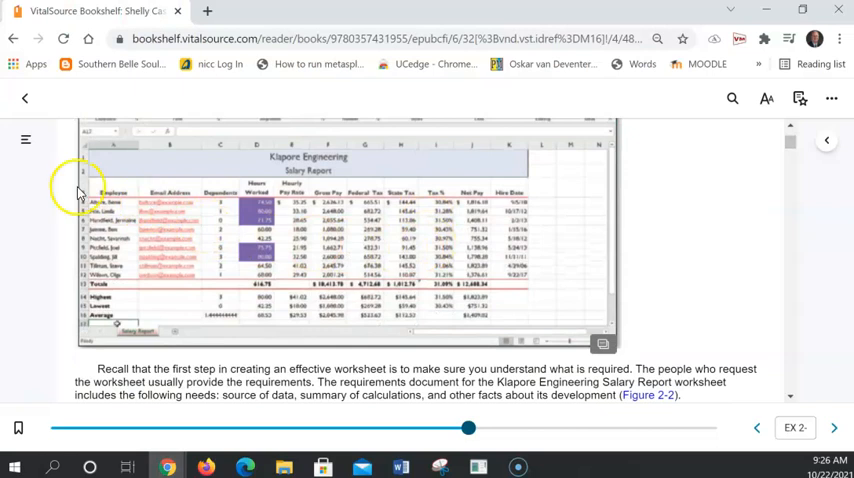
pyautogui.moveTo(140, 216)
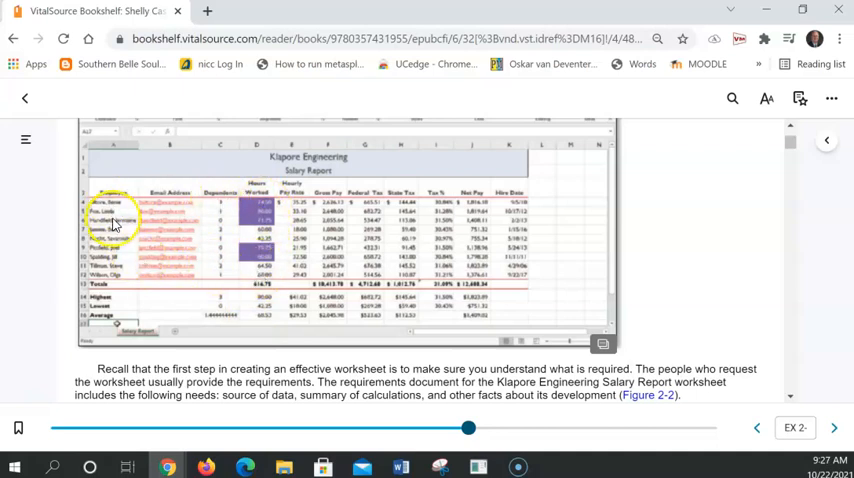
pyautogui.moveTo(220, 228)
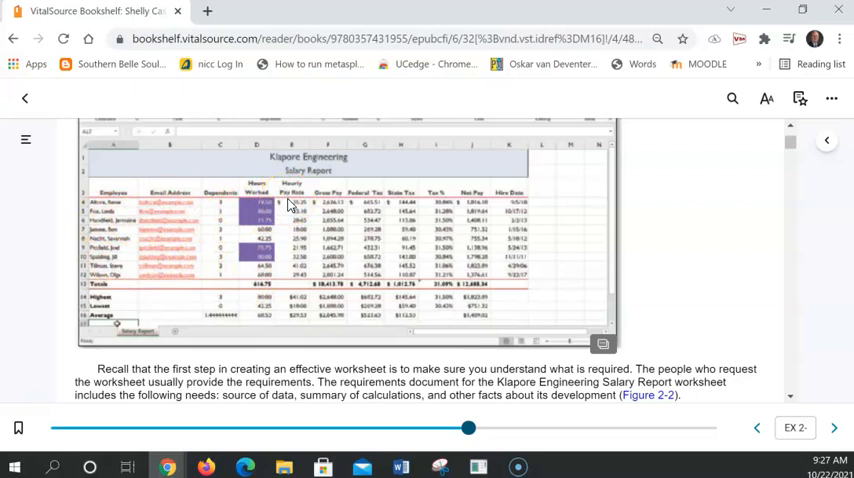
pyautogui.moveTo(68, 208)
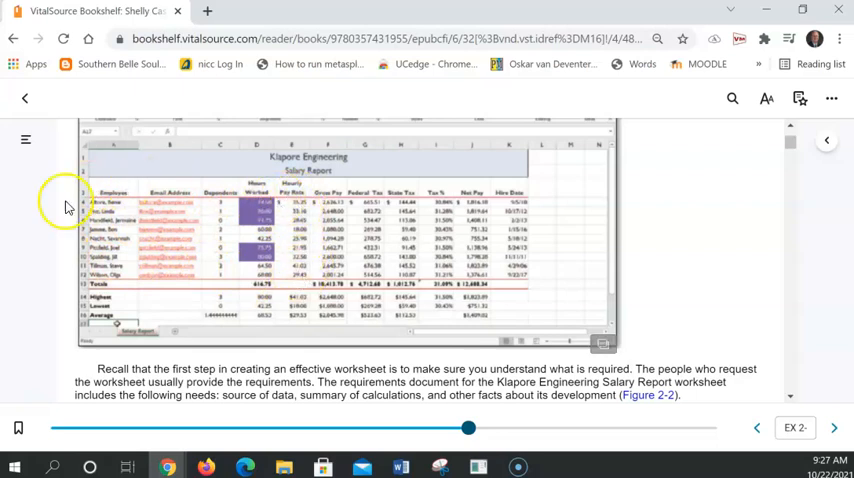
pyautogui.moveTo(256, 208)
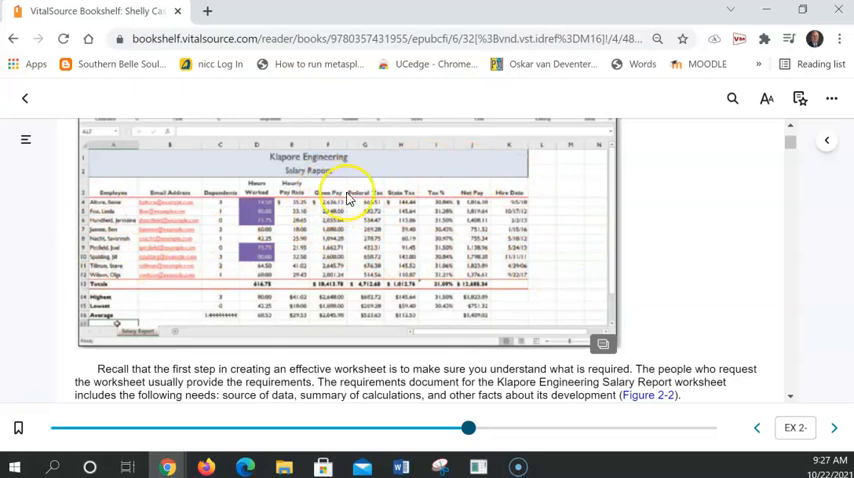
pyautogui.moveTo(416, 196)
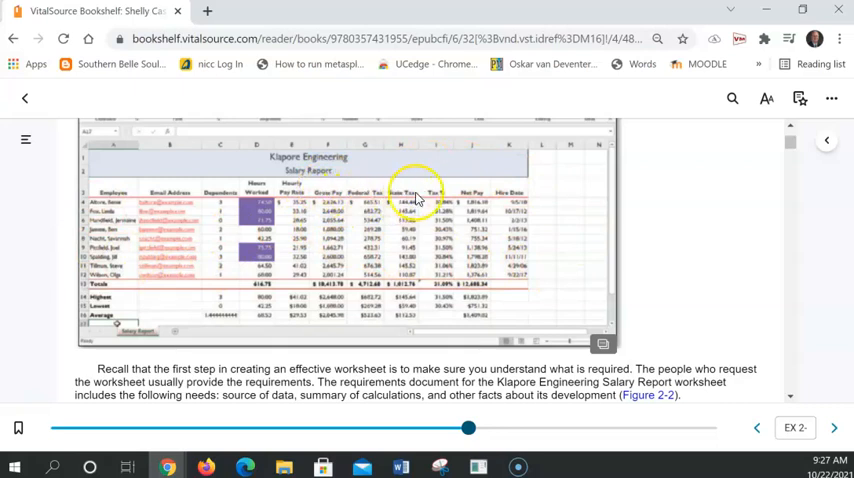
pyautogui.moveTo(530, 212)
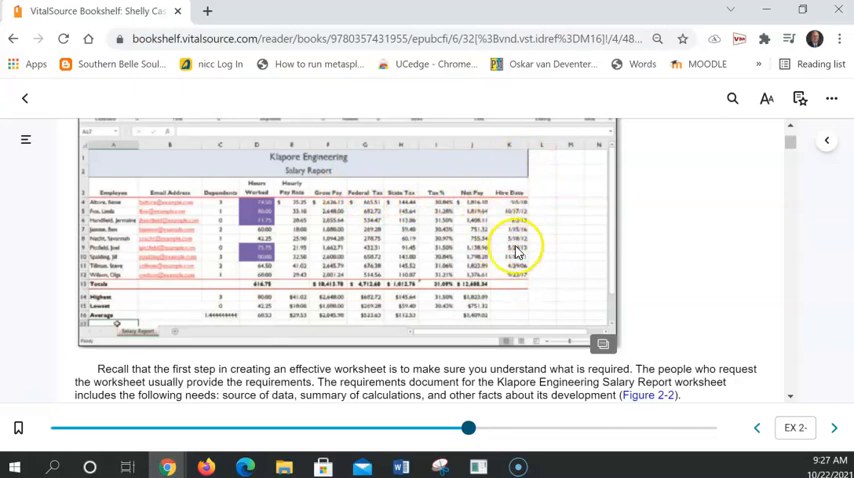
pyautogui.moveTo(436, 276)
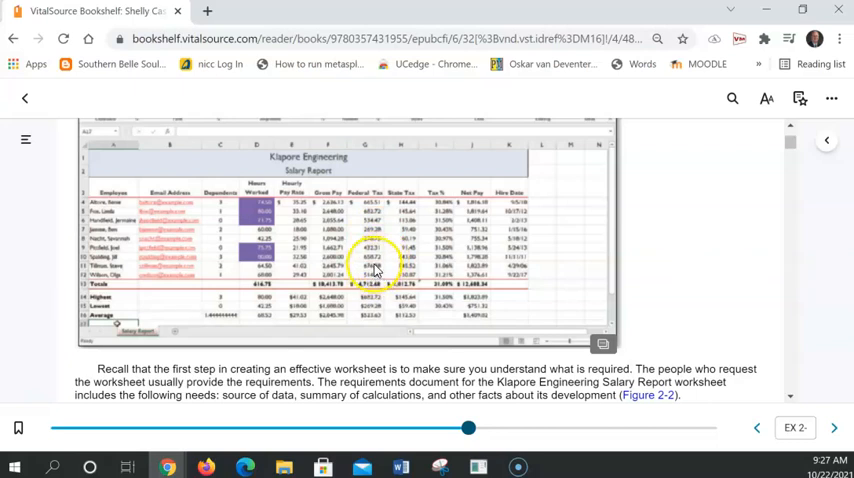
pyautogui.moveTo(278, 204)
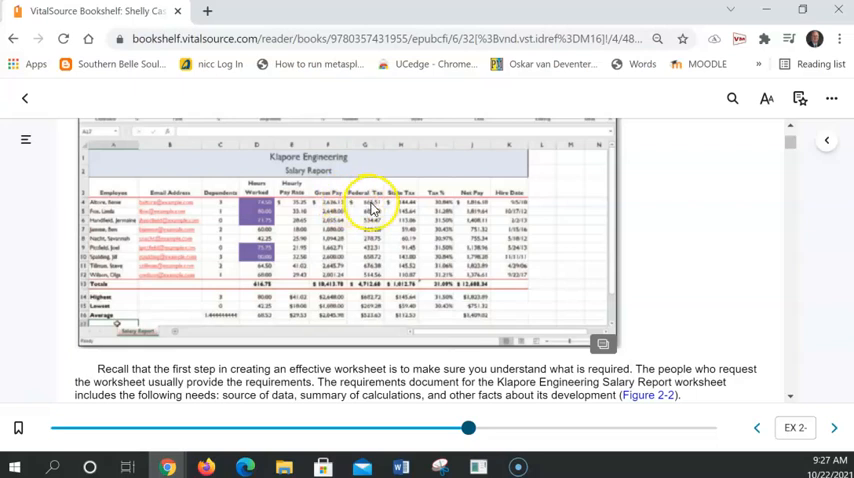
pyautogui.click(372, 208)
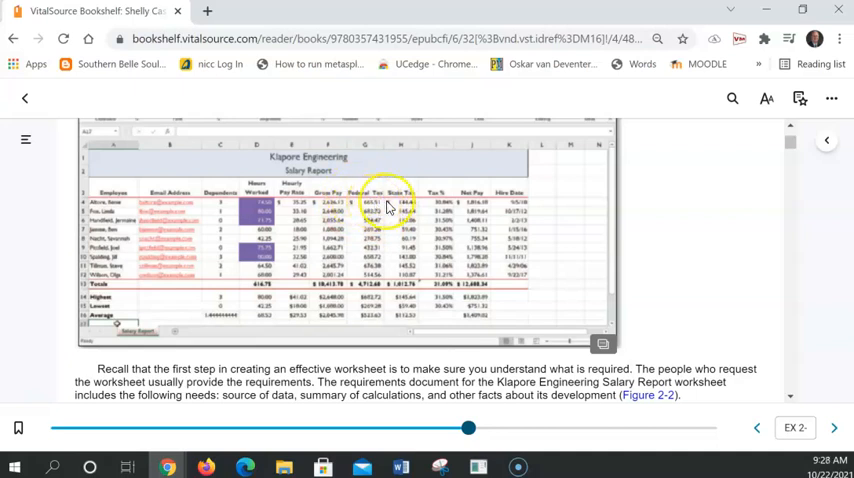
pyautogui.moveTo(392, 196)
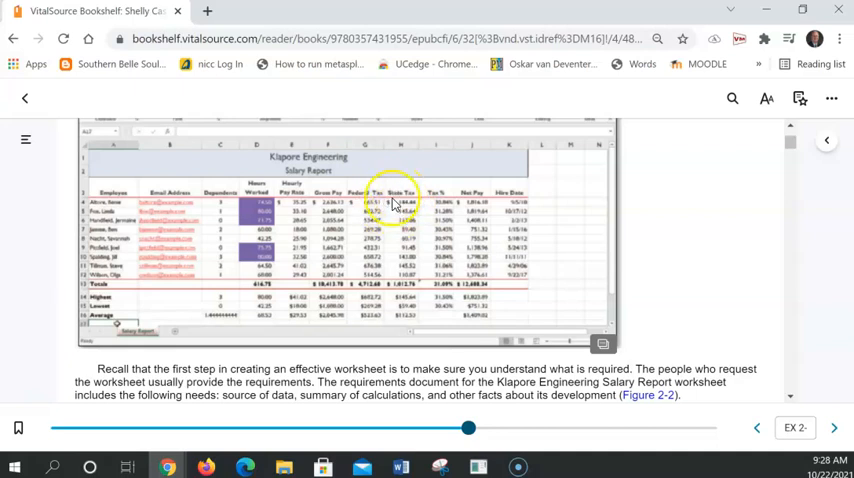
pyautogui.moveTo(466, 210)
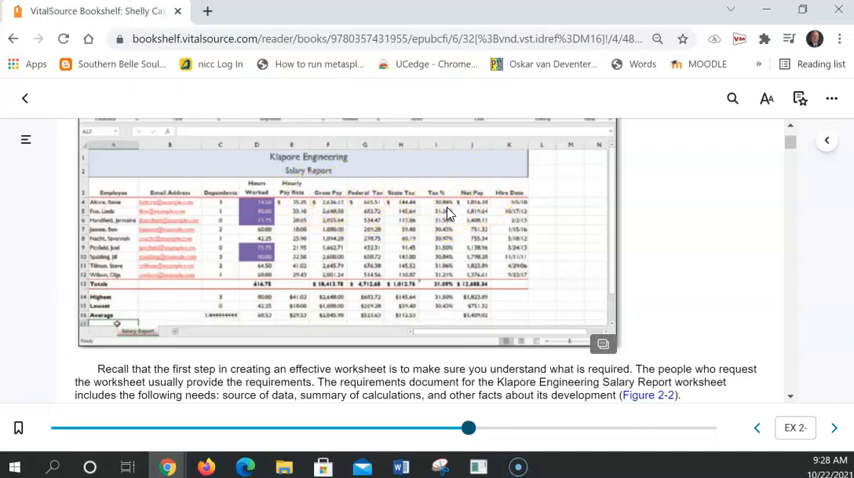
pyautogui.moveTo(472, 202)
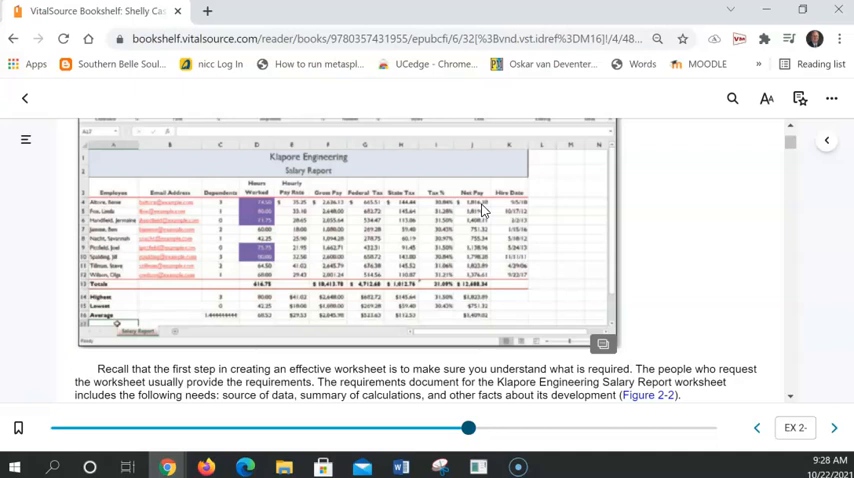
pyautogui.click(470, 208)
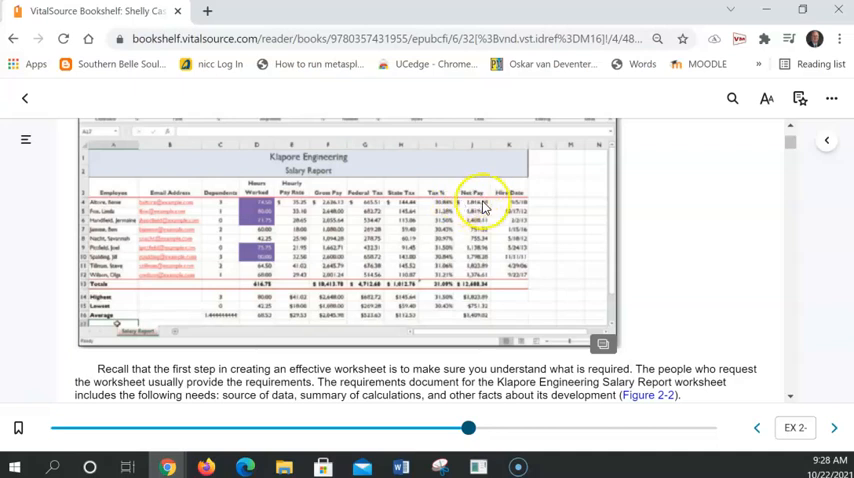
pyautogui.moveTo(436, 208)
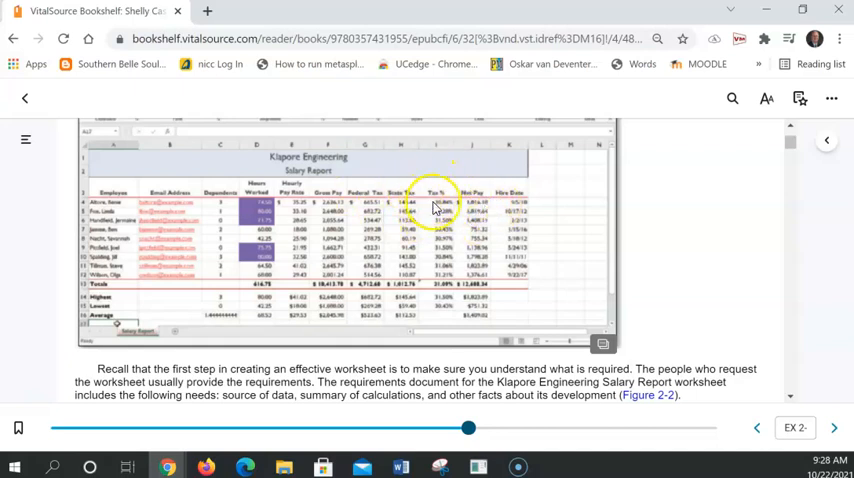
pyautogui.moveTo(400, 268)
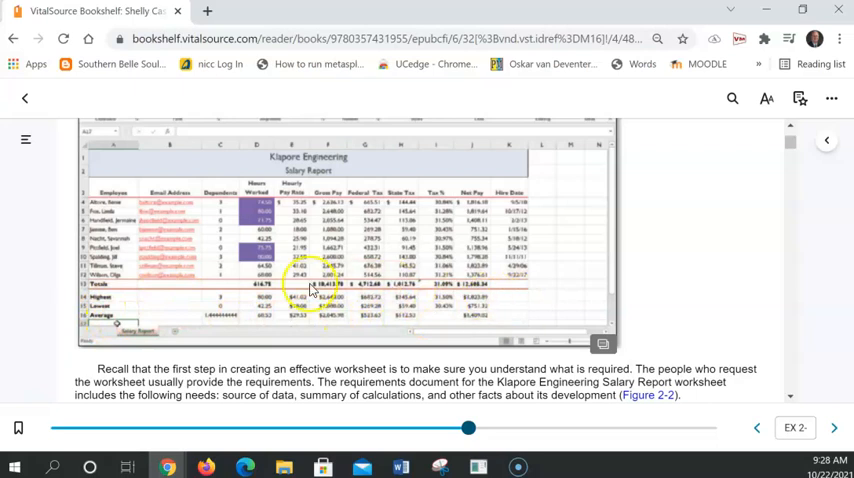
pyautogui.moveTo(452, 308)
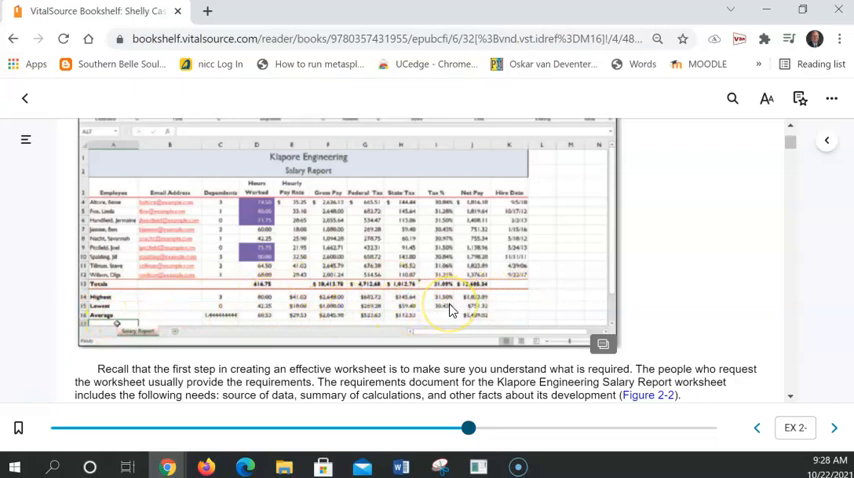
pyautogui.moveTo(450, 310)
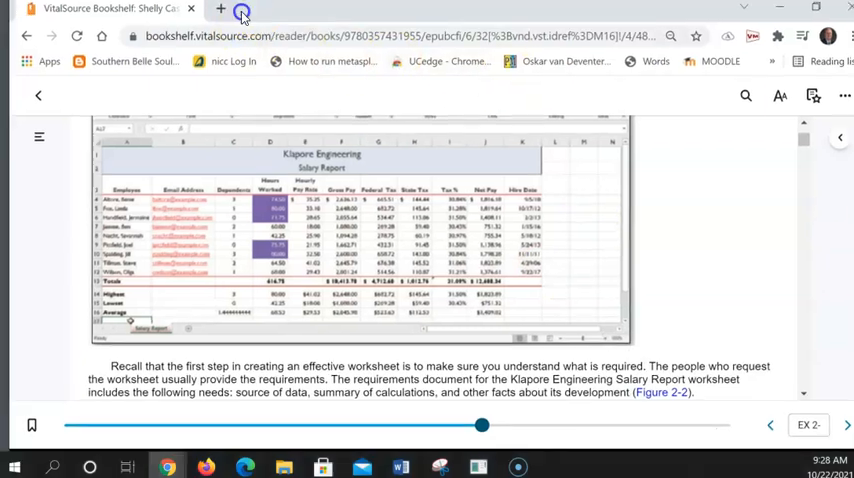
# Launch Excel and start a new blank workbook from the start screen.
pyautogui.click(14, 466)
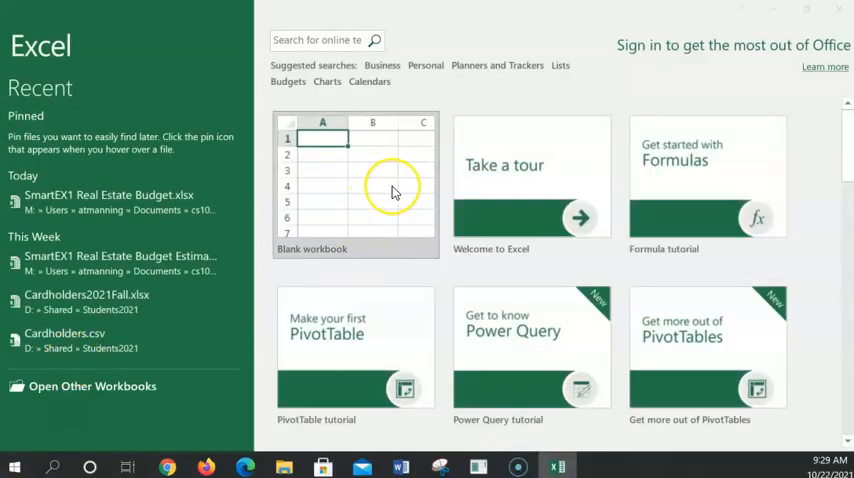
pyautogui.moveTo(532, 164)
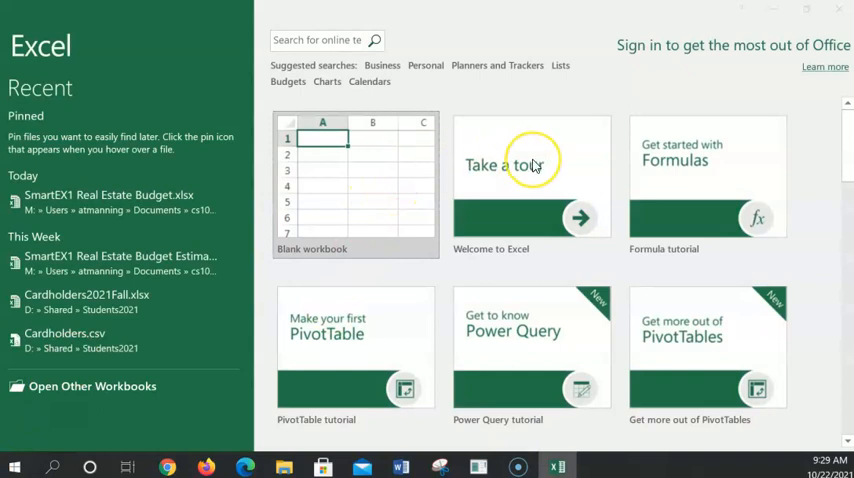
pyautogui.scroll(-3)
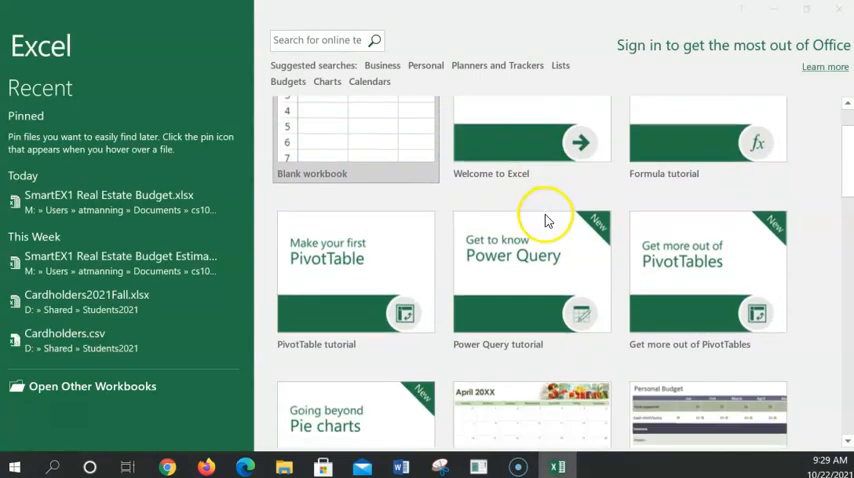
pyautogui.moveTo(658, 304)
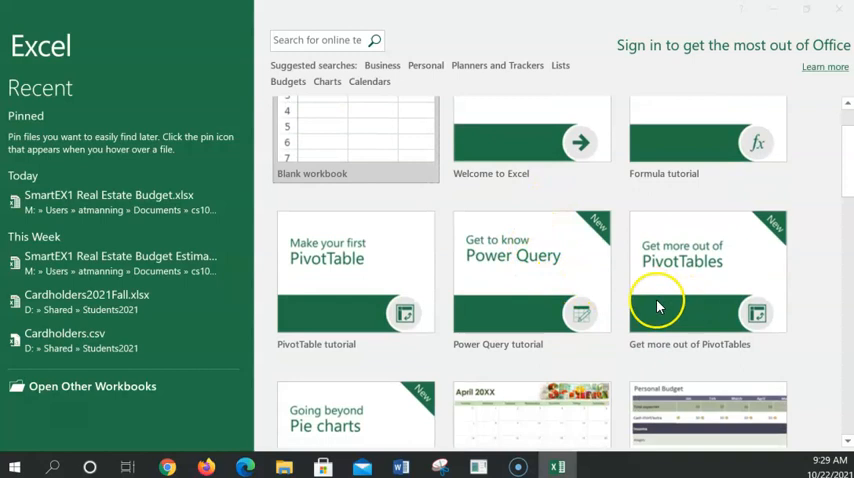
pyautogui.scroll(3)
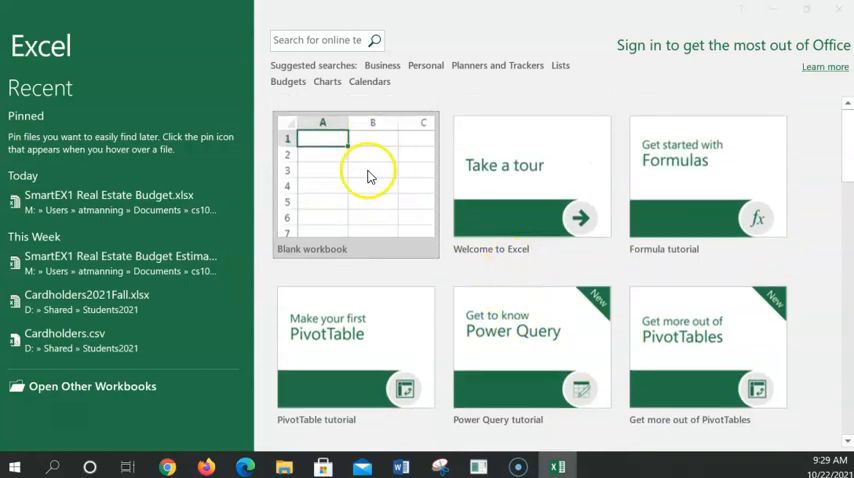
pyautogui.click(356, 184)
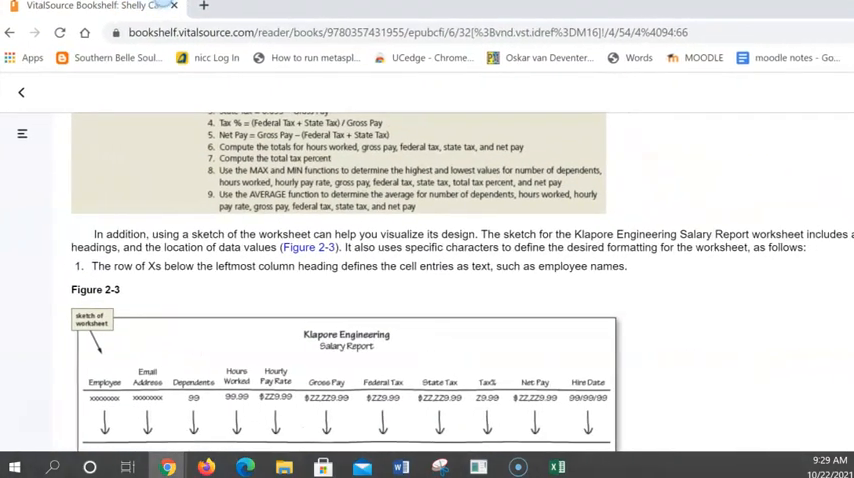
# Scroll the ebook page to the Figure 2-3 Salary Report sketch.
pyautogui.scroll(-3)
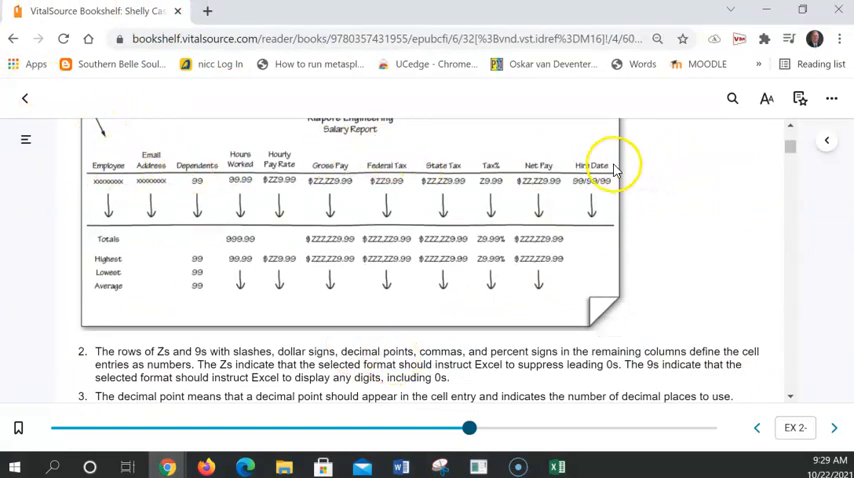
pyautogui.moveTo(296, 238)
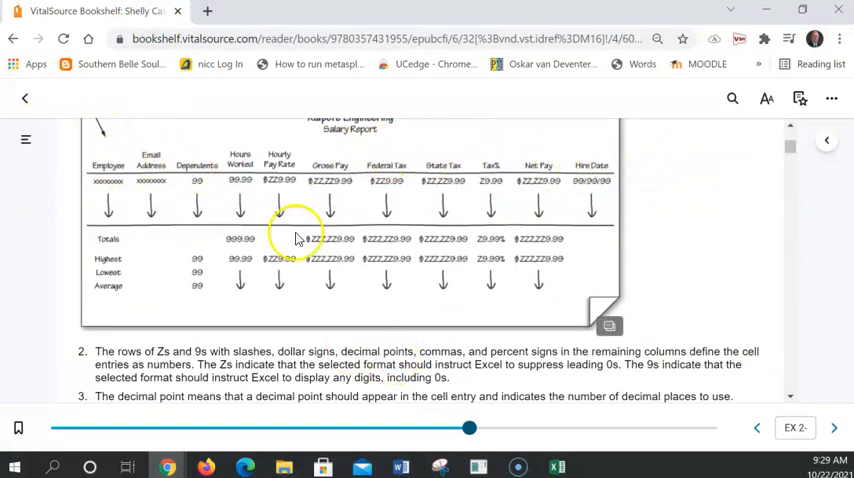
pyautogui.moveTo(596, 208)
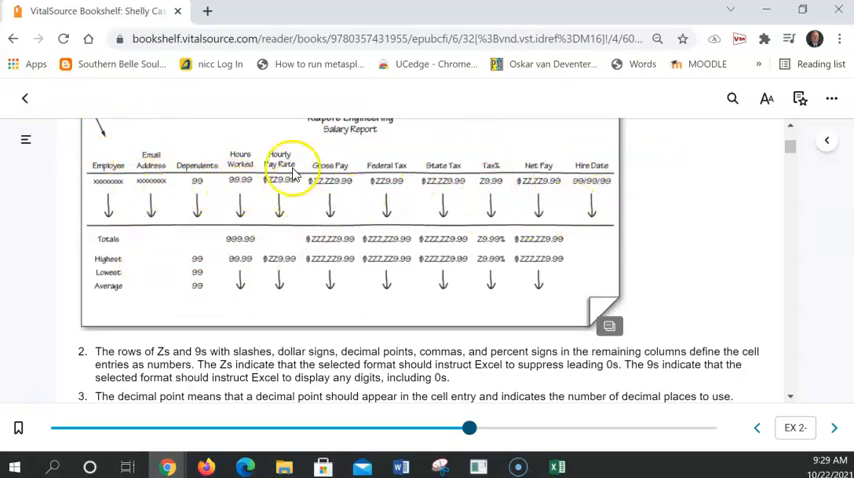
pyautogui.moveTo(408, 176)
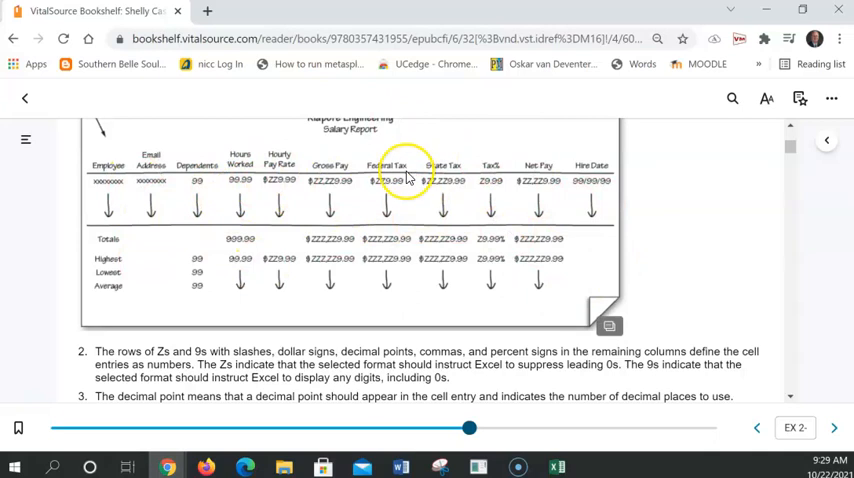
pyautogui.scroll(3)
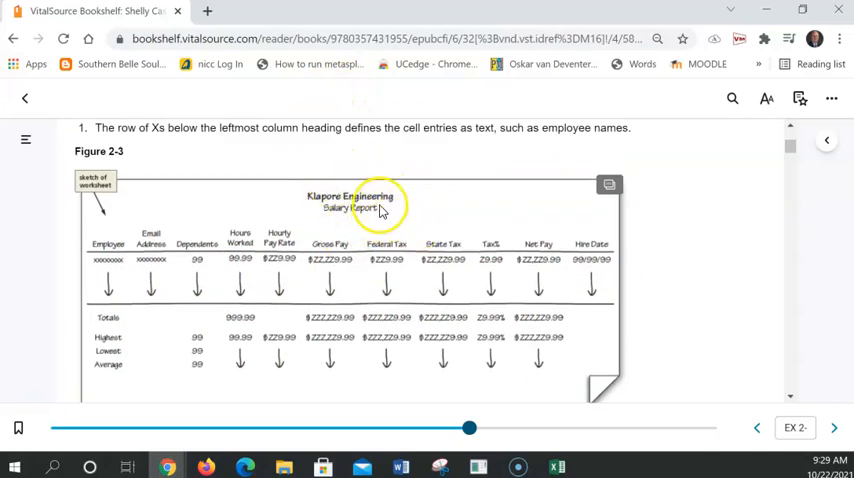
pyautogui.moveTo(248, 22)
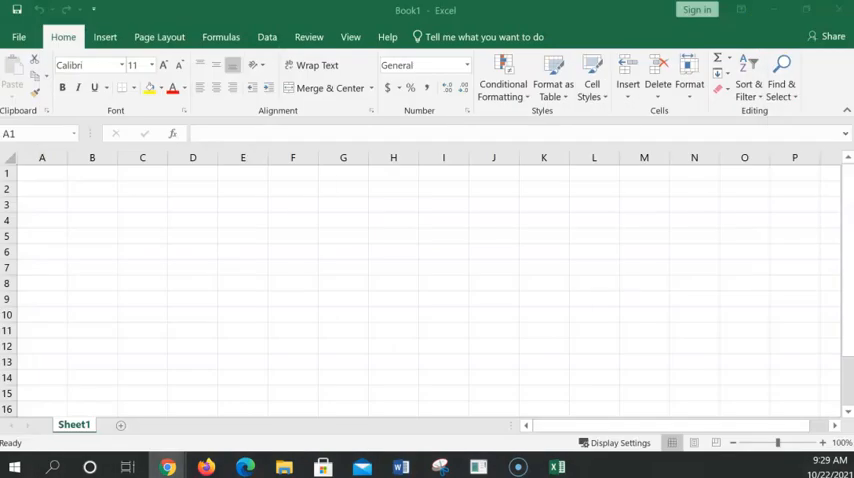
pyautogui.moveTo(540, 236)
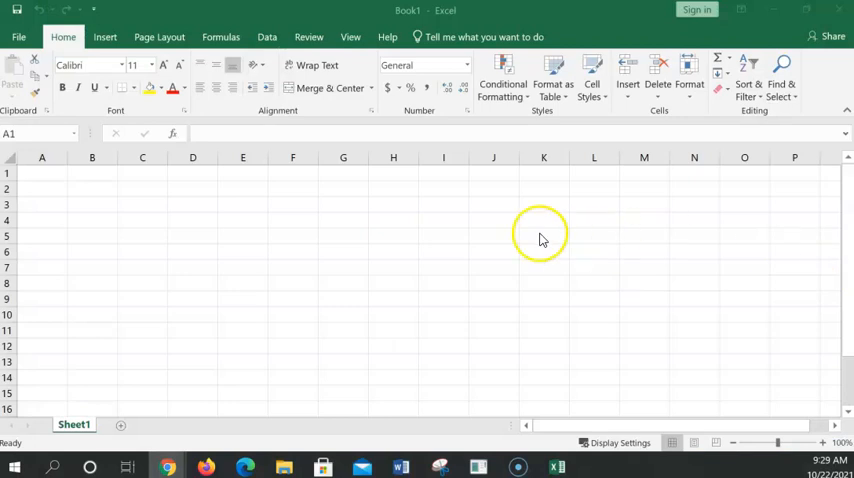
pyautogui.moveTo(300, 180)
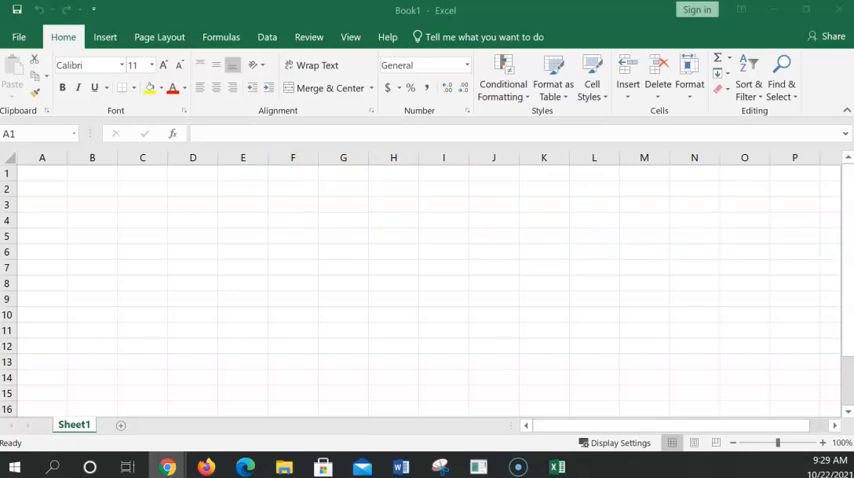
pyautogui.click(42, 172)
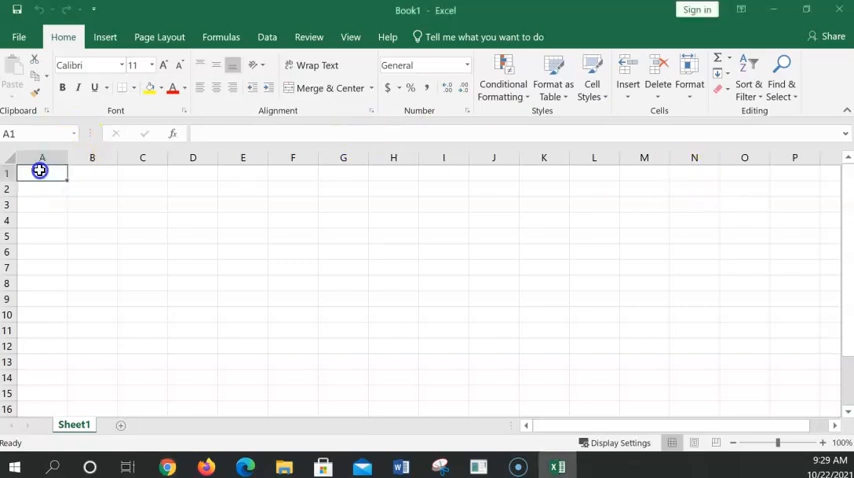
pyautogui.moveTo(592, 156)
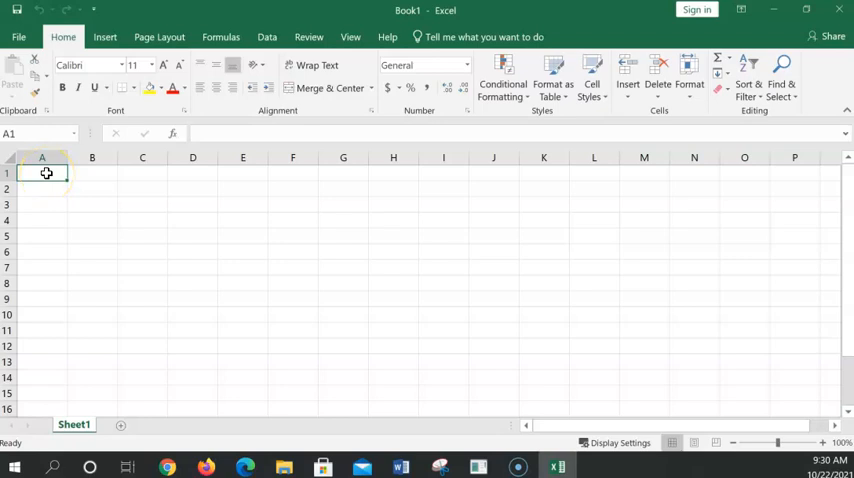
# Enter Klapore Engineering in A1 and Salary Report in A2.
pyautogui.write('Kla')
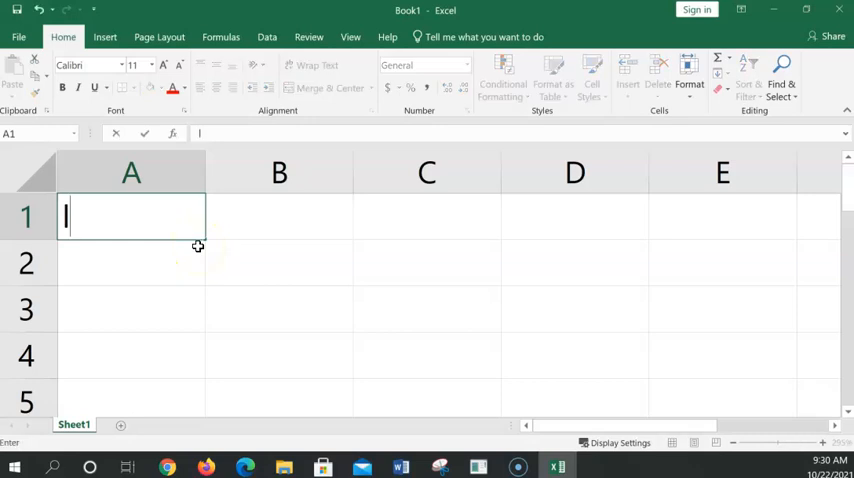
pyautogui.write('Kla')
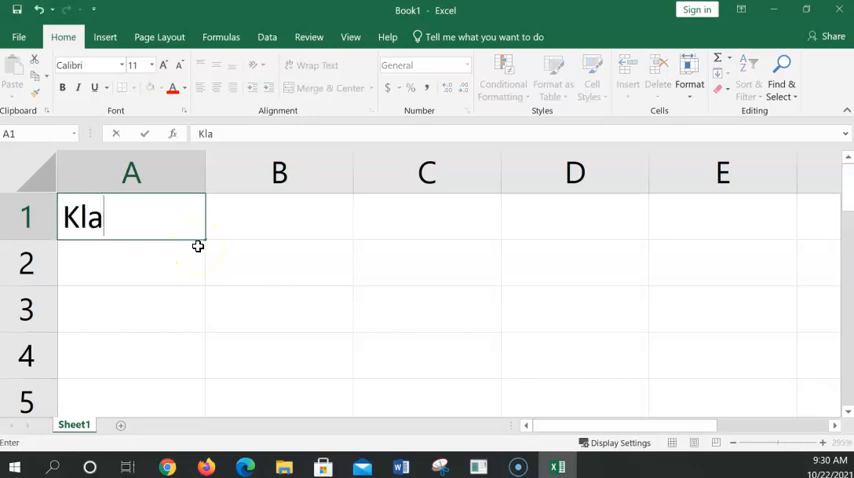
pyautogui.write('pore')
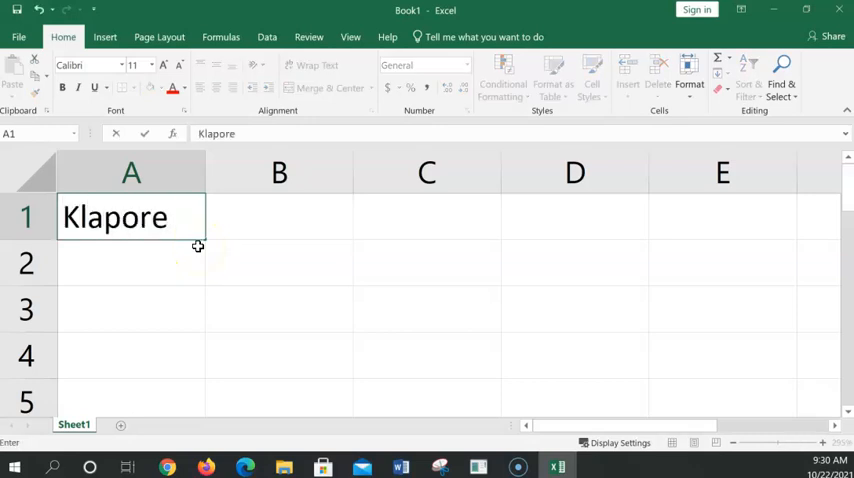
pyautogui.write('Engineering')
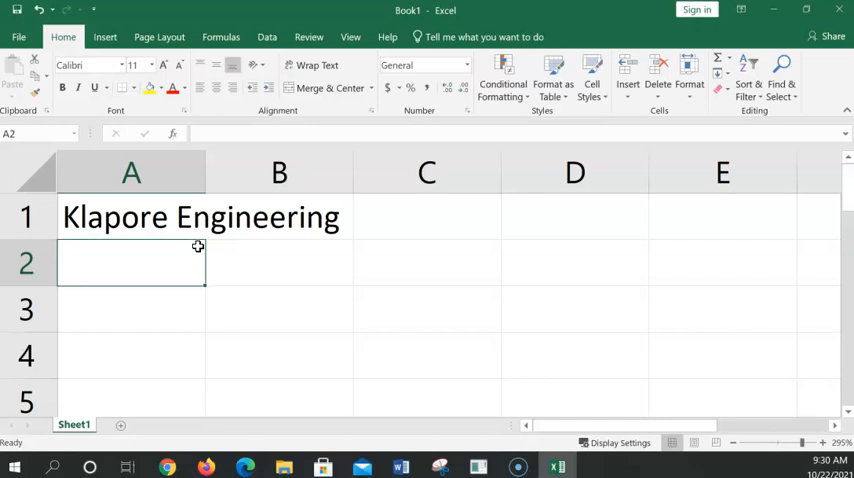
pyautogui.write('S')
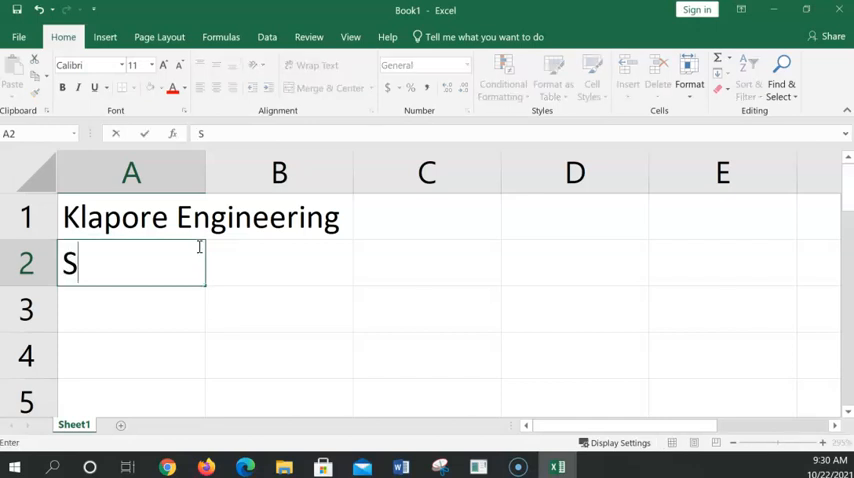
pyautogui.write('alary Re')
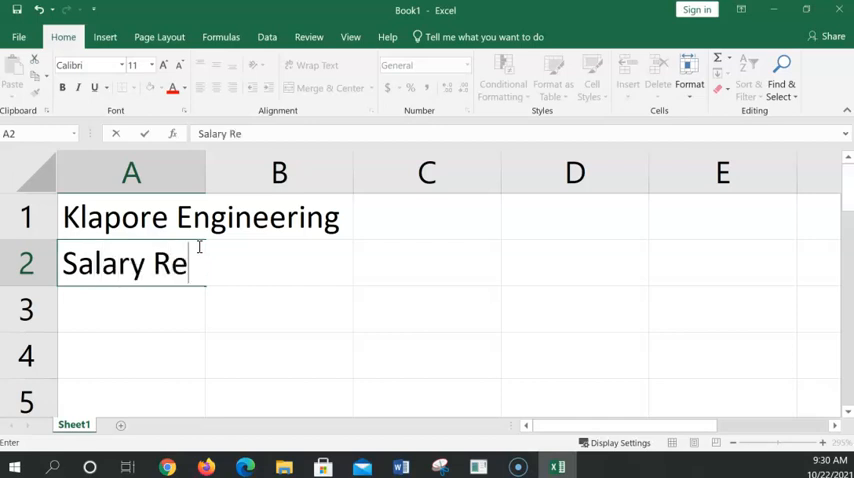
pyautogui.write('port')
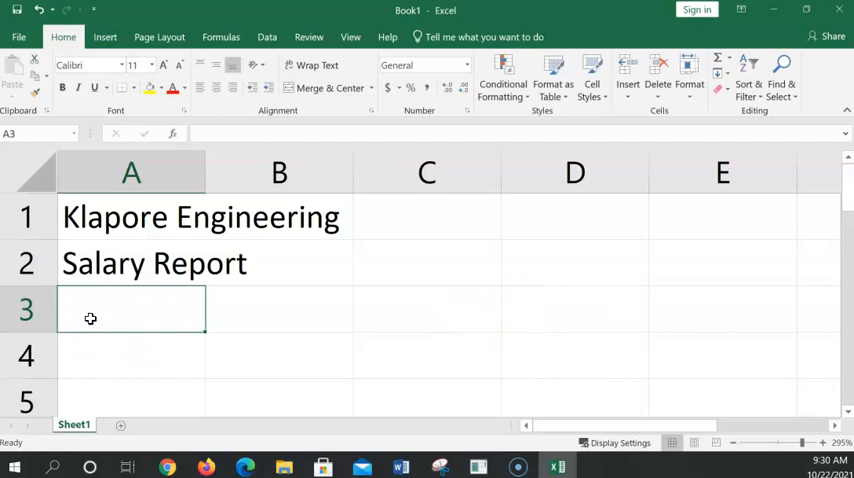
# Enter the headings Employee, Email Address, Dependents and Hours across A3:D3.
pyautogui.write('E')
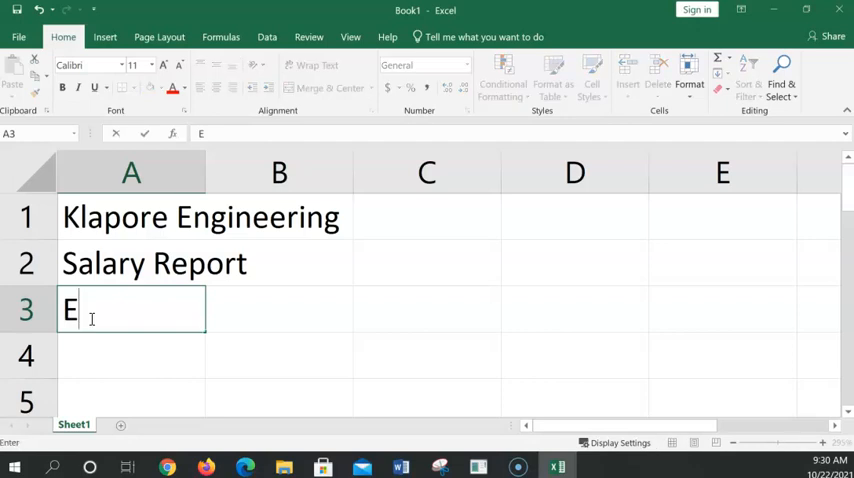
pyautogui.write('mploy')
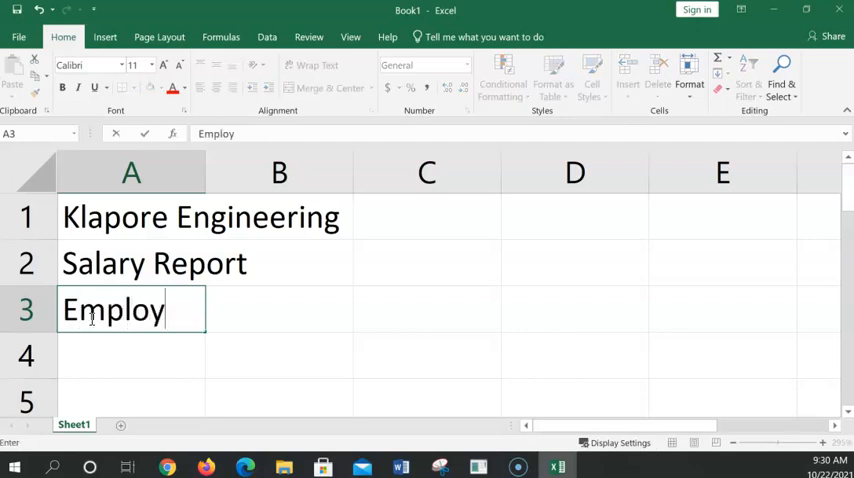
pyautogui.write('ee')
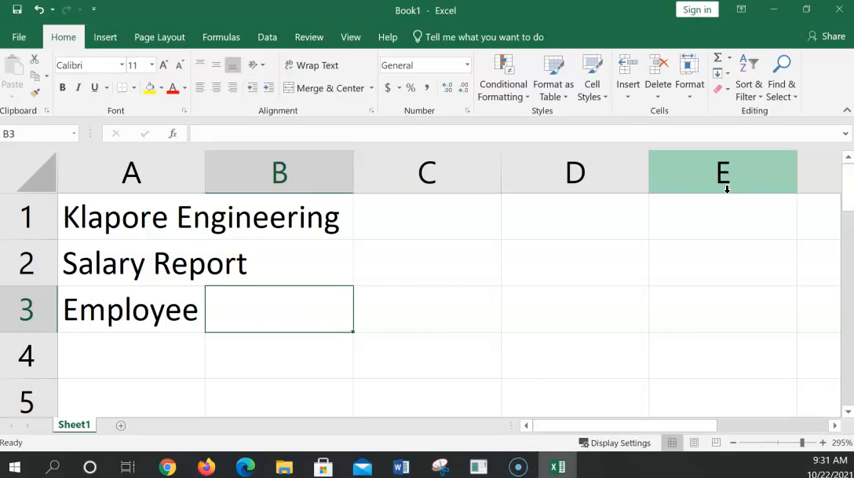
pyautogui.write('Email')
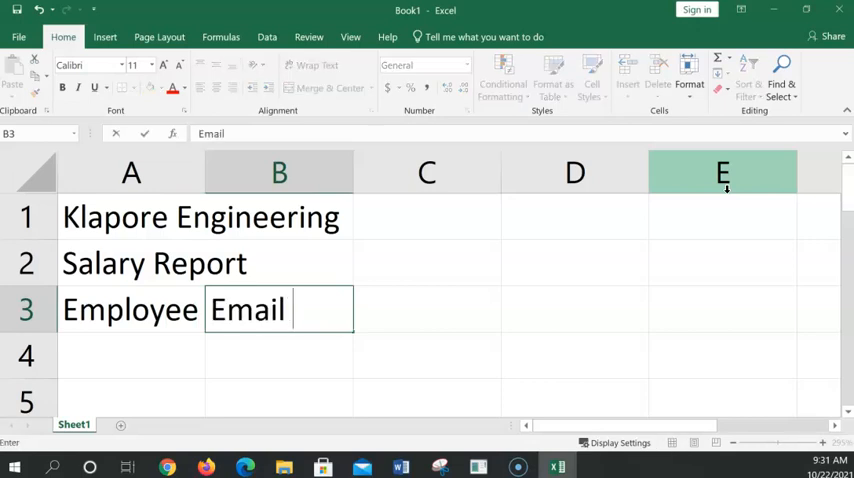
pyautogui.write('Address')
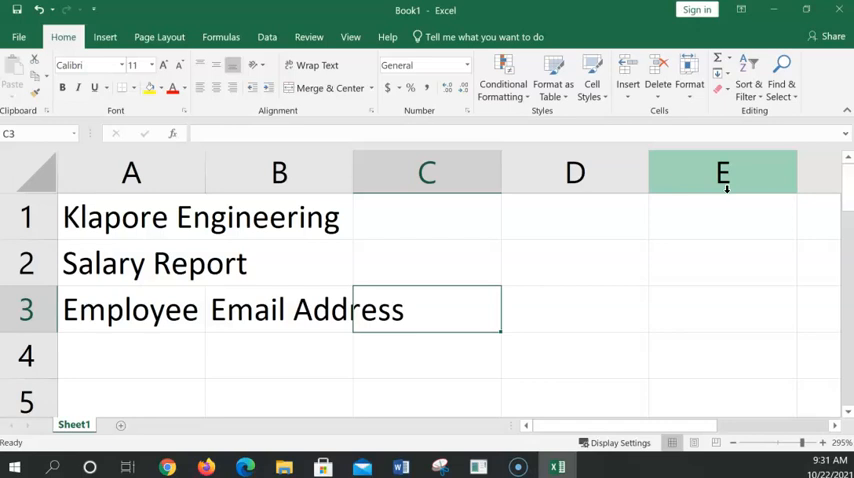
pyautogui.write('Depend')
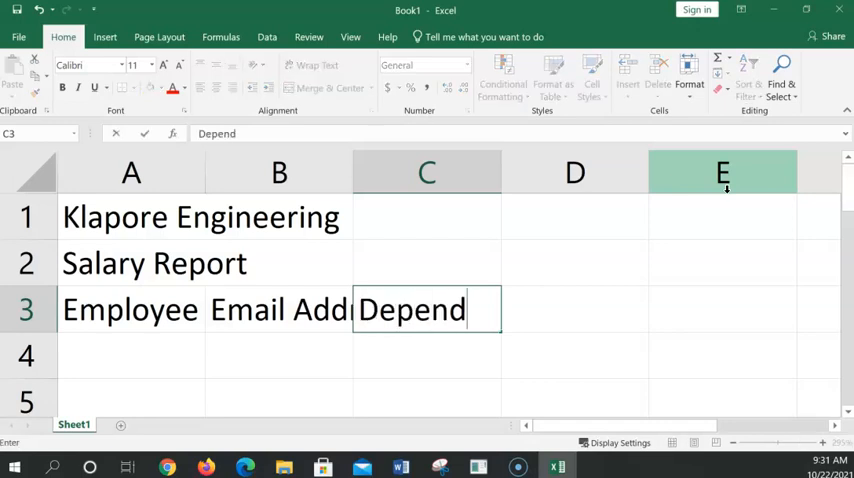
pyautogui.write('ents')
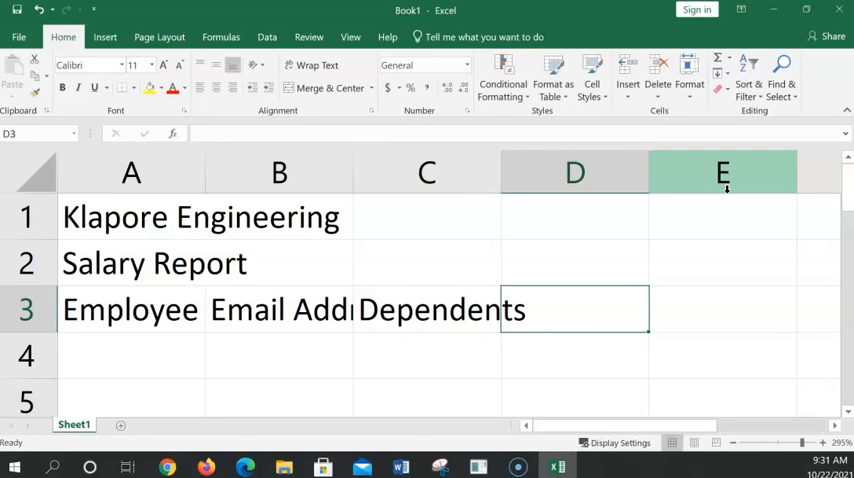
pyautogui.write('Hours')
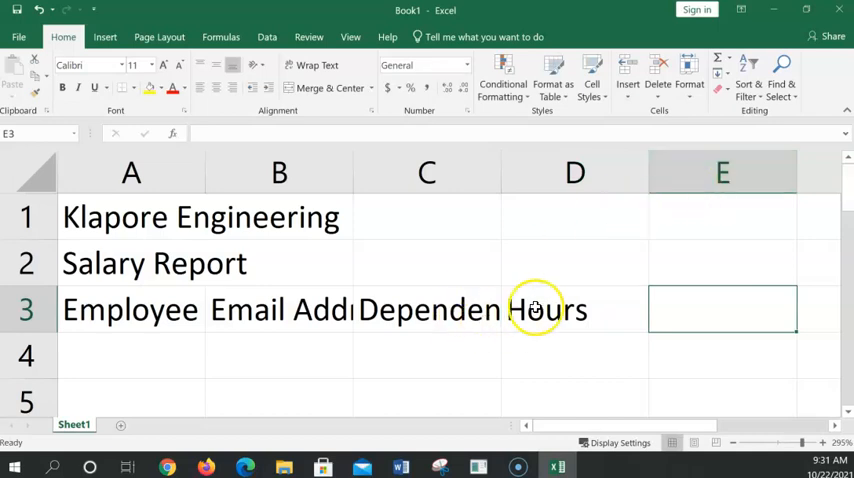
# Edit D3 so the heading reads Hours Worked on two lines.
pyautogui.doubleClick(548, 308)
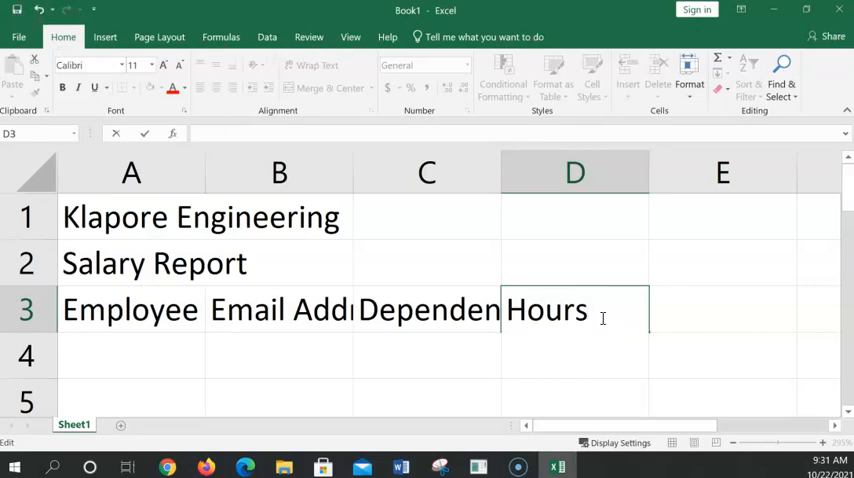
pyautogui.write('Wr')
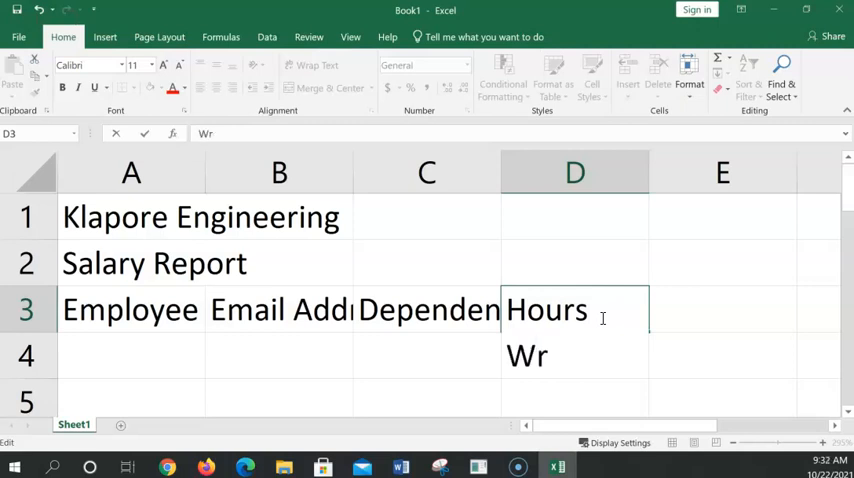
pyautogui.write('orked')
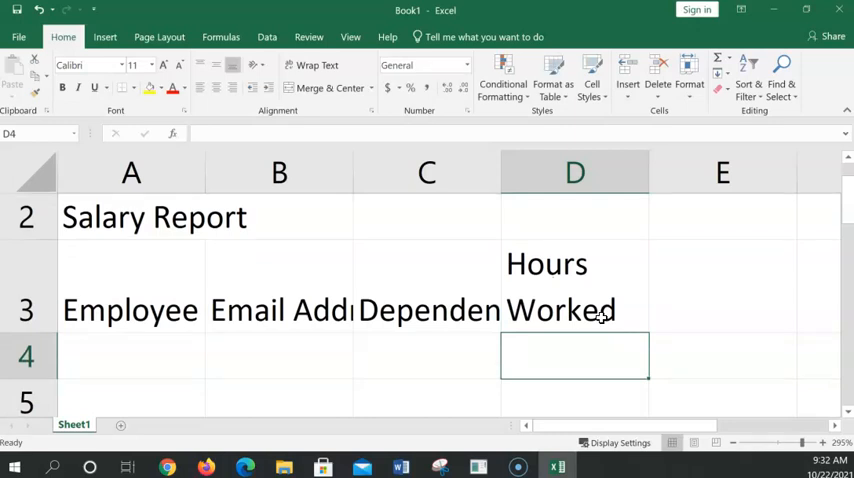
pyautogui.moveTo(590, 280)
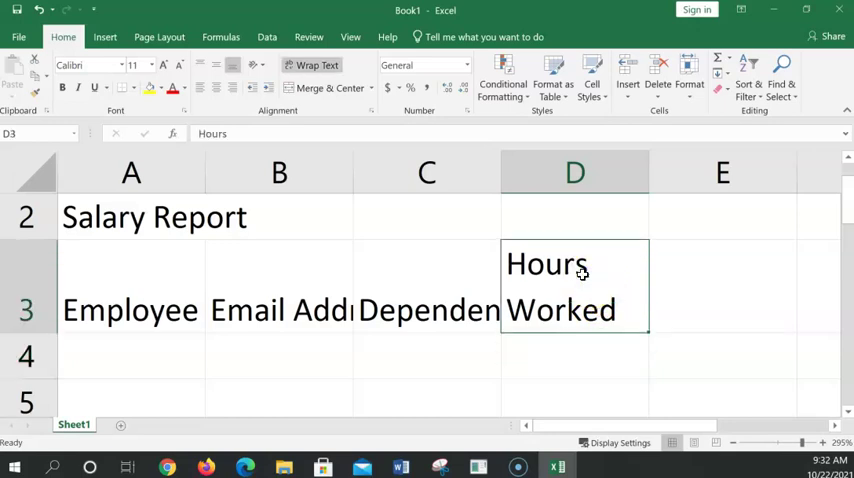
pyautogui.moveTo(744, 244)
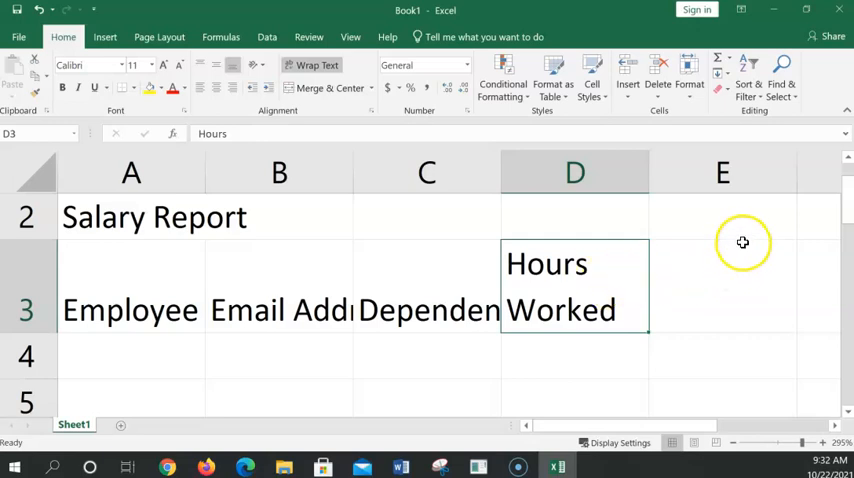
pyautogui.moveTo(466, 272)
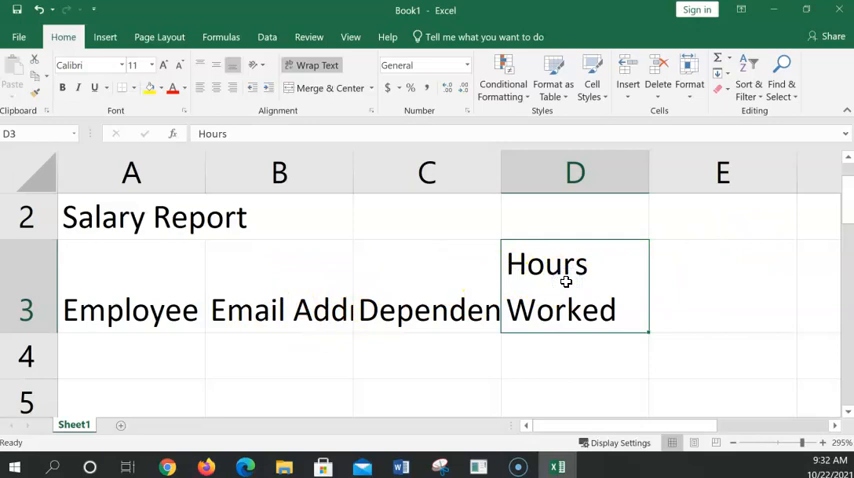
# Enter a two-line Hourly Pay Rate heading in E3.
pyautogui.click(722, 286)
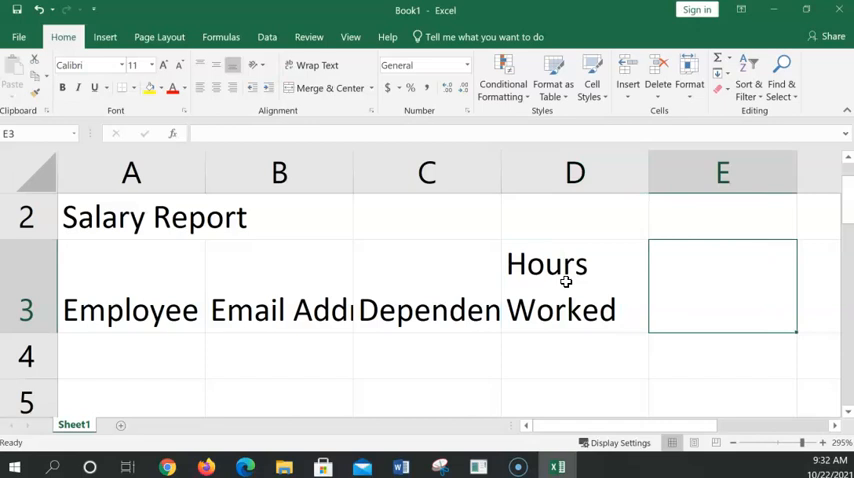
pyautogui.write('Hour')
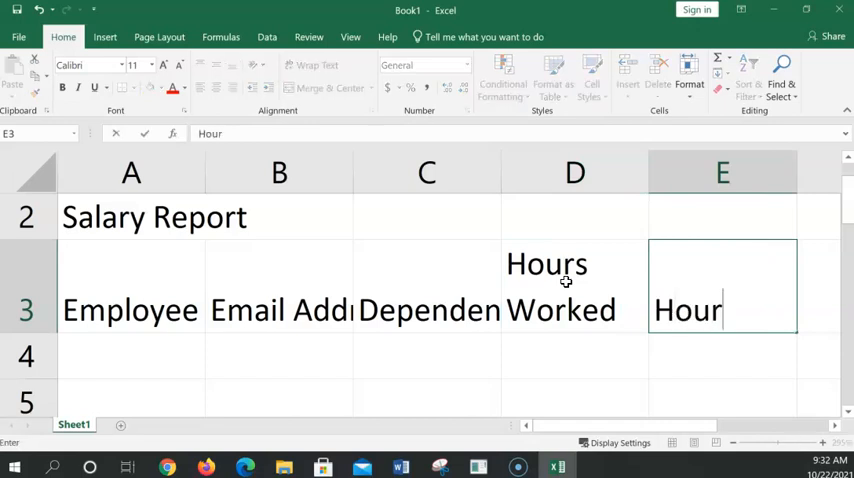
pyautogui.write('ly')
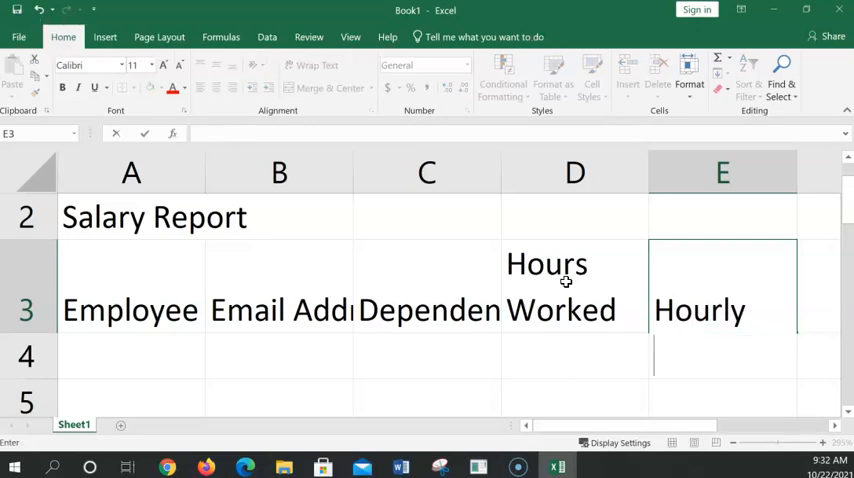
pyautogui.write('Pa')
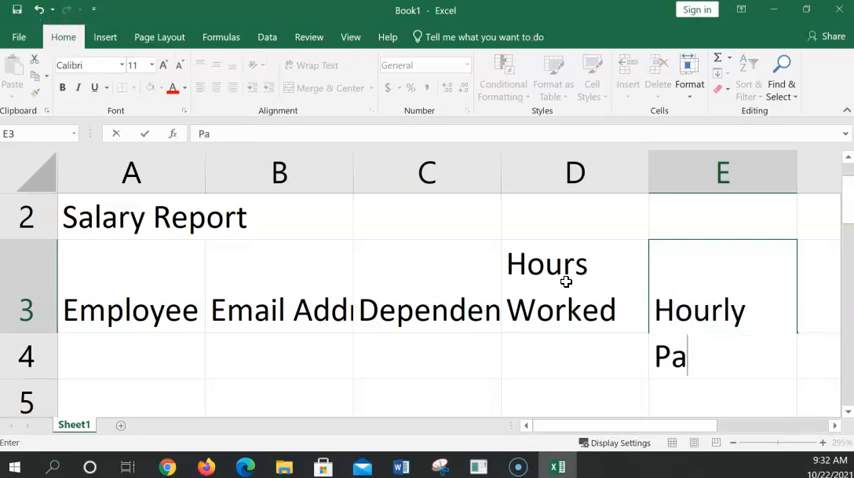
pyautogui.write('y Ra')
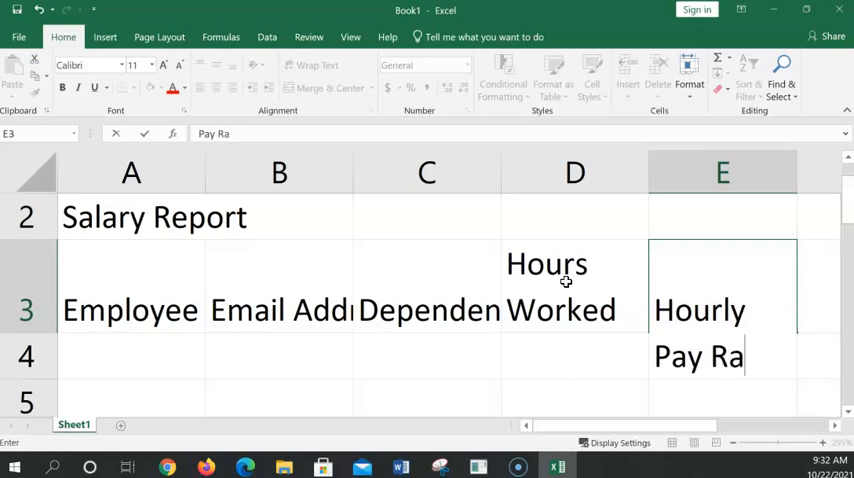
pyautogui.write('te')
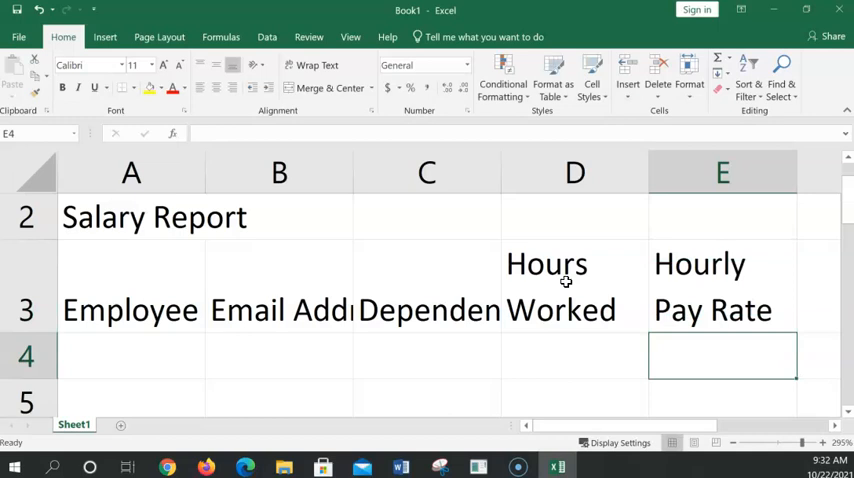
pyautogui.moveTo(648, 336)
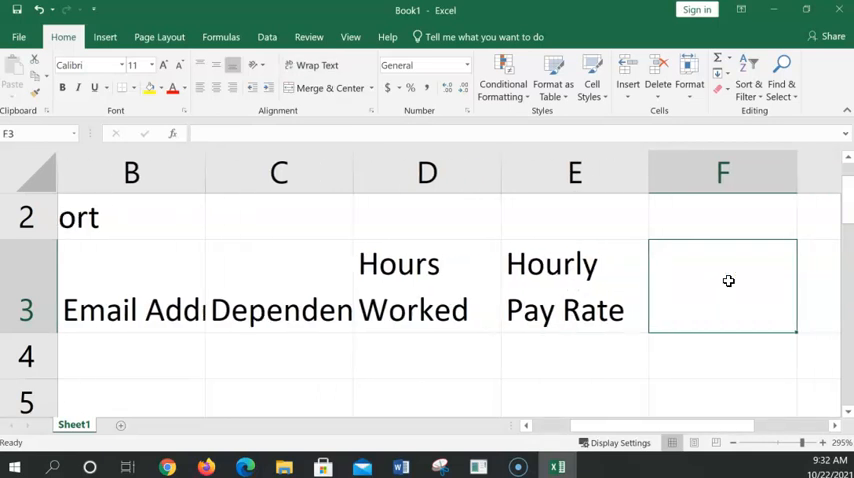
# Enter Gross Pay in F3 and Federal Tax in G3.
pyautogui.write('Gross')
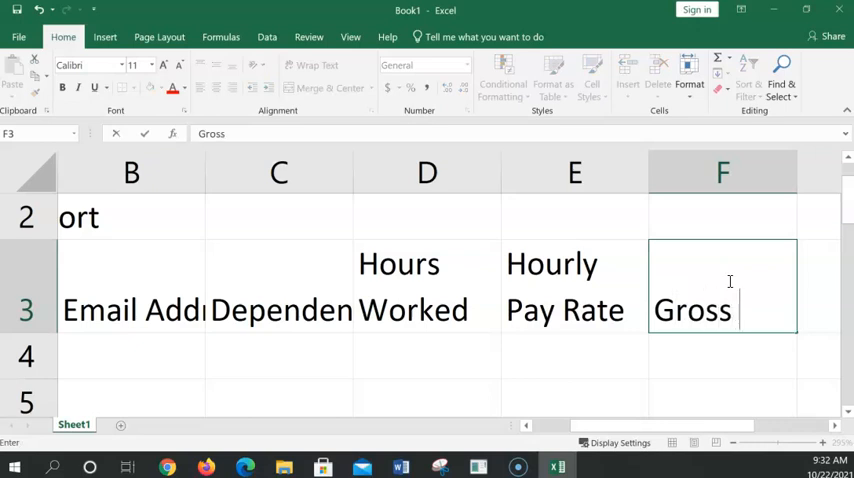
pyautogui.write('Pay')
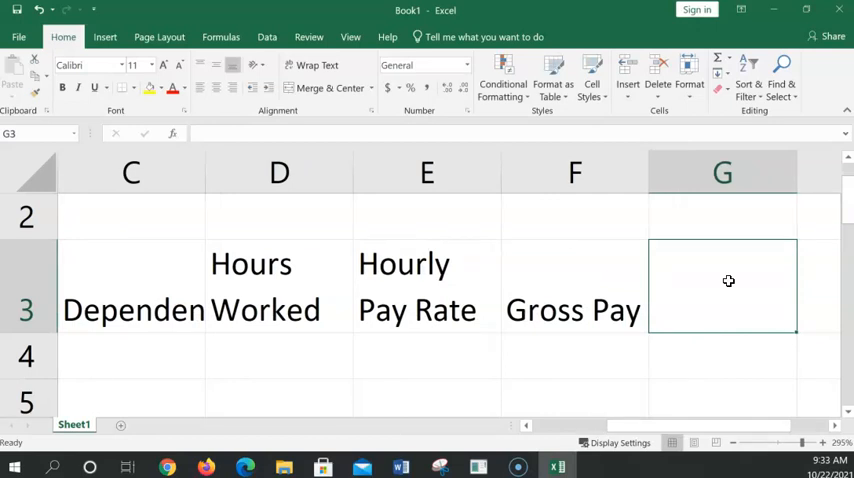
pyautogui.write('Fedre')
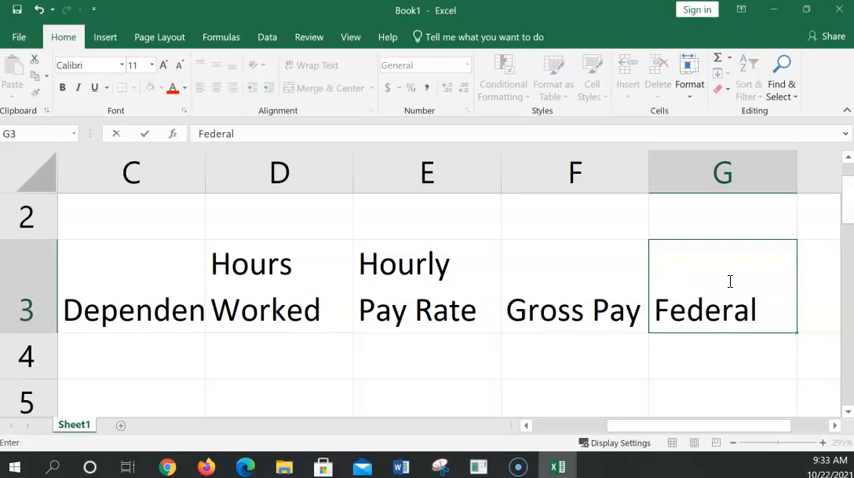
pyautogui.write('Tax')
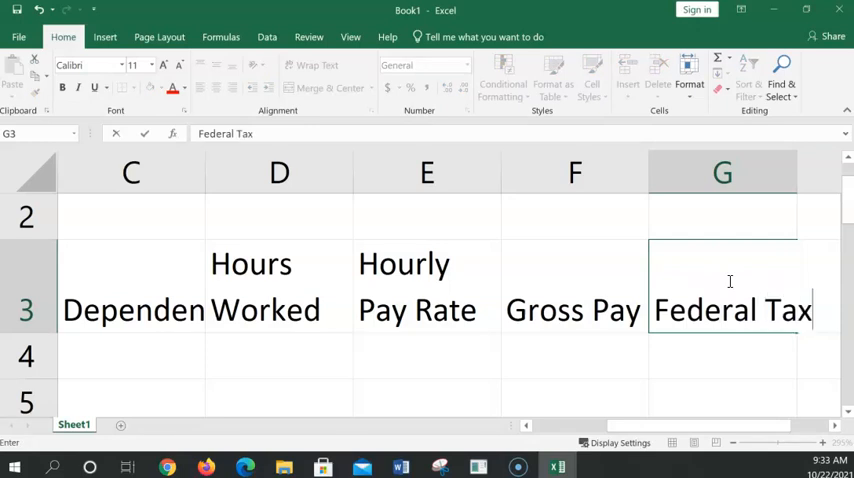
pyautogui.press('Return')
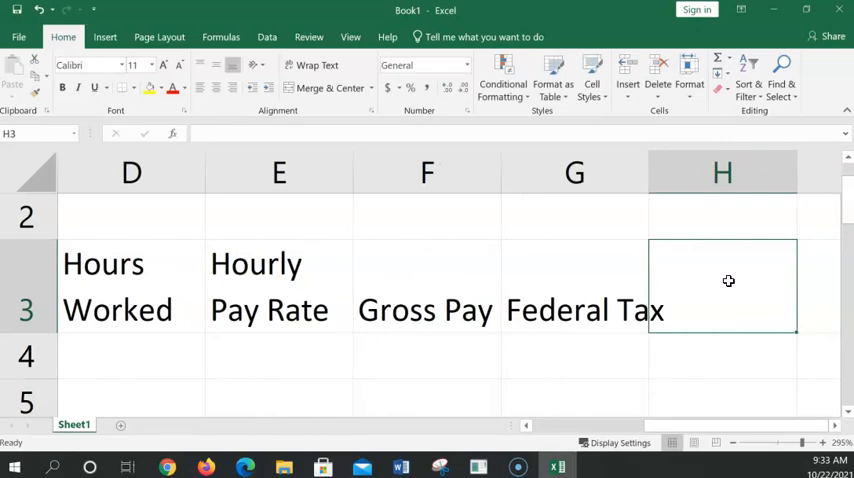
# Enter State Tax, Tax %, Net Pay and Hire Date headings in H3:K3.
pyautogui.write('State Tax')
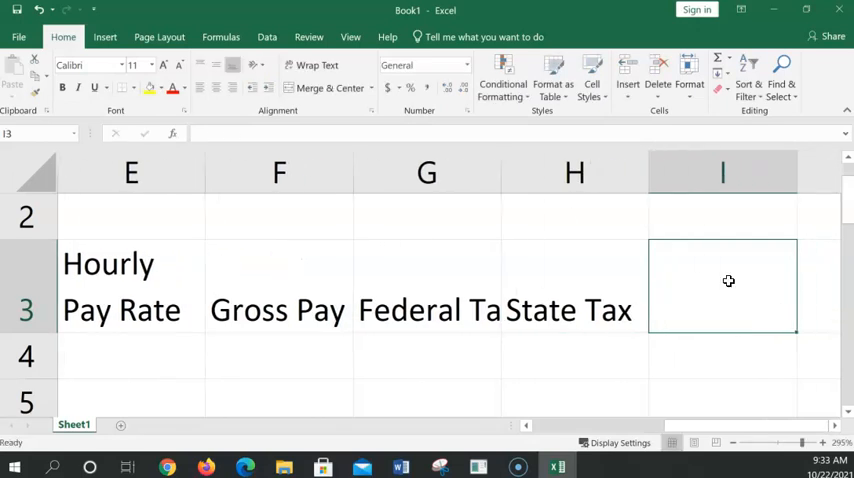
pyautogui.write('T')
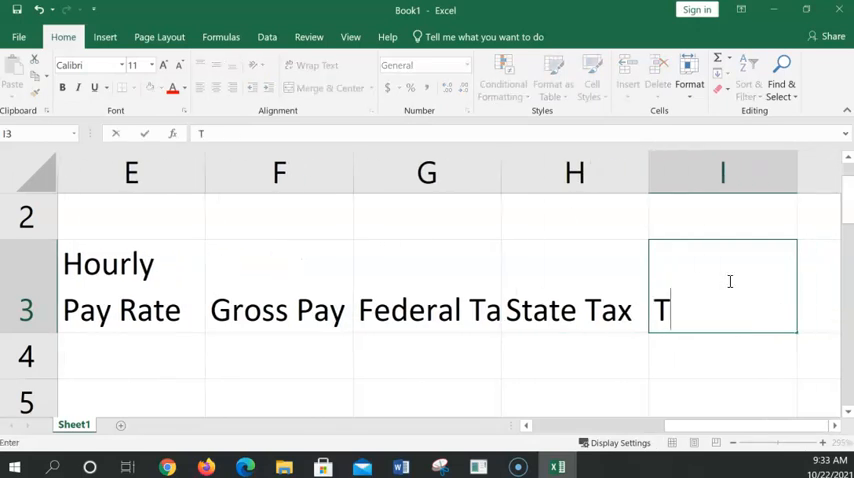
pyautogui.write('ax')
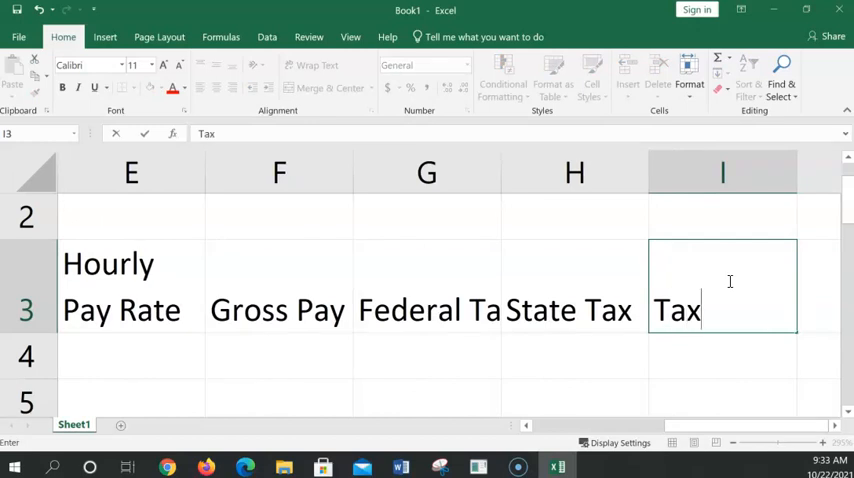
pyautogui.write('%')
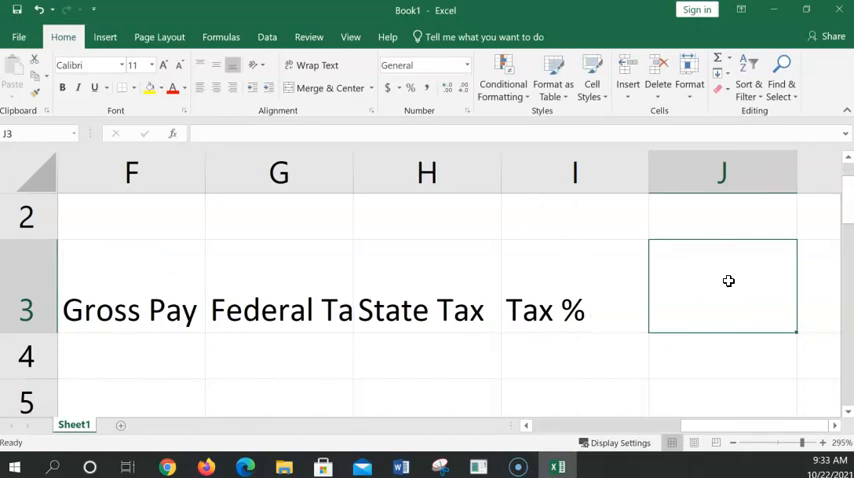
pyautogui.write('Net Pay')
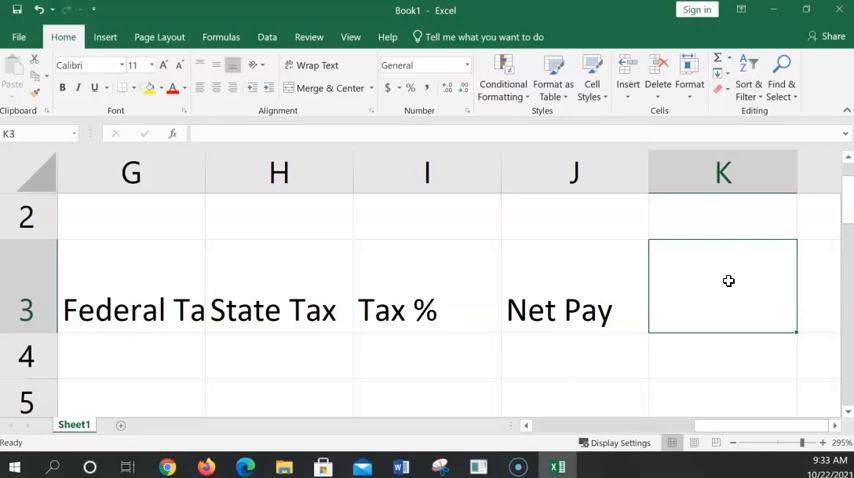
pyautogui.write('Hire Date')
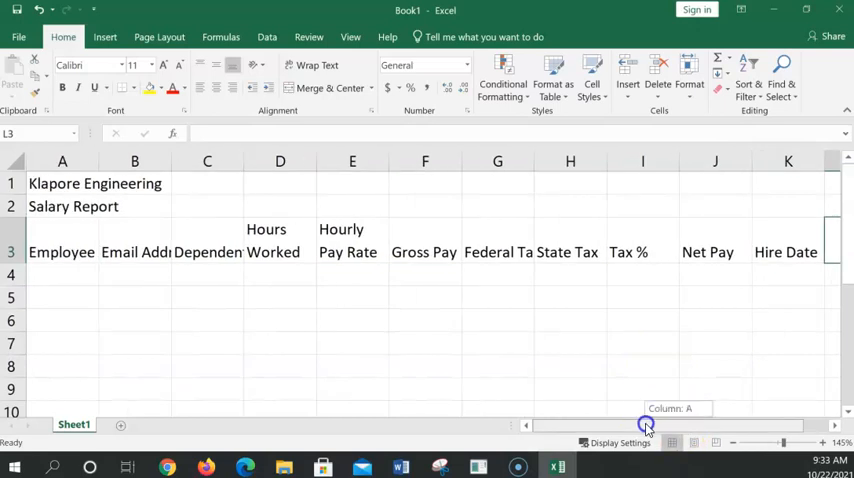
pyautogui.click(62, 274)
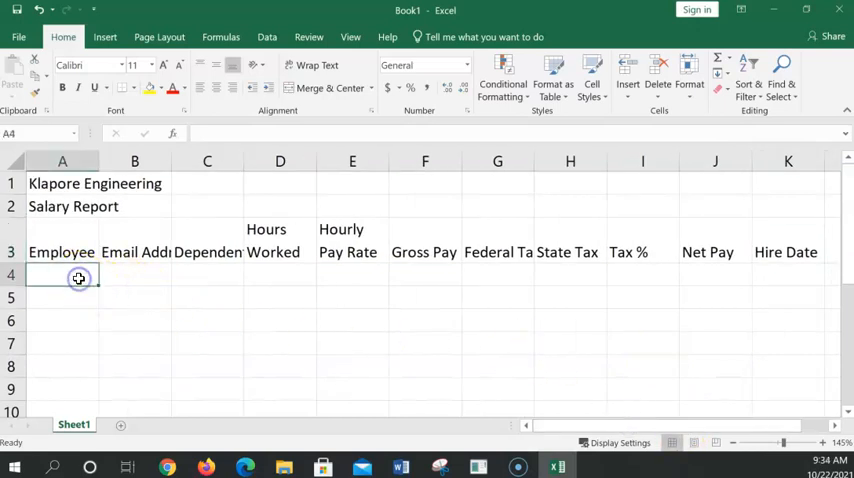
pyautogui.moveTo(536, 232)
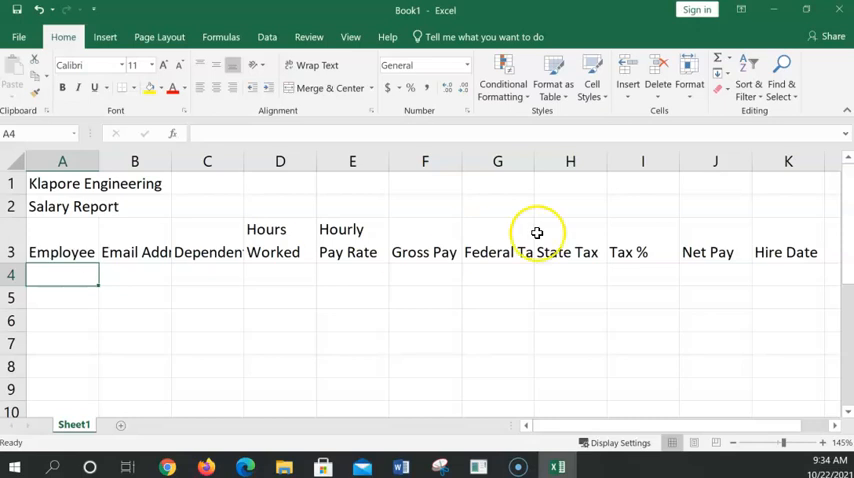
pyautogui.moveTo(536, 232)
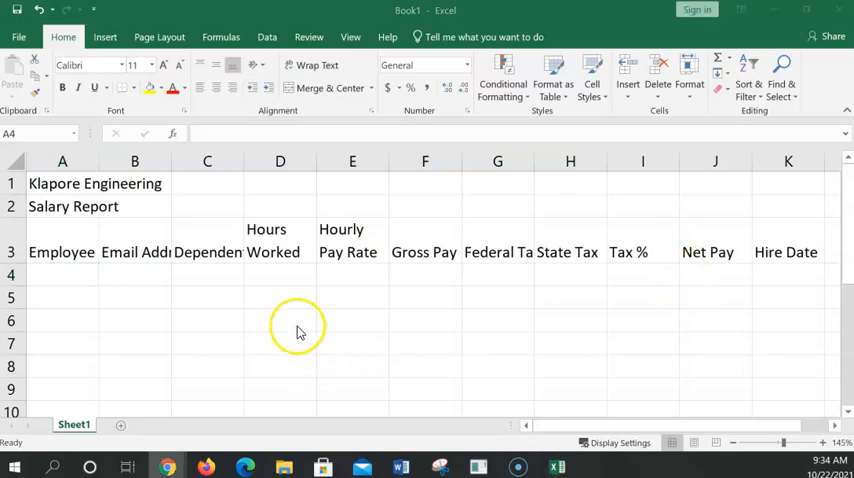
pyautogui.moveTo(284, 284)
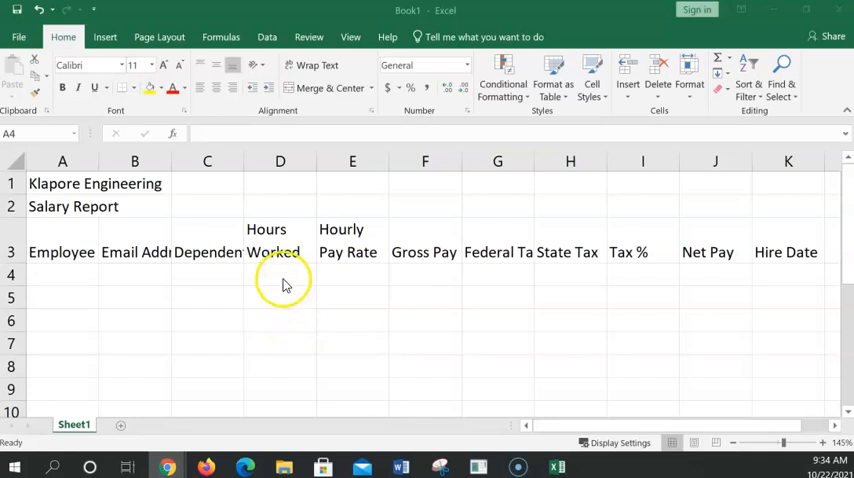
pyautogui.click(62, 274)
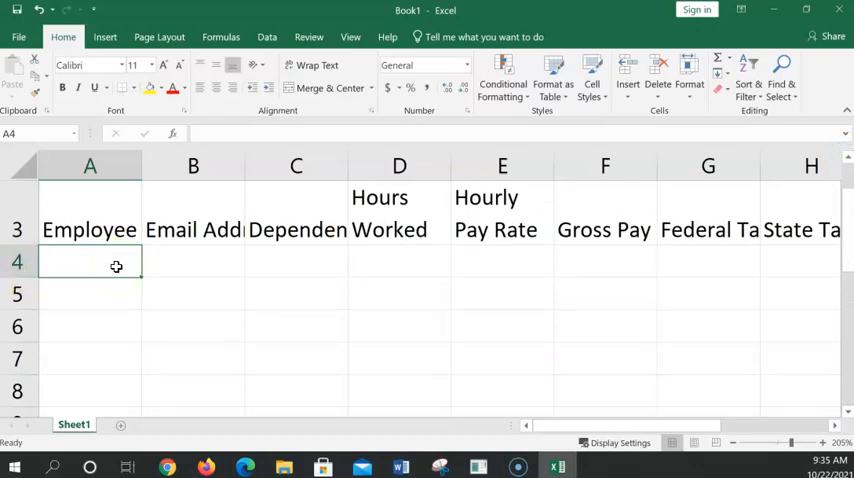
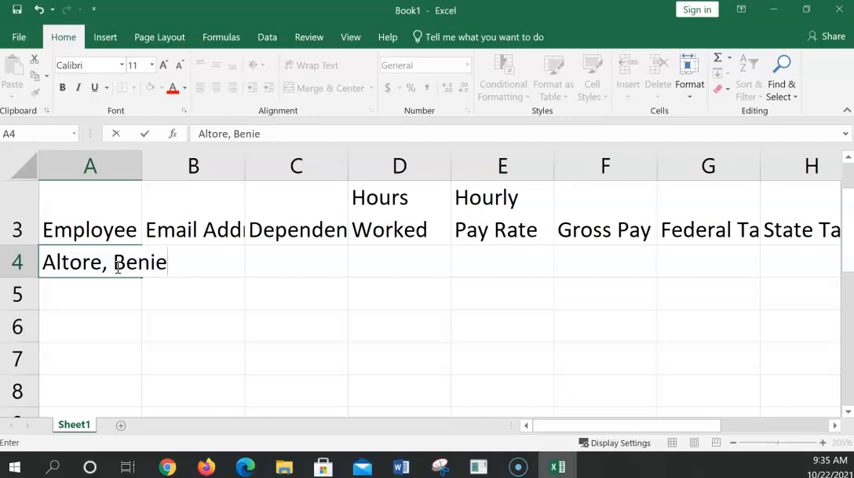
pyautogui.press('Return')
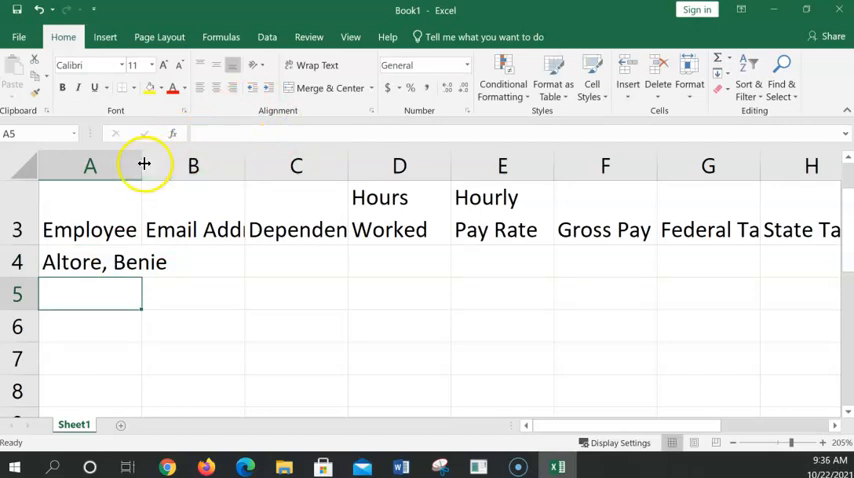
pyautogui.moveTo(144, 164)
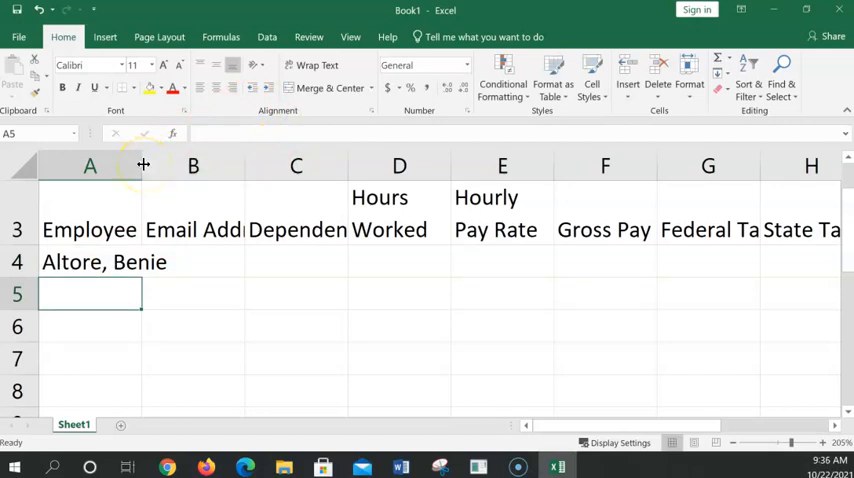
pyautogui.moveTo(144, 166); pyautogui.dragTo(192, 166)
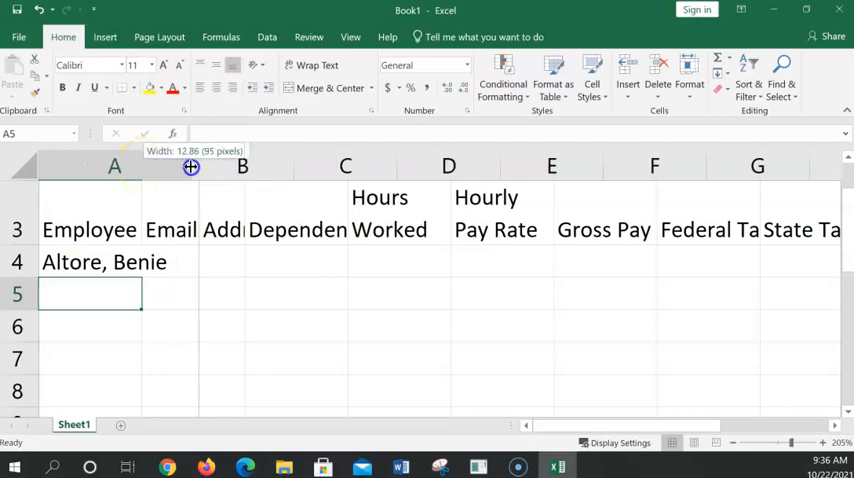
pyautogui.moveTo(190, 168); pyautogui.dragTo(242, 168)
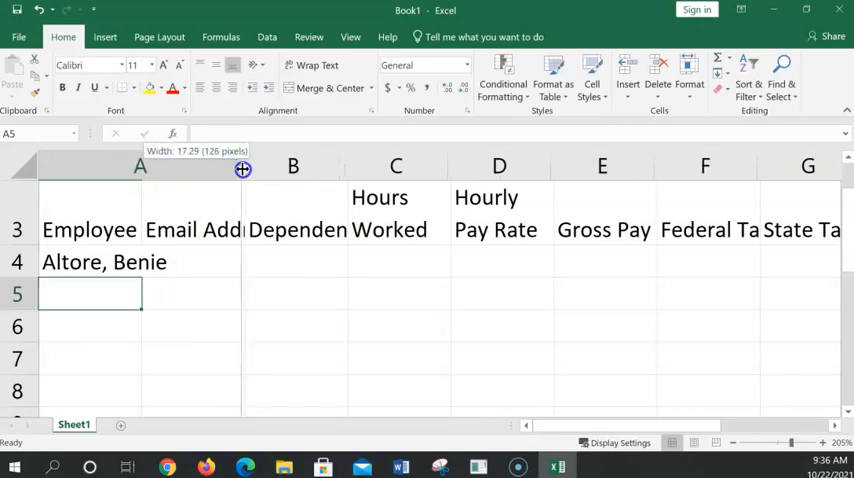
pyautogui.moveTo(242, 168); pyautogui.dragTo(238, 168)
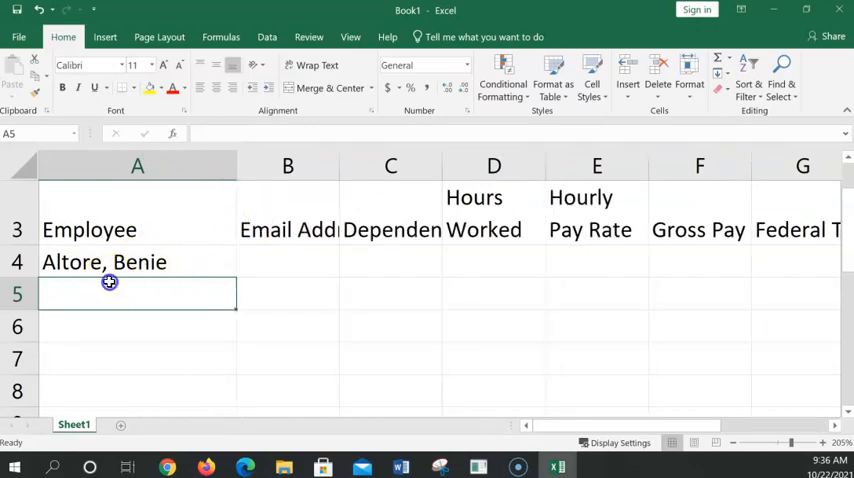
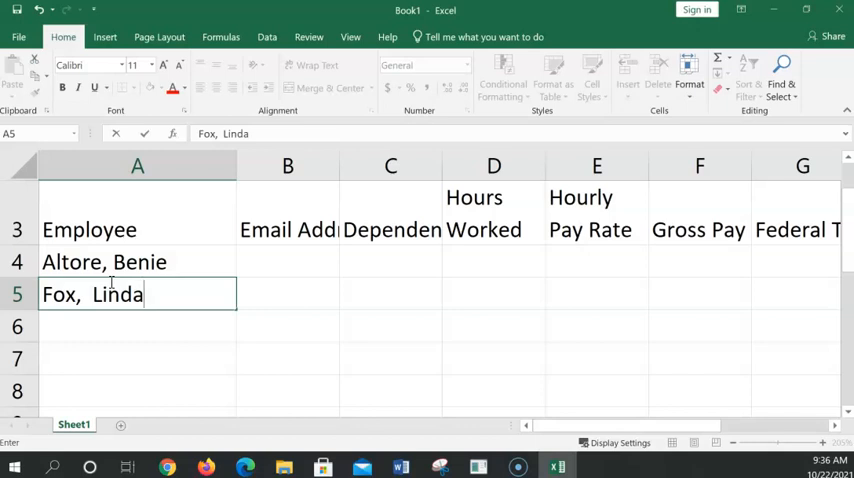
pyautogui.press('Return')
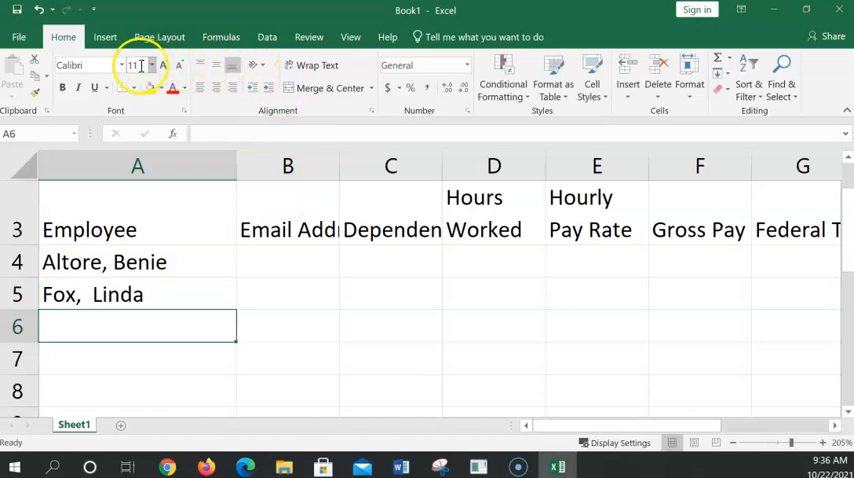
pyautogui.moveTo(136, 64)
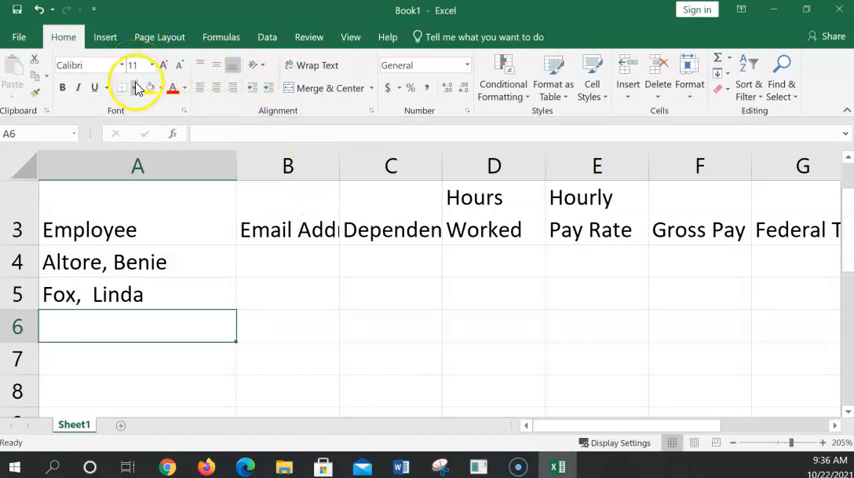
pyautogui.moveTo(234, 354)
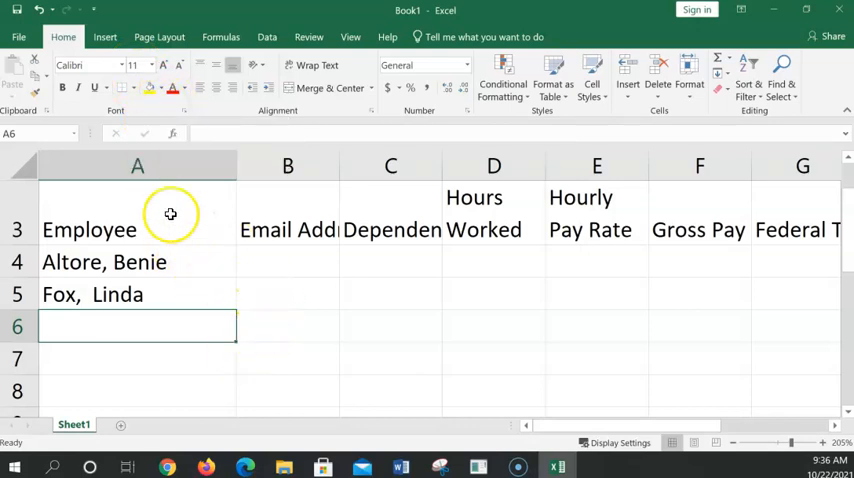
# Resize the Employee column to fit the names and move to the next empty row.
pyautogui.click(136, 228)
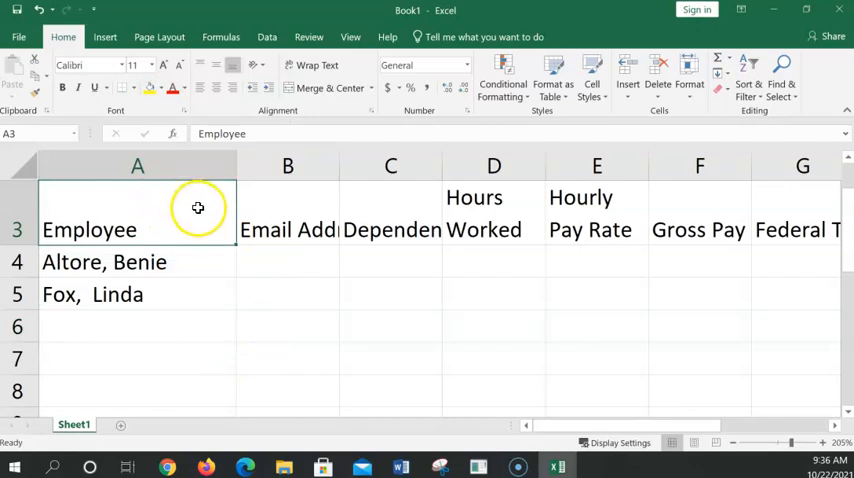
pyautogui.moveTo(236, 166); pyautogui.dragTo(296, 166)
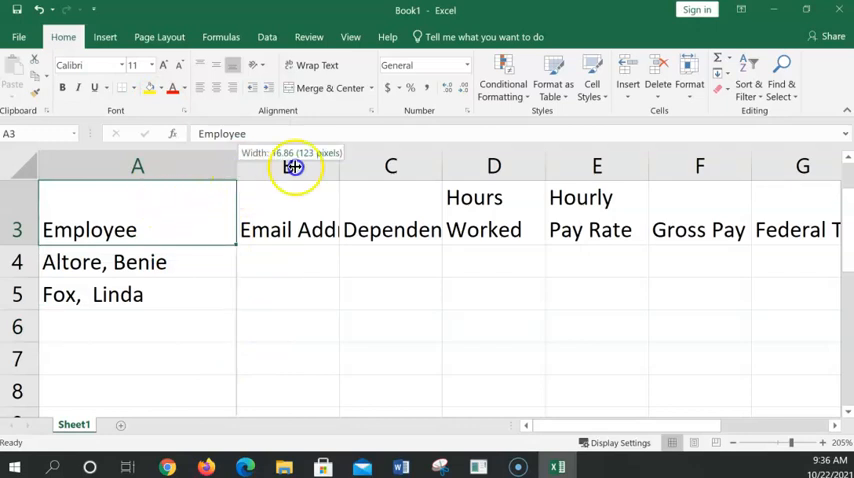
pyautogui.moveTo(294, 164); pyautogui.dragTo(384, 164)
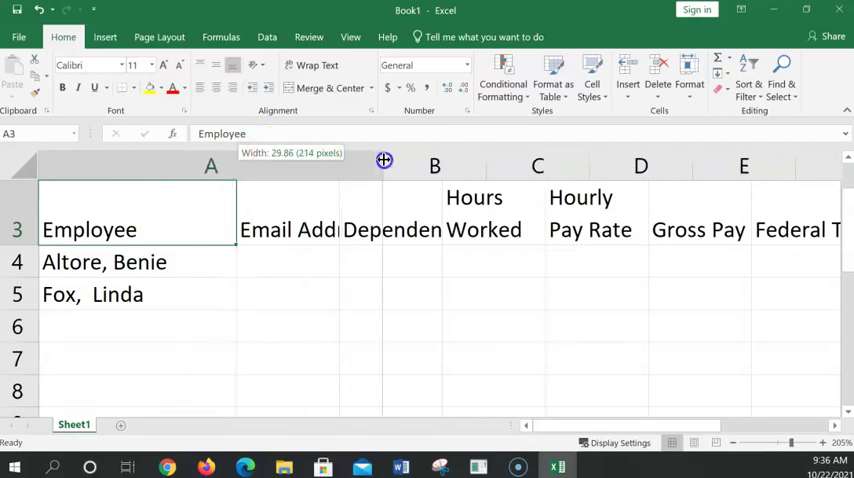
pyautogui.moveTo(384, 160); pyautogui.dragTo(304, 160)
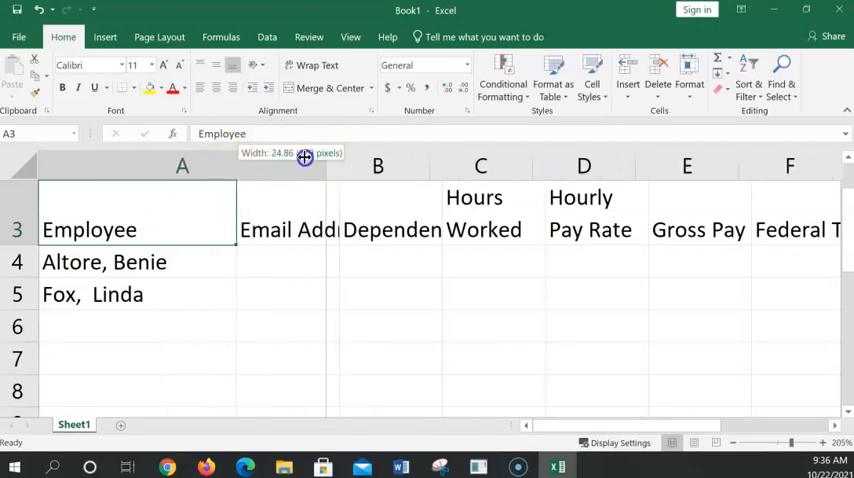
pyautogui.moveTo(304, 154); pyautogui.dragTo(370, 154)
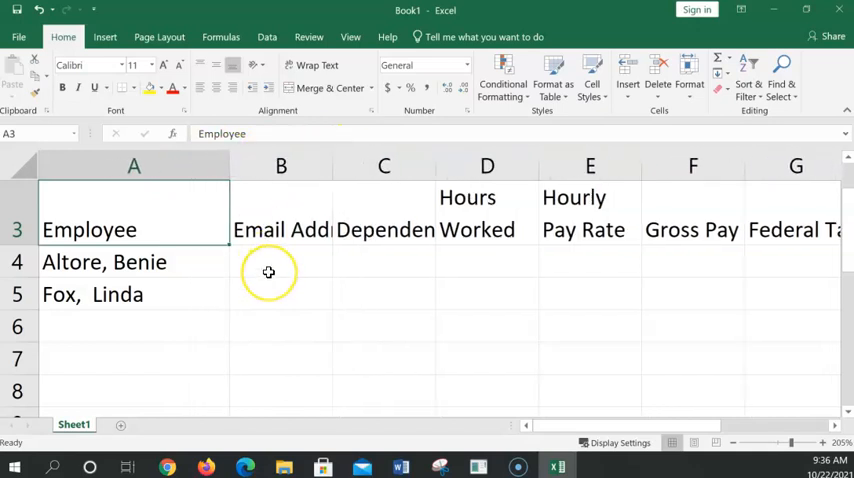
pyautogui.moveTo(230, 168)
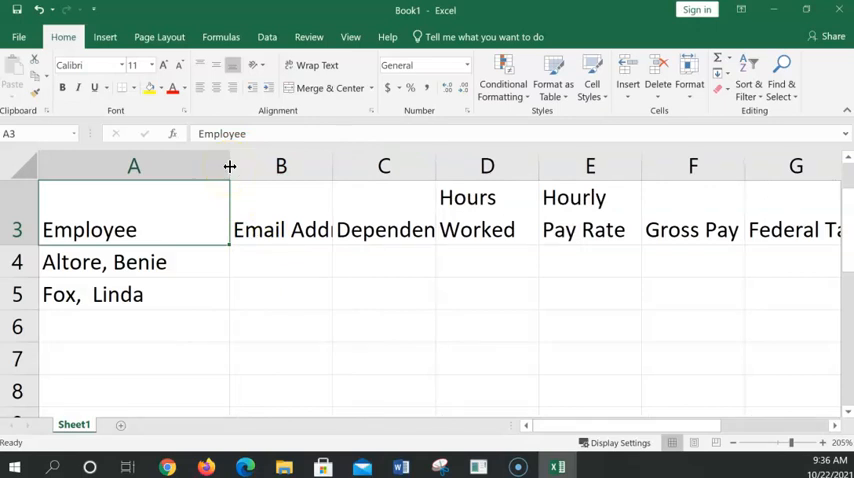
pyautogui.click(92, 322)
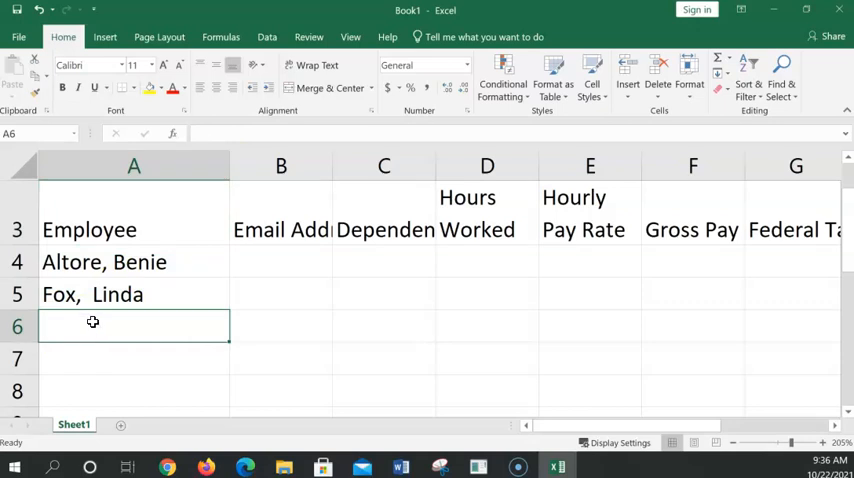
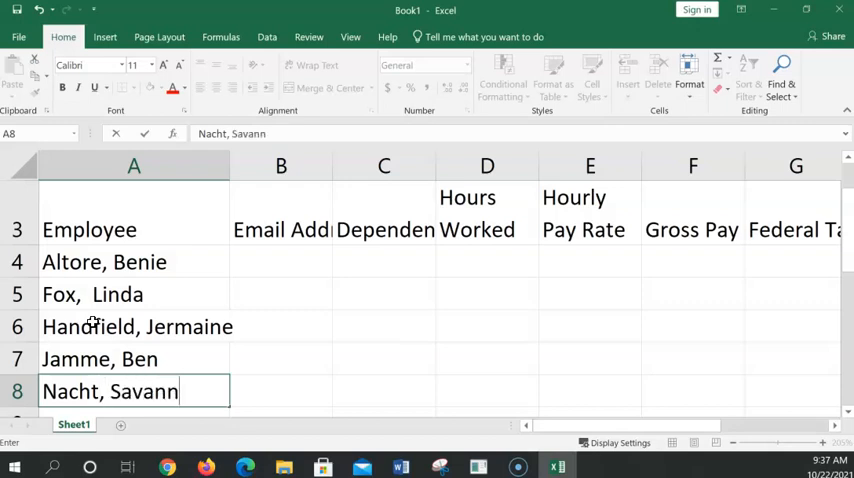
pyautogui.press('enter')
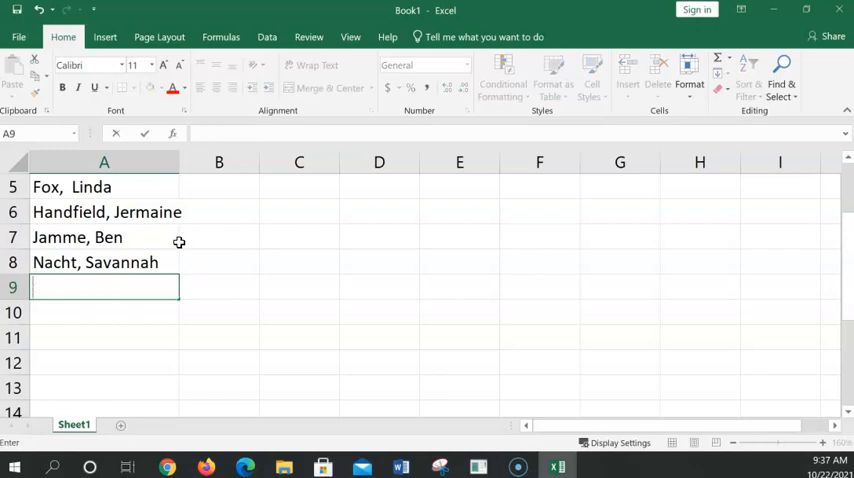
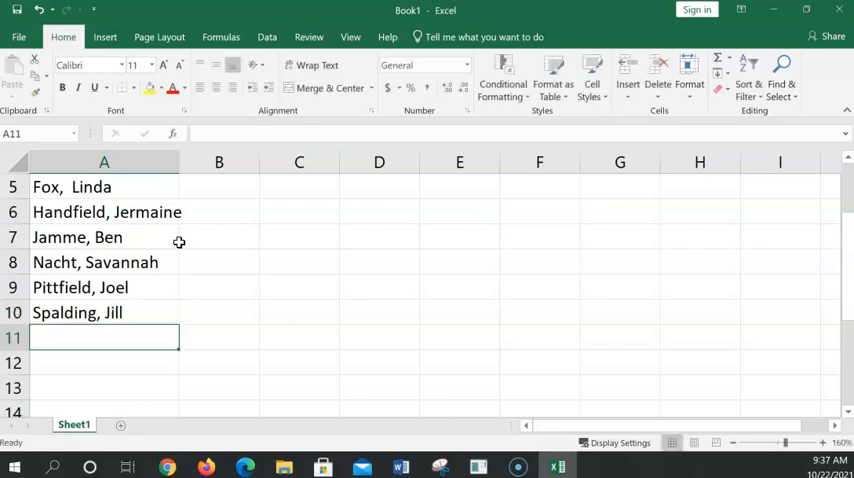
pyautogui.write('Tillman,')
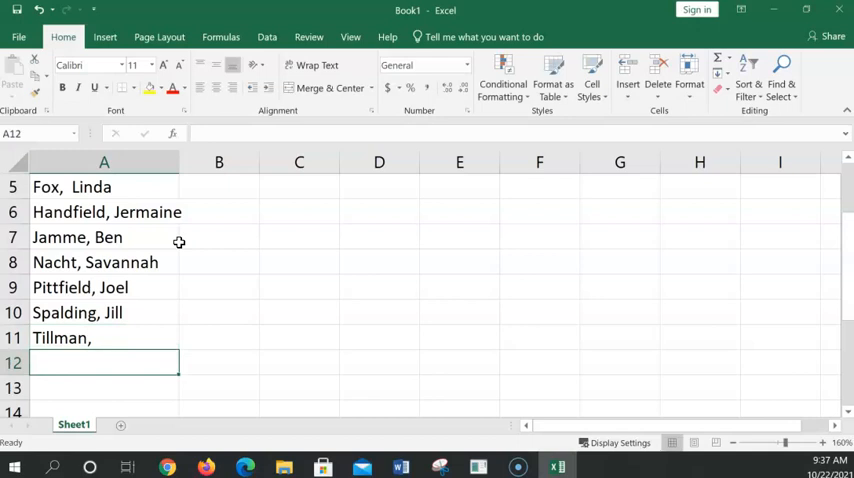
pyautogui.doubleClick(90, 338)
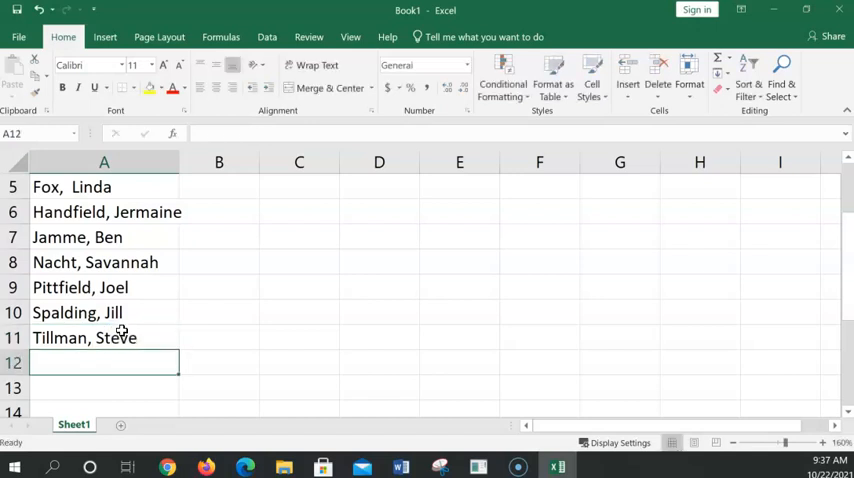
pyautogui.write('Wil')
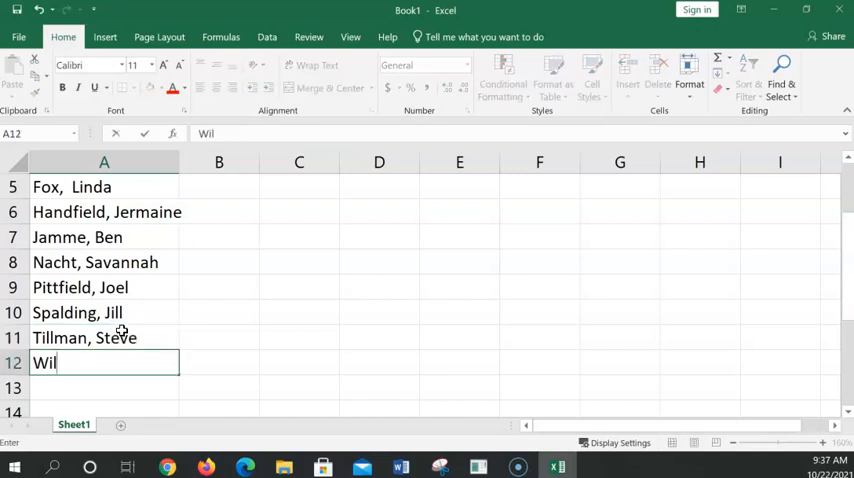
pyautogui.press('Backspace')
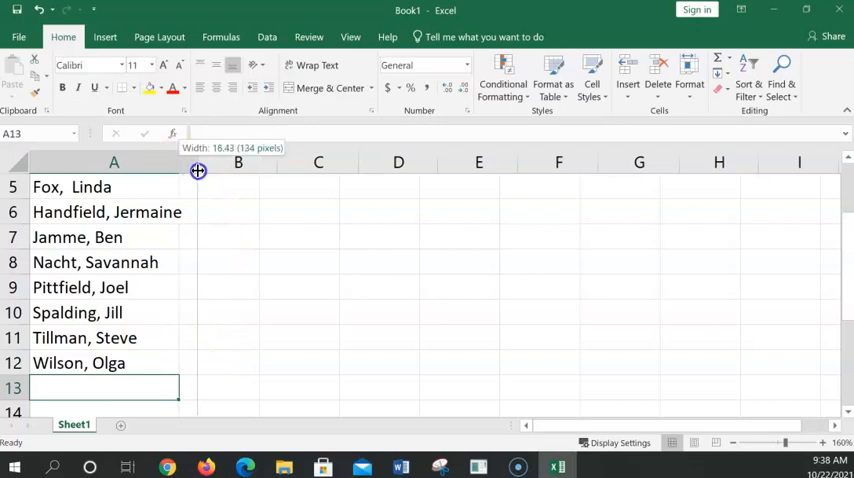
# Drag column A's border to about width 18.43 so all nine names show.
pyautogui.moveTo(196, 170); pyautogui.dragTo(184, 166)
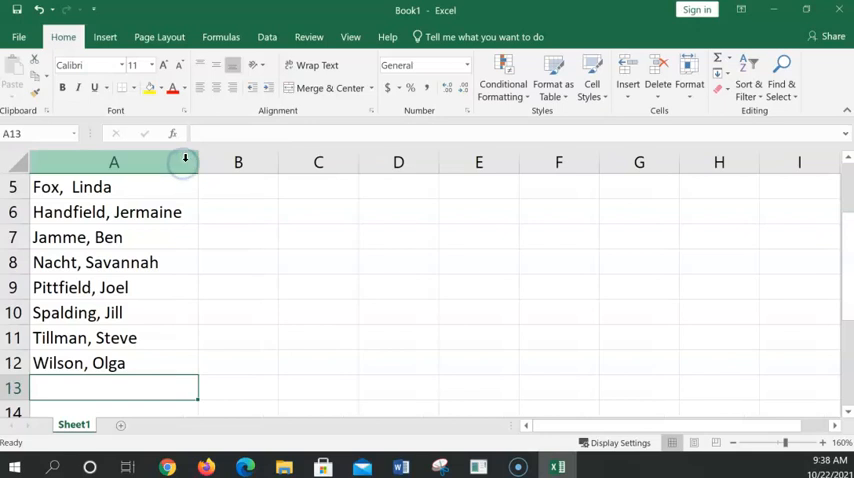
pyautogui.moveTo(196, 164)
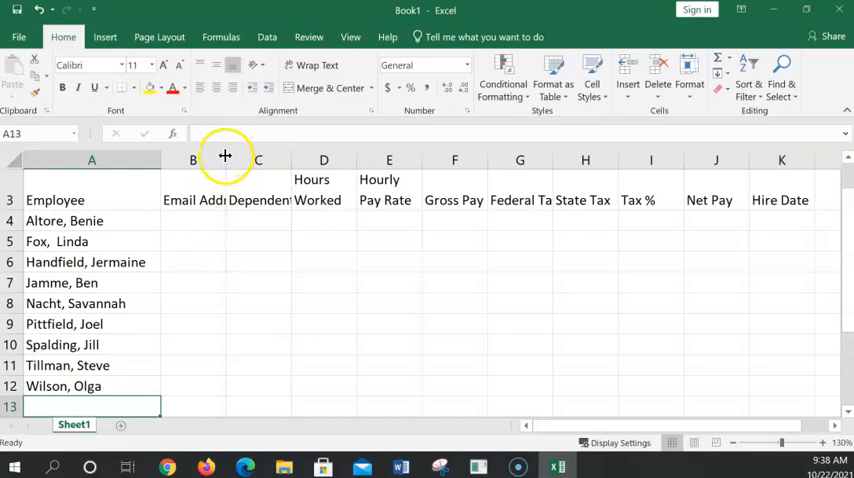
pyautogui.moveTo(194, 216)
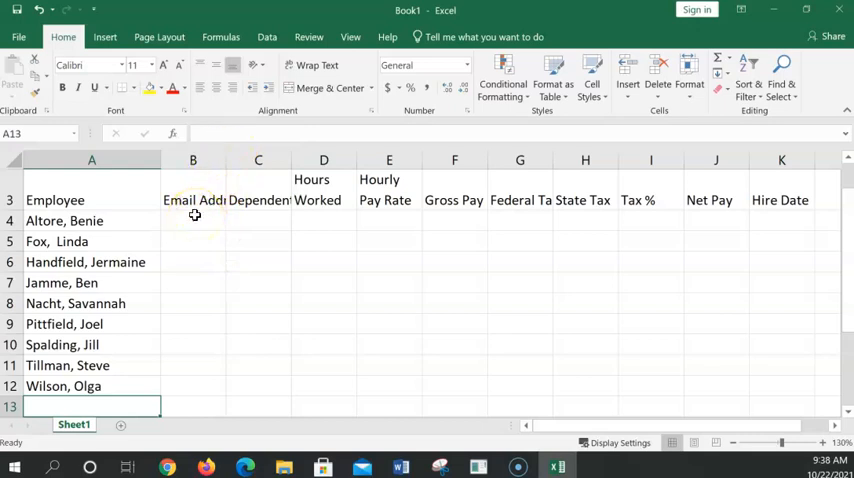
# Enter the dependents counts 3,1,0,2,1,0,3,2,1 down column C from C4.
pyautogui.click(258, 220)
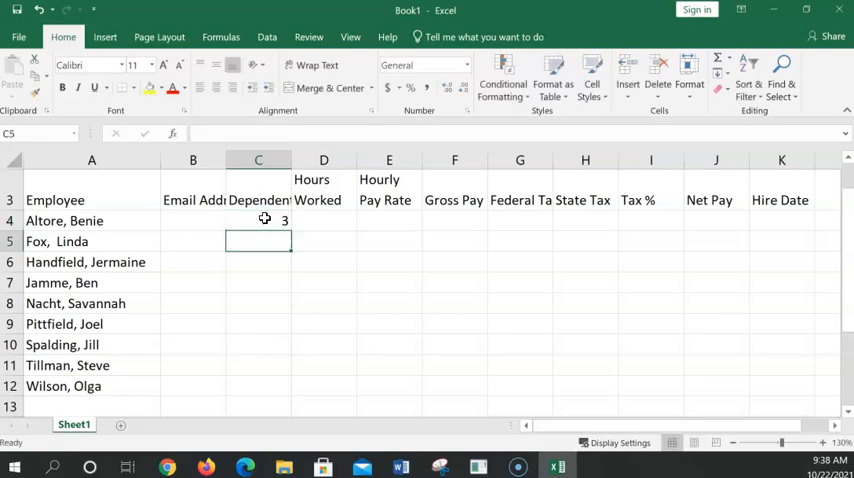
pyautogui.write('1')
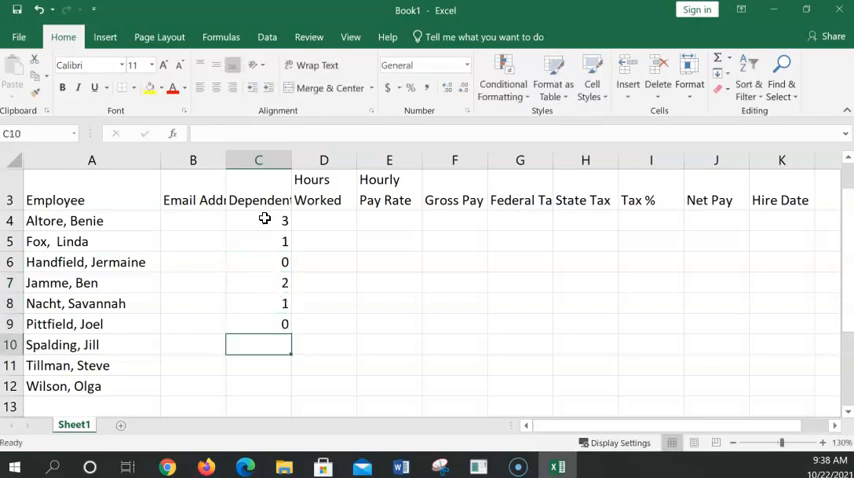
pyautogui.write('1')
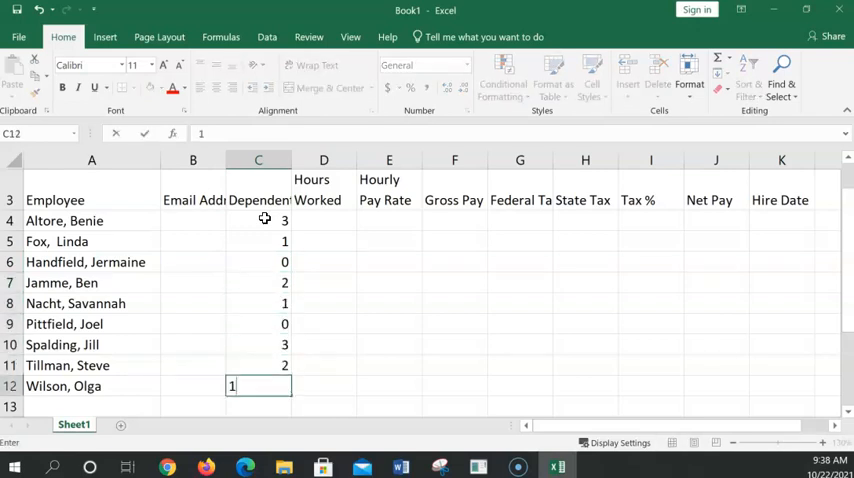
pyautogui.press('Return')
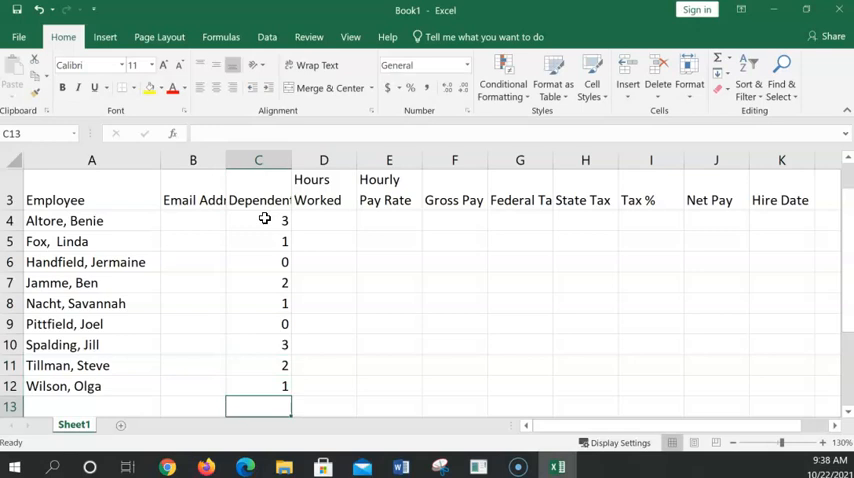
pyautogui.click(324, 220)
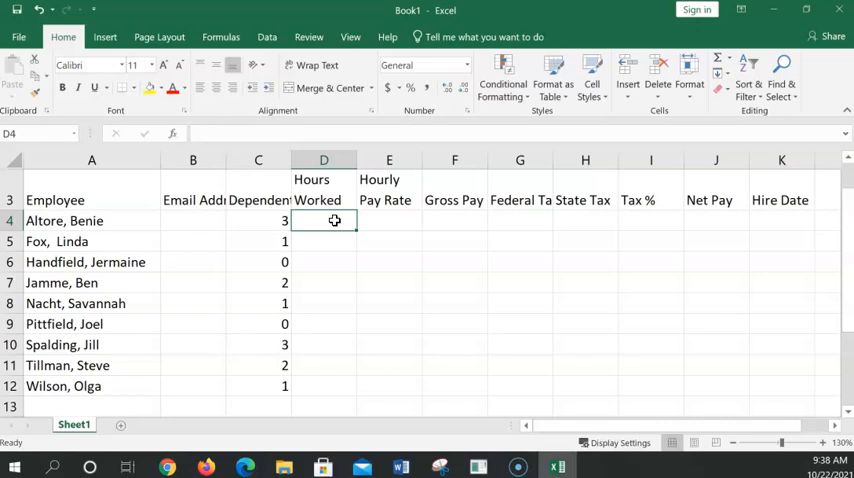
# Enter hours worked from 74.5 for Altore, 80 for Fox, down to 64.5 and 68.
pyautogui.write('74')
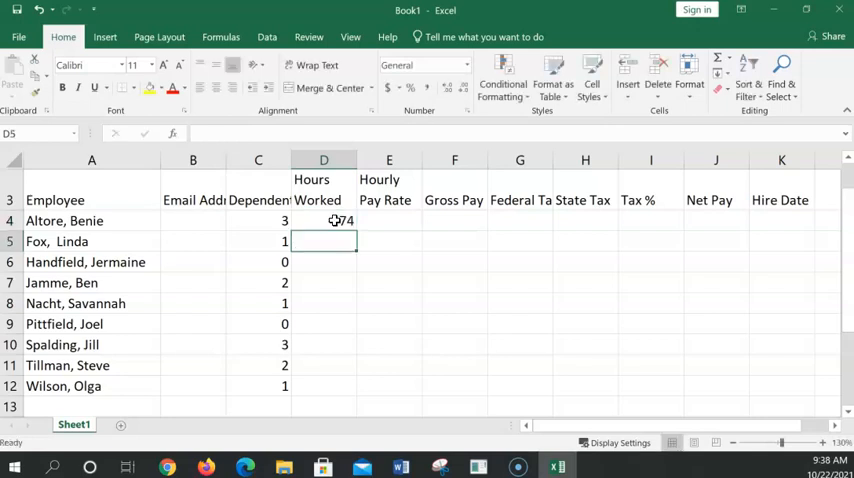
pyautogui.write('80')
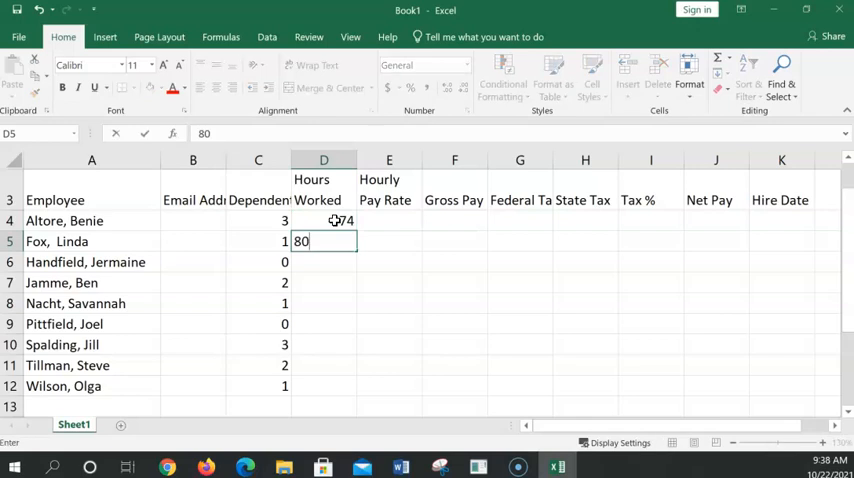
pyautogui.press('enter')
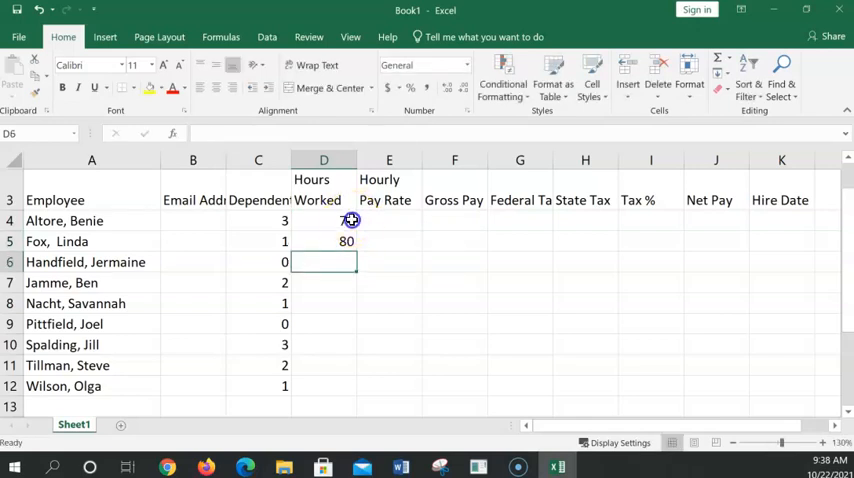
pyautogui.write('74')
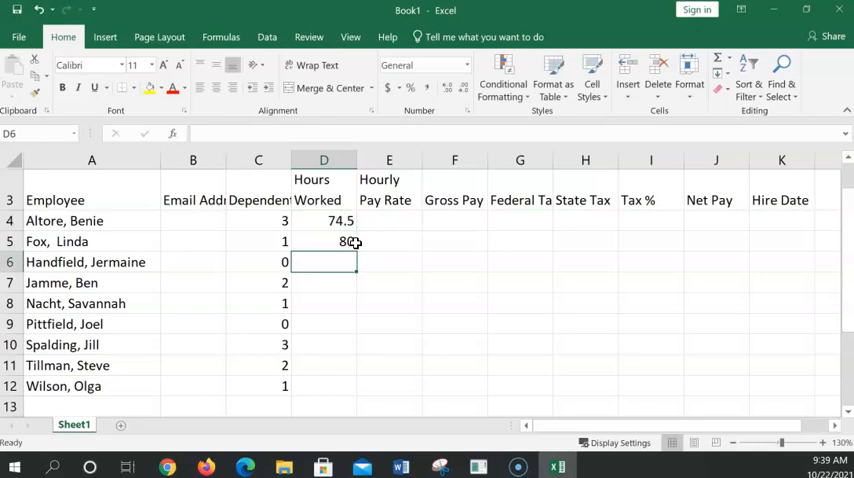
pyautogui.write('71.75')
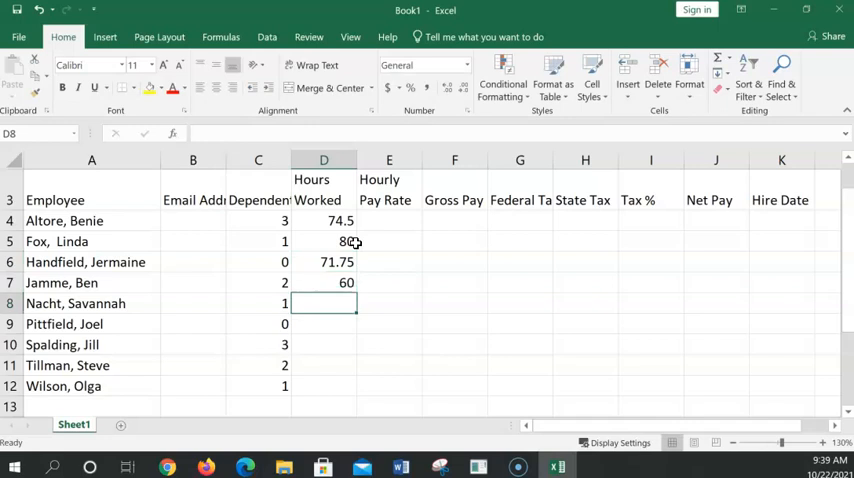
pyautogui.write('43.25')
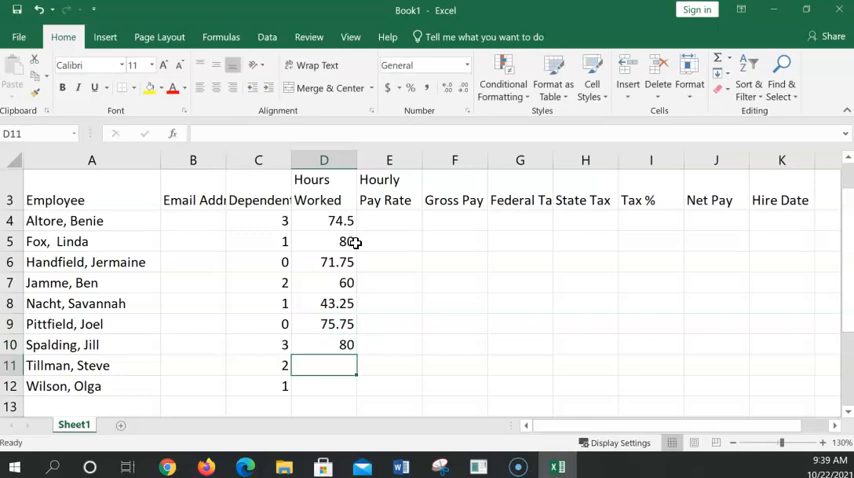
pyautogui.write('6')
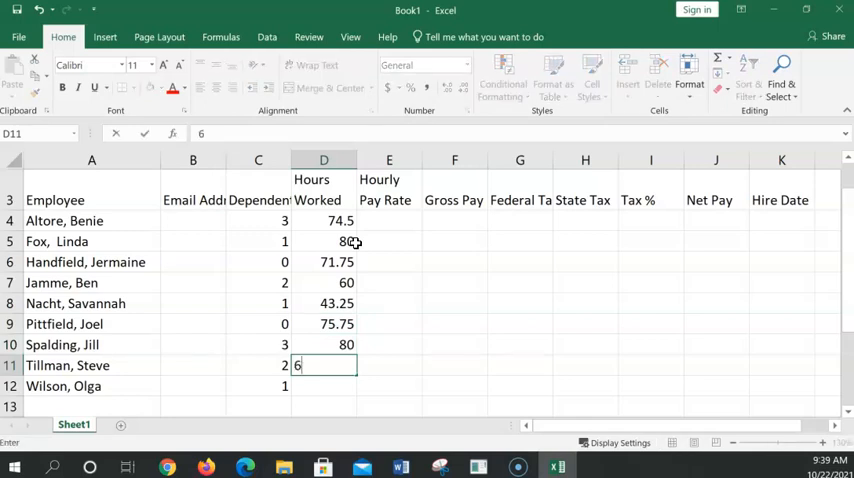
pyautogui.write('4')
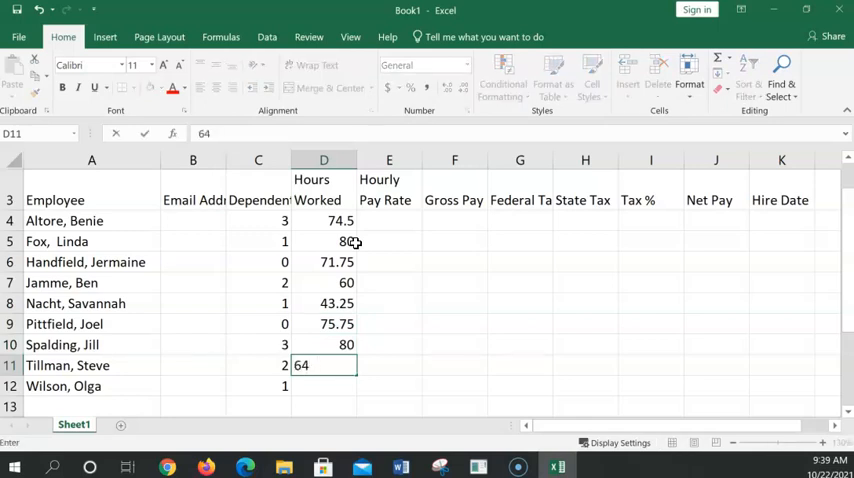
pyautogui.write('.5')
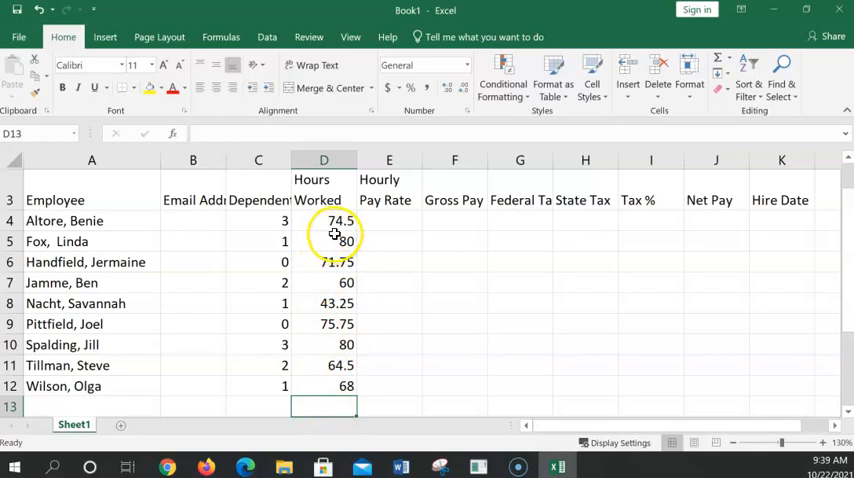
pyautogui.moveTo(520, 320)
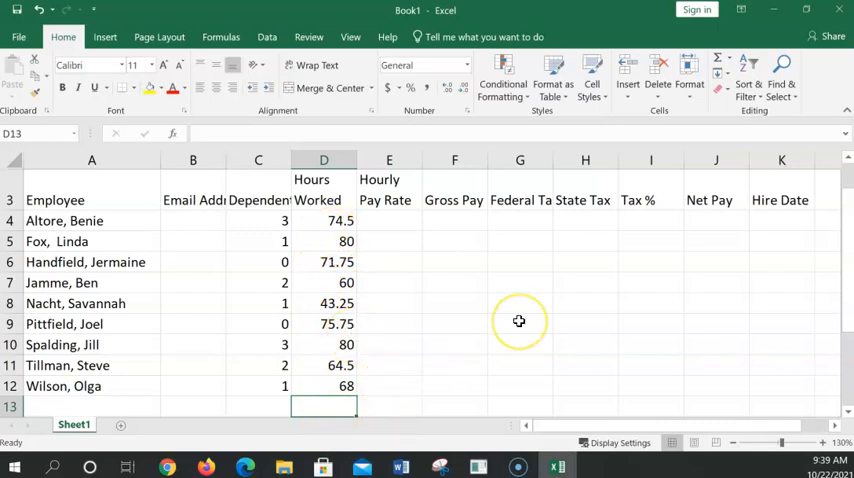
pyautogui.moveTo(396, 216)
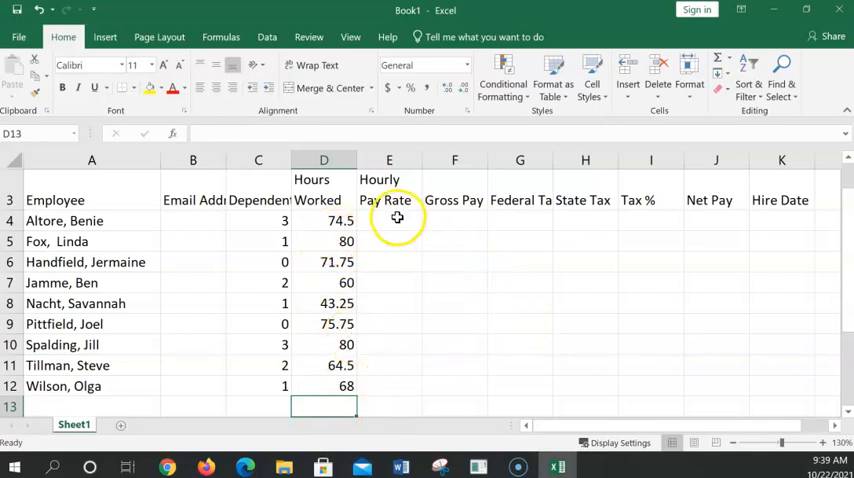
# Enter pay rates 35.25, 33.1, 28.65, 18 and 25.9 down column E from E4.
pyautogui.click(388, 220)
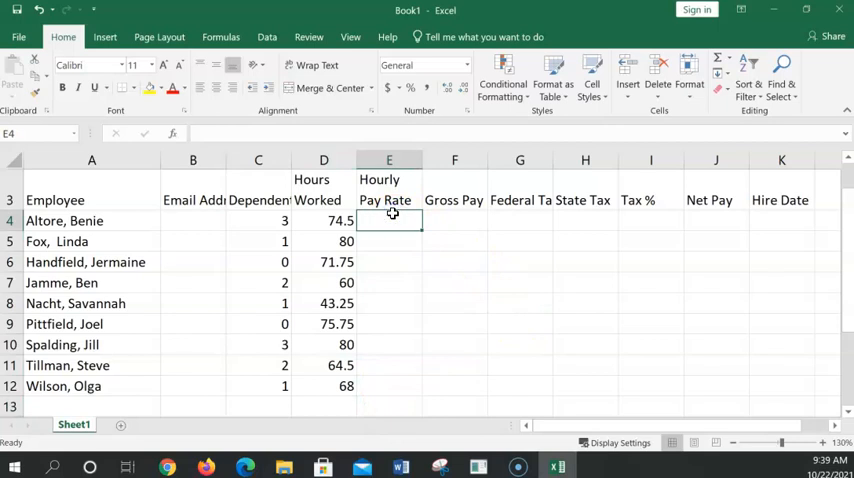
pyautogui.write('3')
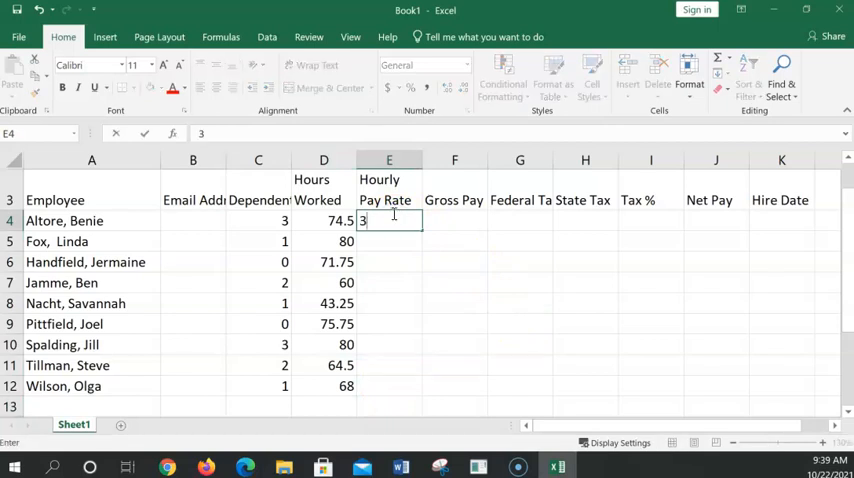
pyautogui.write('5.25')
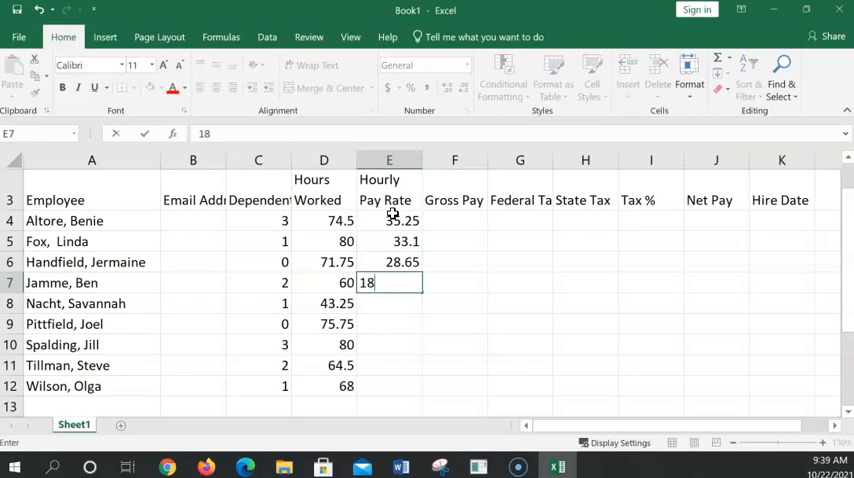
pyautogui.write('0')
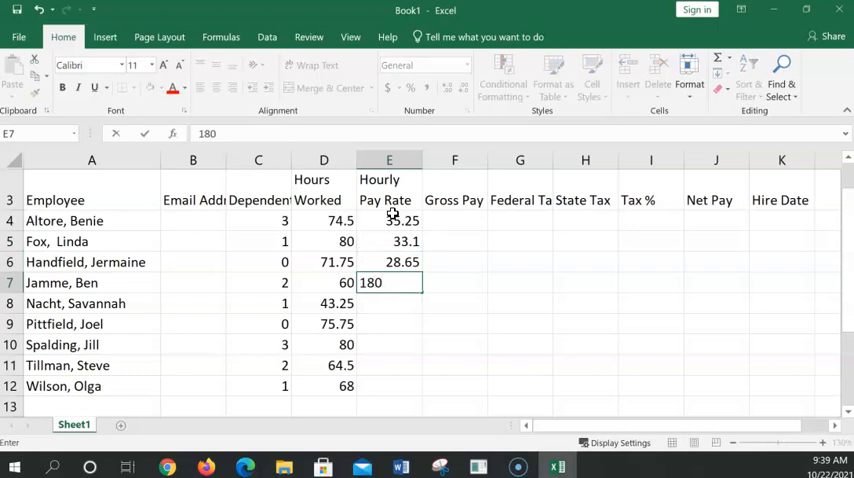
pyautogui.press('Return')
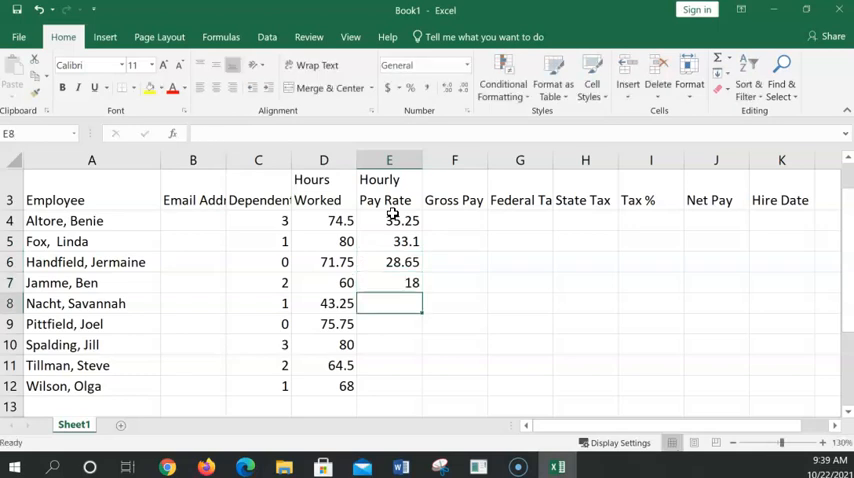
pyautogui.write('2')
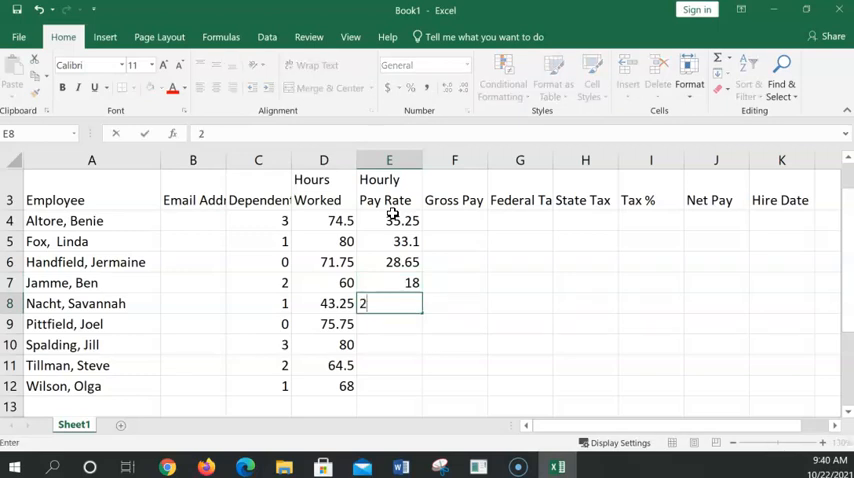
pyautogui.write('5.9')
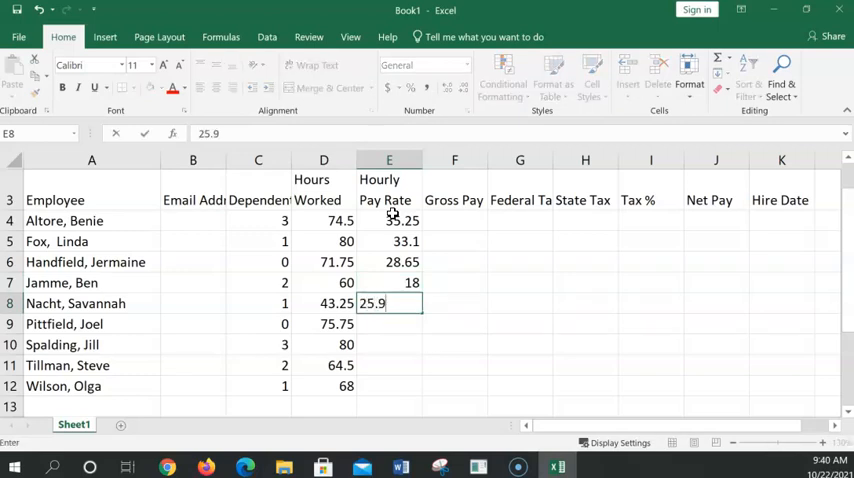
# Enter the remaining pay rates 21.95, 32.5, 41.02 and 29.43.
pyautogui.write('21')
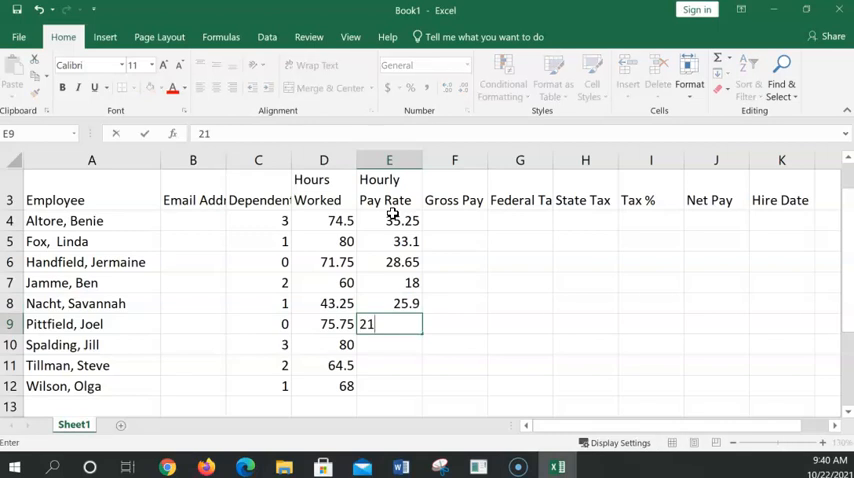
pyautogui.write('.95')
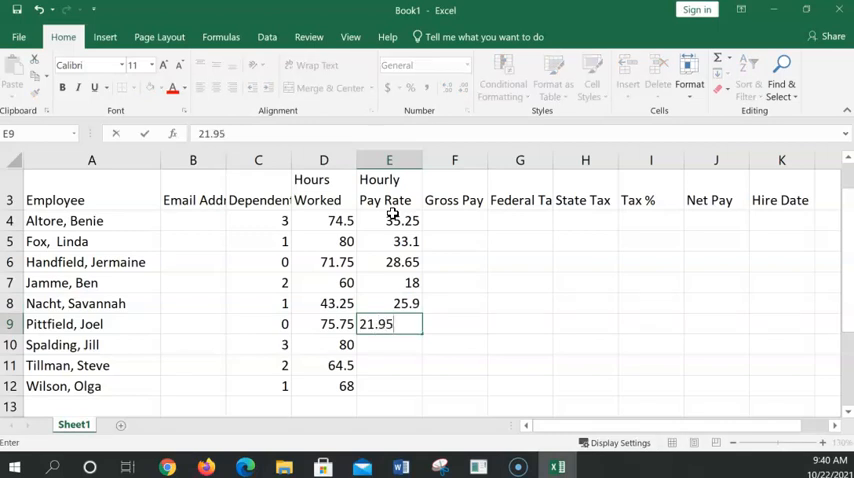
pyautogui.press('Return')
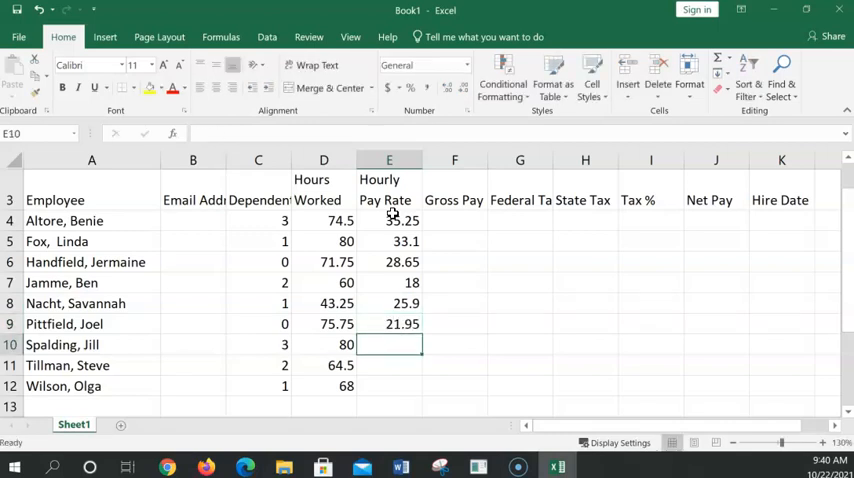
pyautogui.write('32.5')
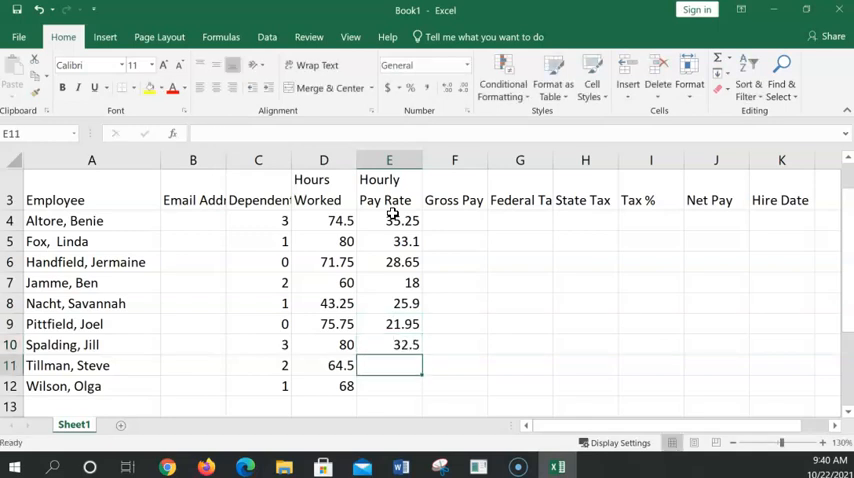
pyautogui.write('41.021')
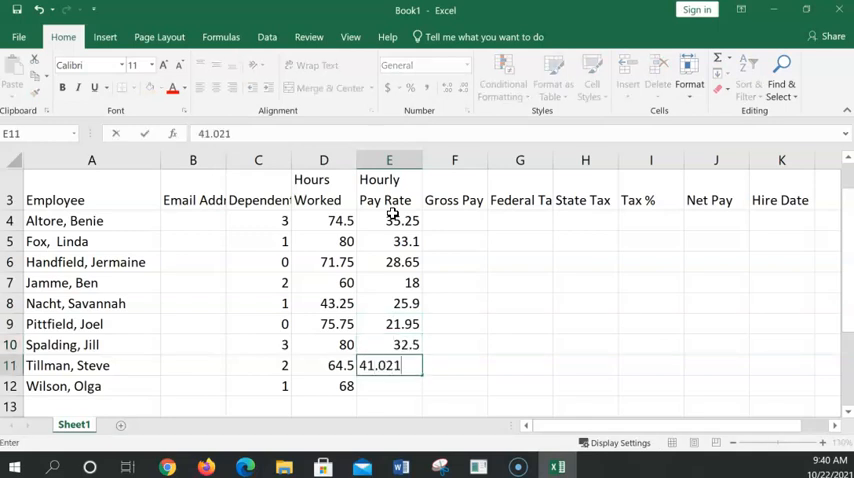
pyautogui.press('backspace')
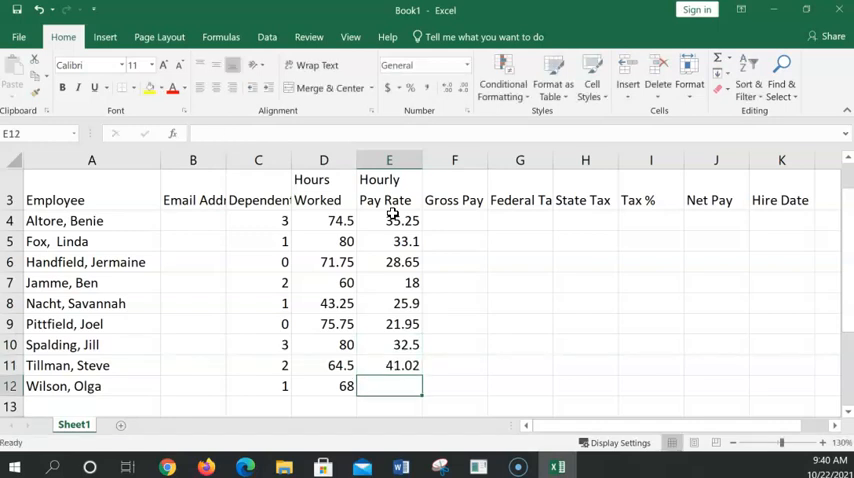
pyautogui.write('29.43')
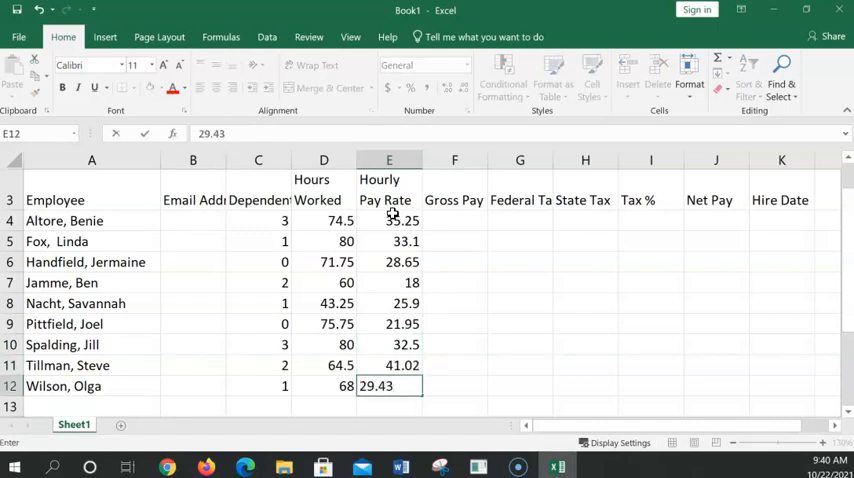
pyautogui.press('enter')
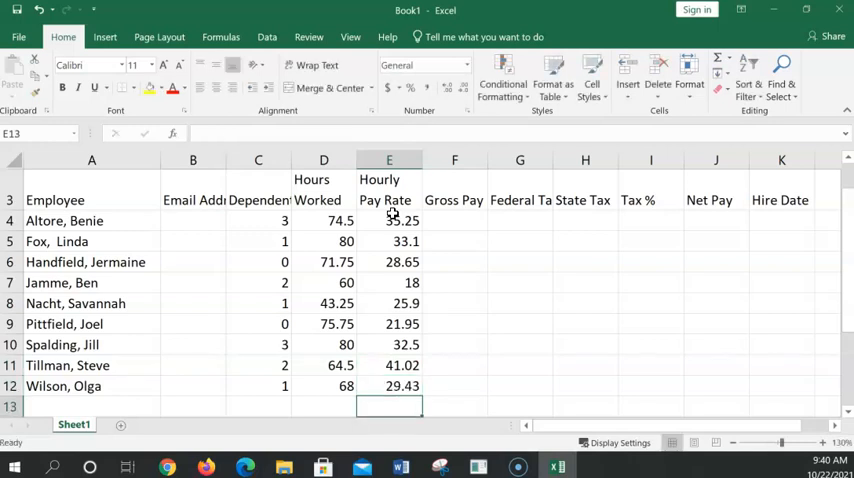
pyautogui.moveTo(466, 188)
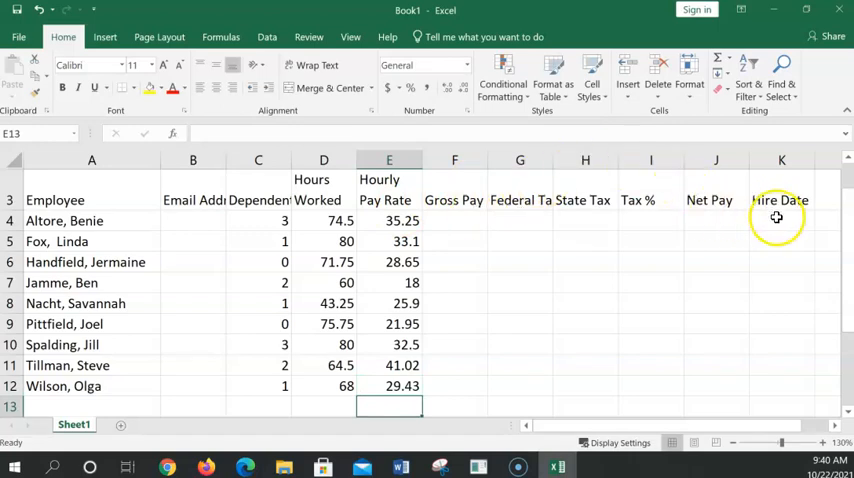
# Enter hire dates from 9/5/2010 for Altore through 2/2/2013 and 1/15/16 in column K.
pyautogui.moveTo(456, 220); pyautogui.dragTo(720, 386)
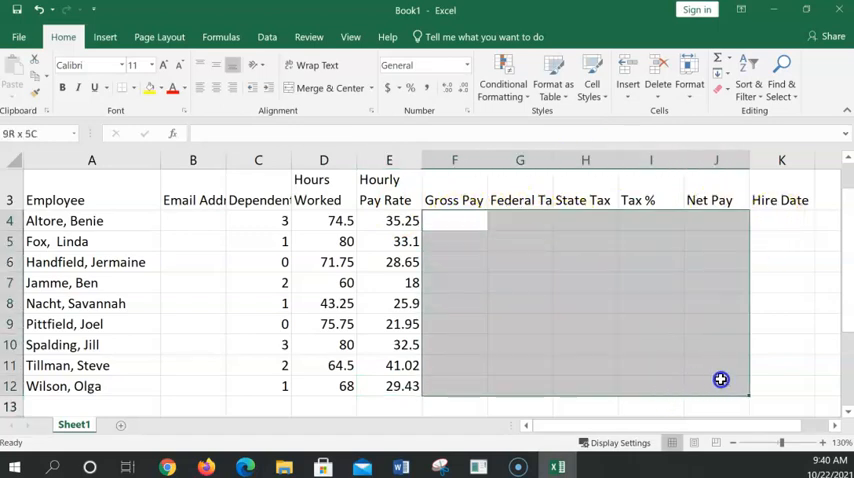
pyautogui.click(780, 220)
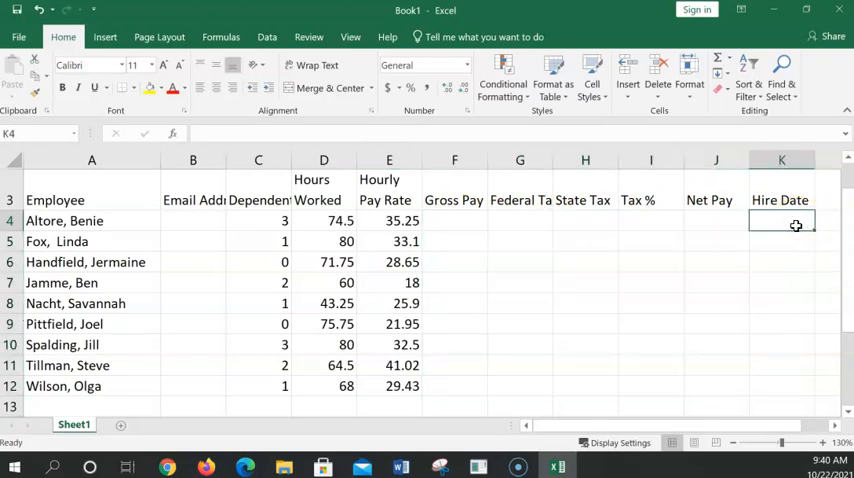
pyautogui.write('9/5/20')
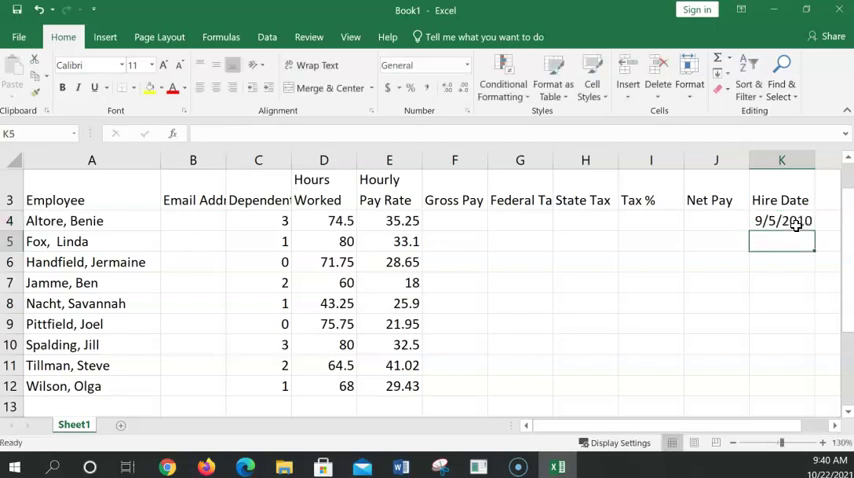
pyautogui.write('10/17/201')
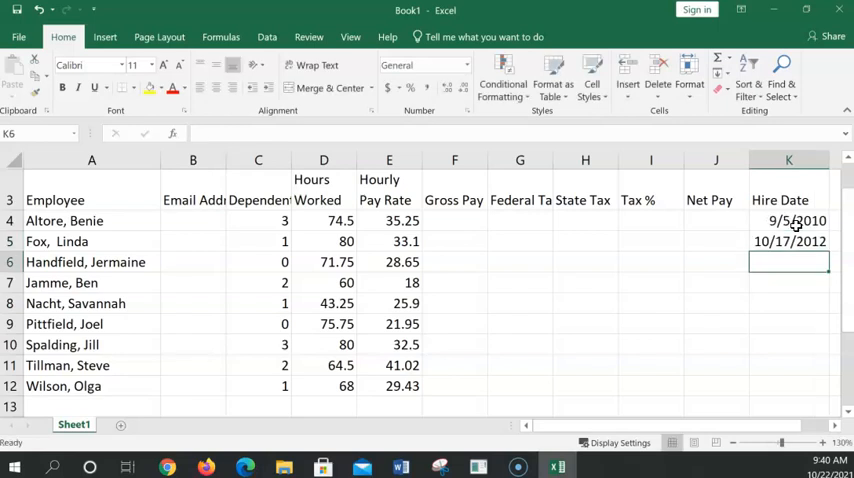
pyautogui.write('2/')
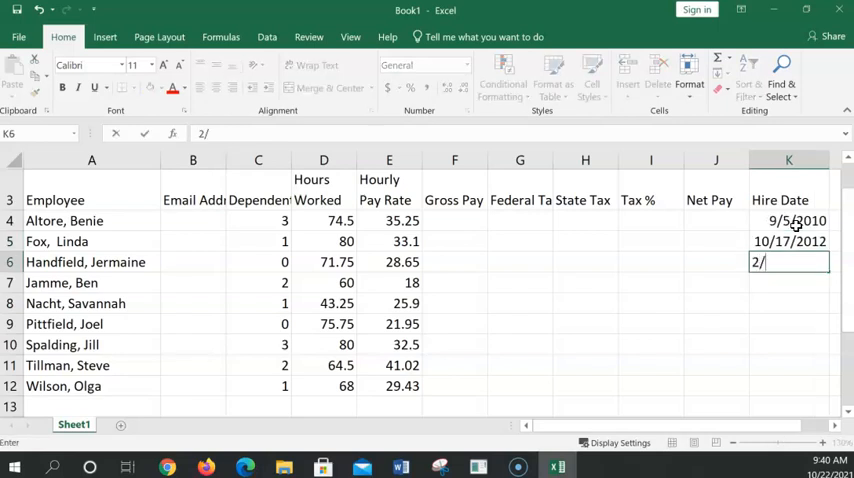
pyautogui.press('Return')
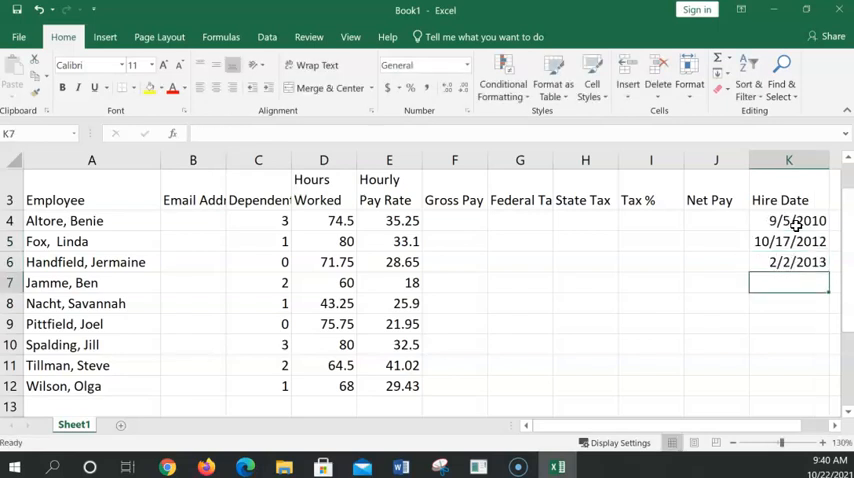
pyautogui.write('1/15')
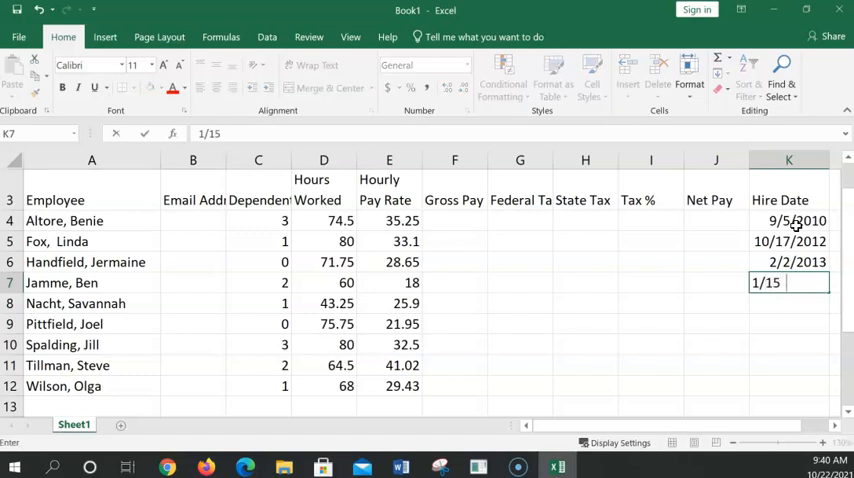
pyautogui.write('/16')
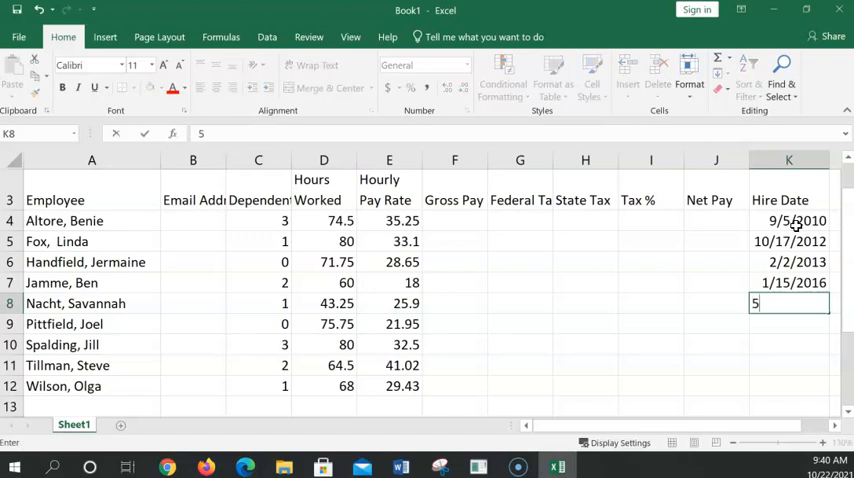
# Enter the remaining hire dates for Nacht down to 9/22/2017 for Wilson.
pyautogui.write('/18')
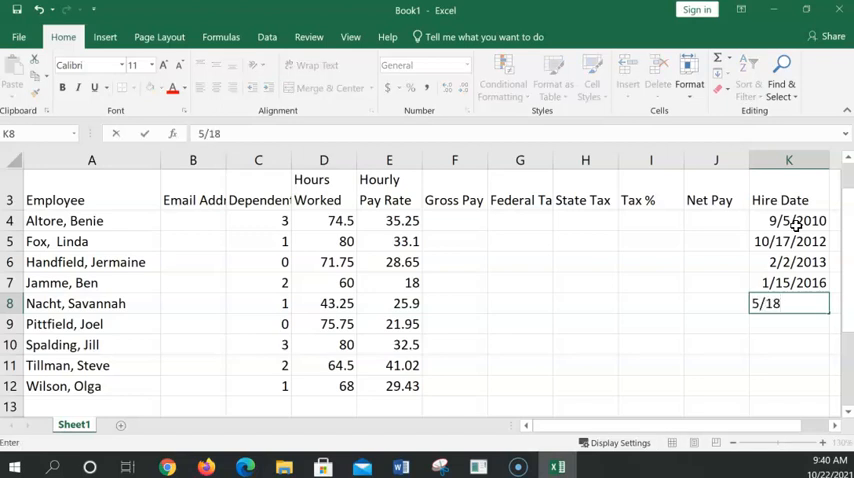
pyautogui.write('/12')
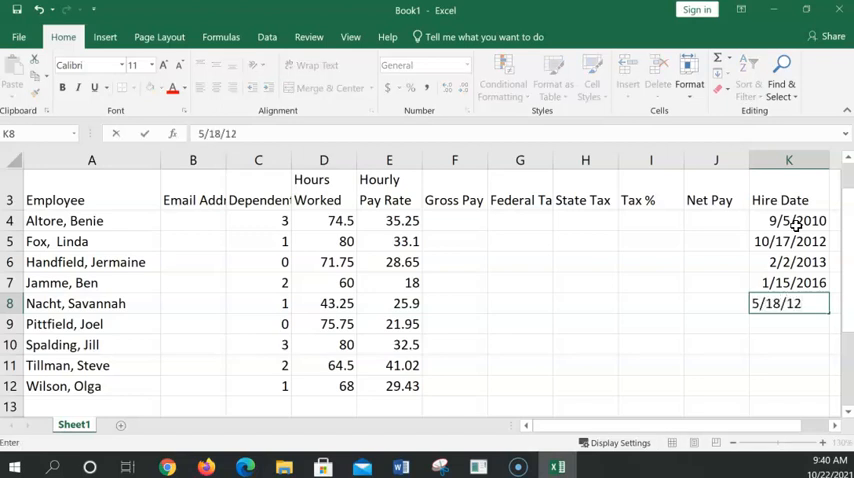
pyautogui.press('Return')
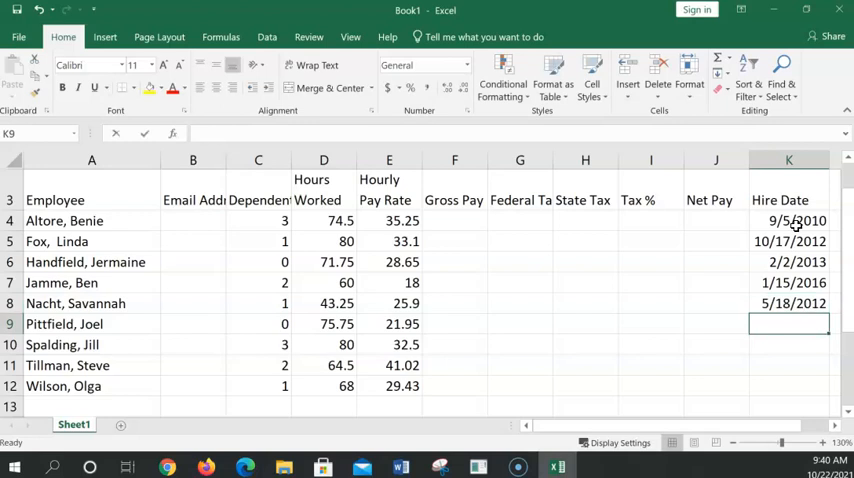
pyautogui.write('5/24/2013')
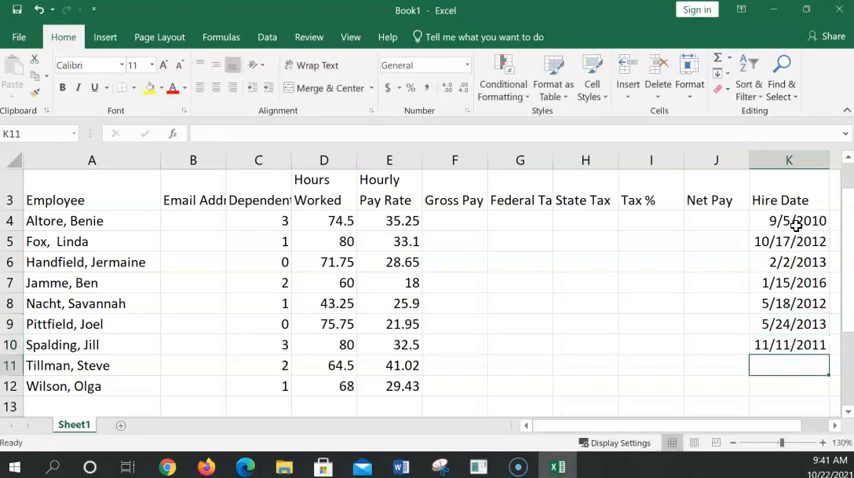
pyautogui.write('4/')
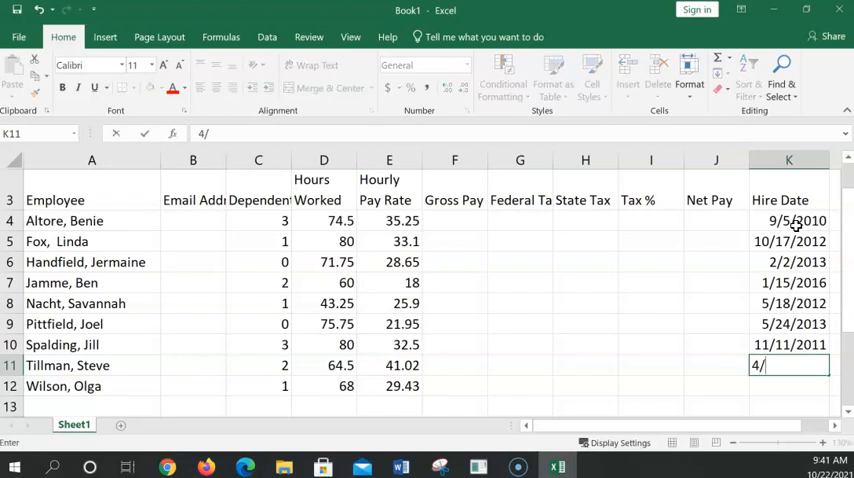
pyautogui.write('29/2006')
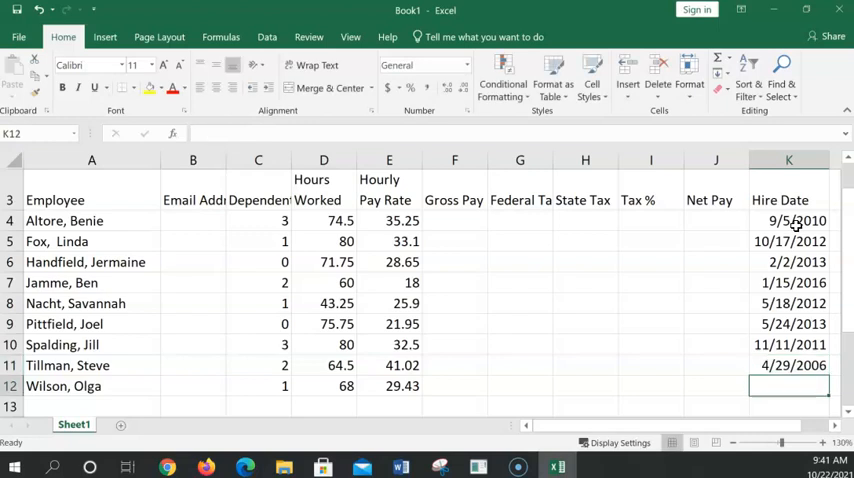
pyautogui.write('9/22/')
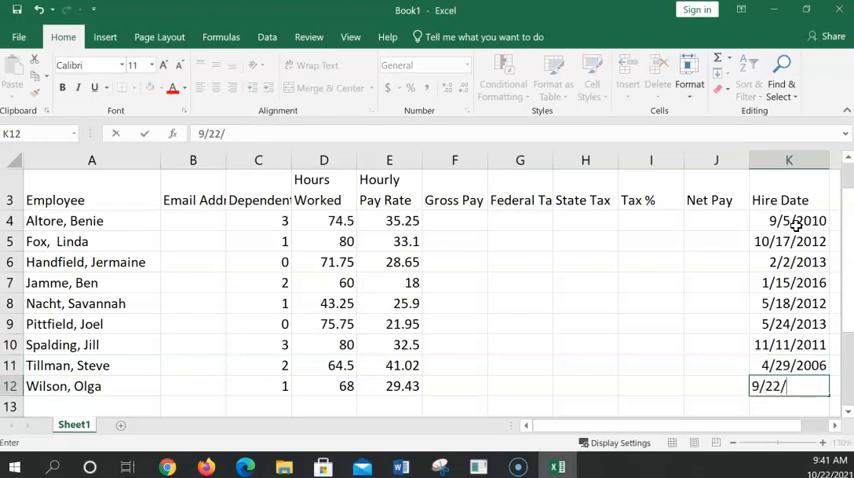
pyautogui.write('17')
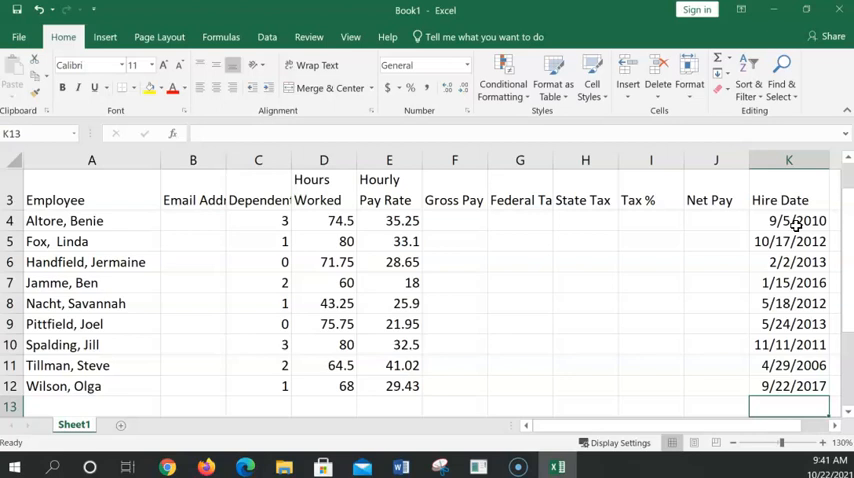
pyautogui.moveTo(456, 220); pyautogui.dragTo(750, 310)
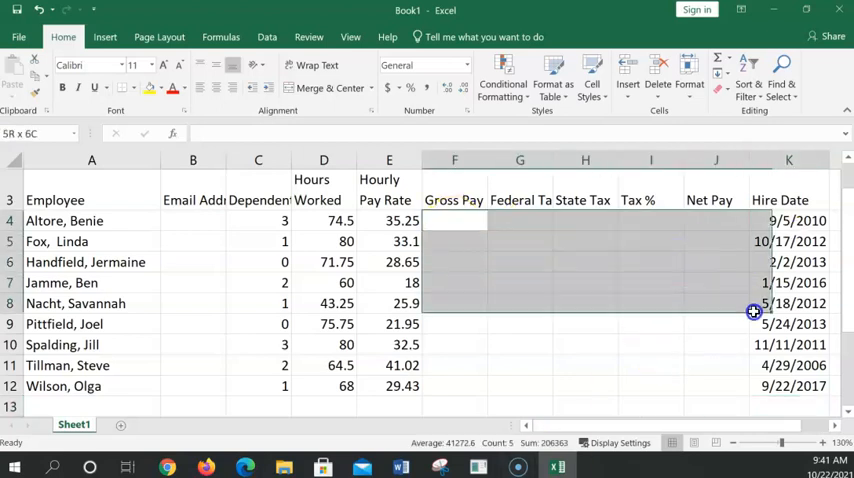
pyautogui.click(456, 220)
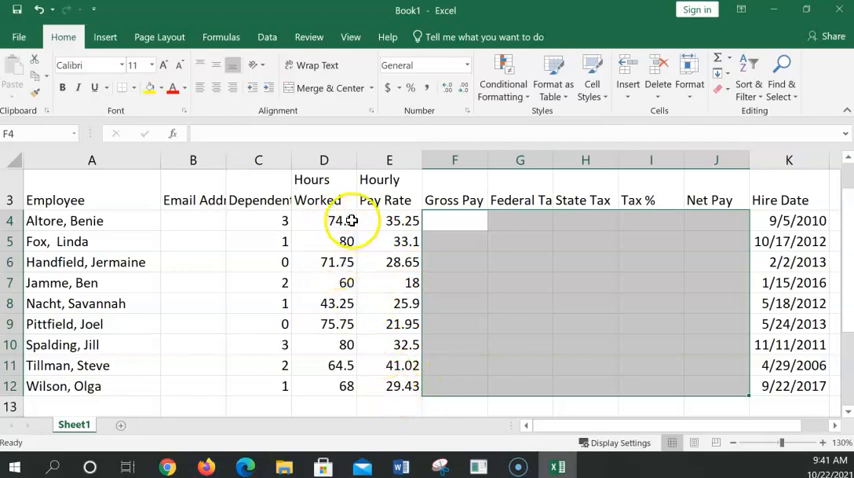
pyautogui.click(520, 304)
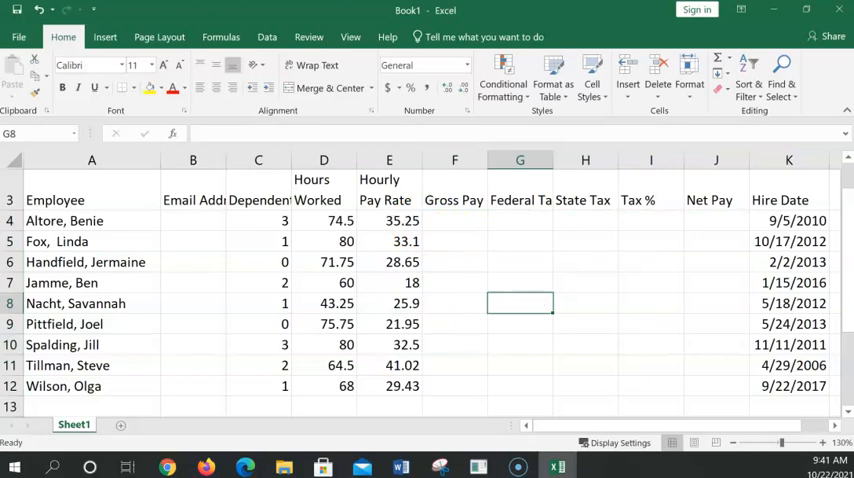
pyautogui.moveTo(180, 240)
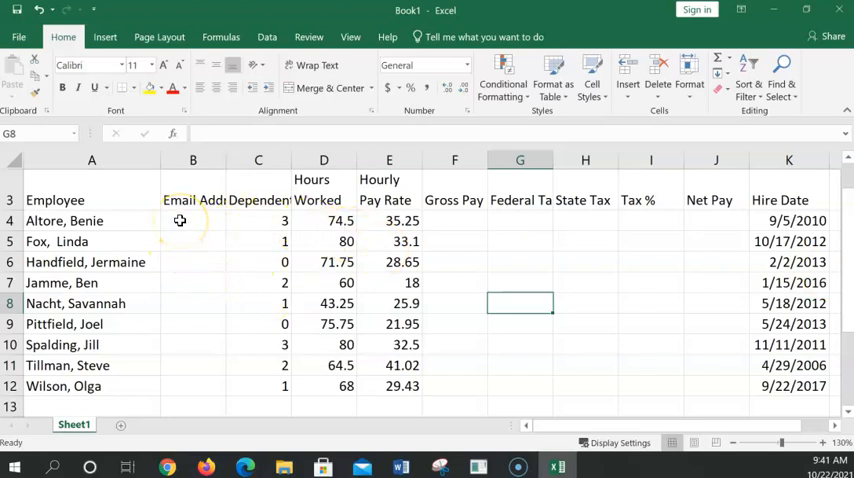
pyautogui.click(192, 220)
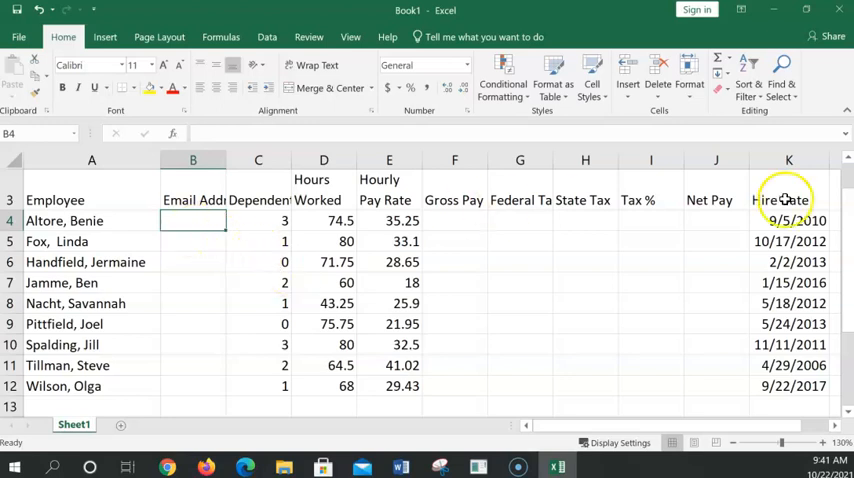
pyautogui.moveTo(540, 242)
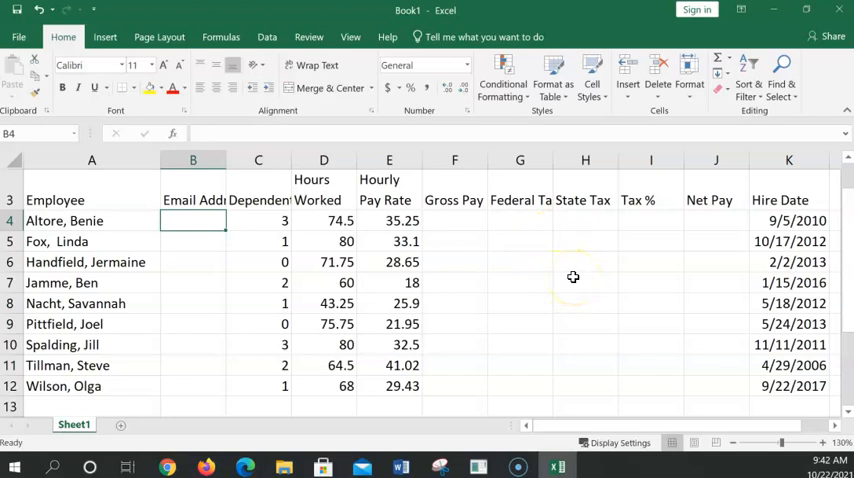
pyautogui.moveTo(604, 360)
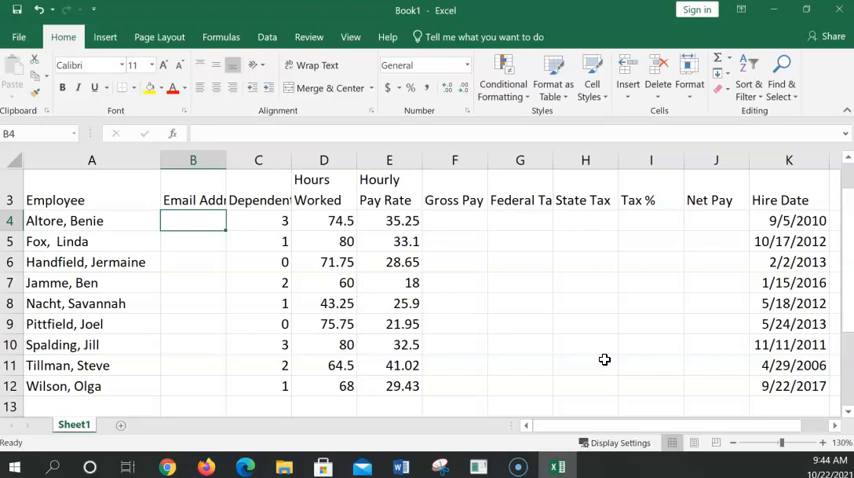
pyautogui.moveTo(366, 304)
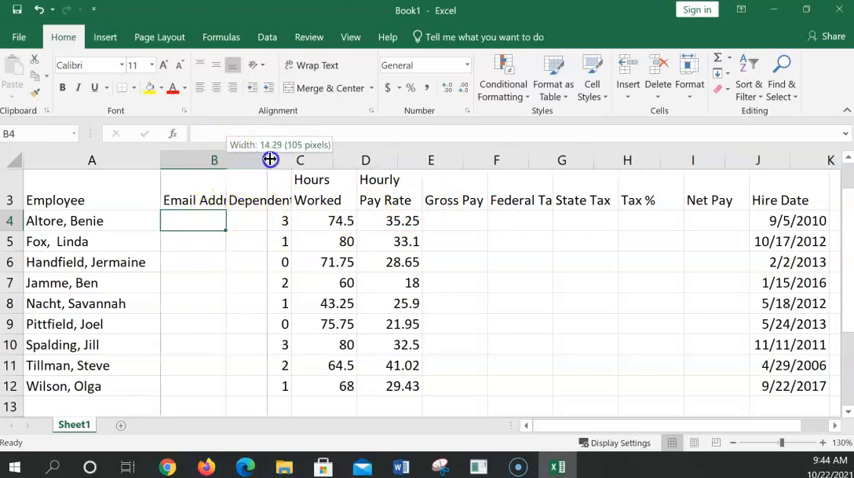
pyautogui.moveTo(270, 160); pyautogui.dragTo(320, 160)
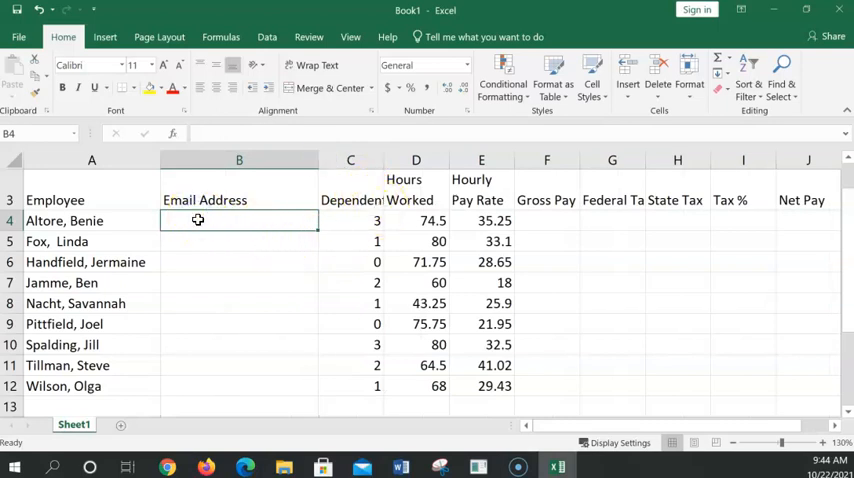
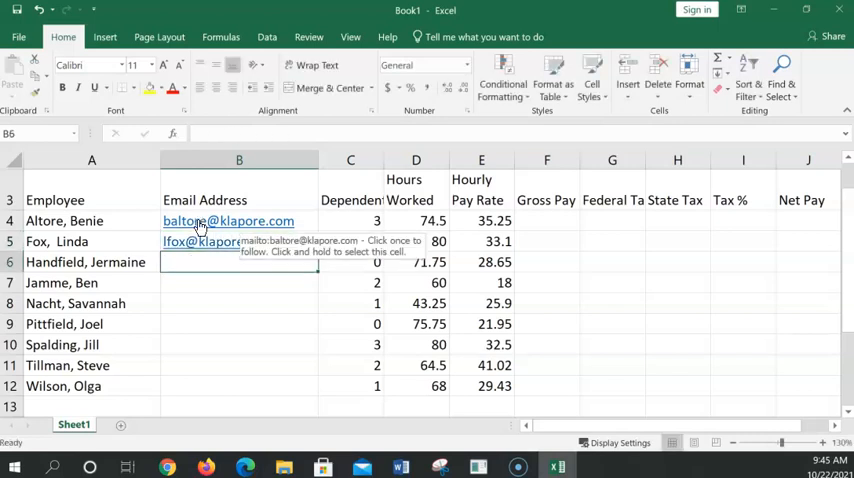
pyautogui.moveTo(276, 284)
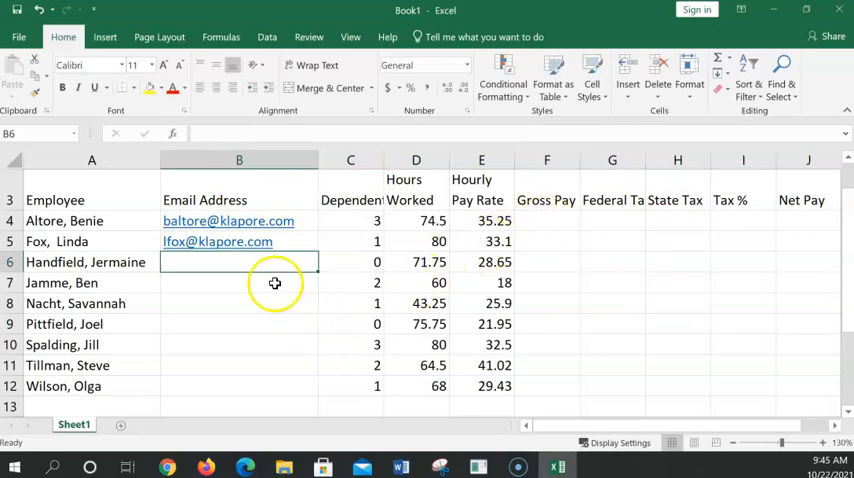
pyautogui.moveTo(258, 298)
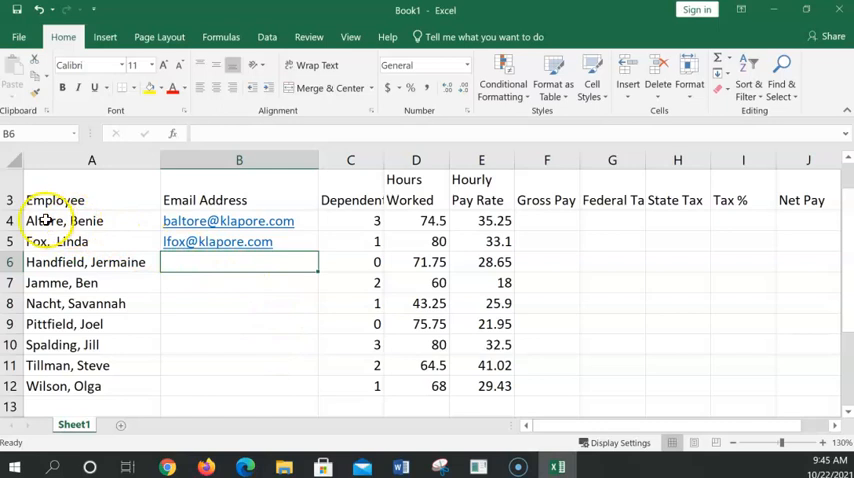
pyautogui.moveTo(246, 244)
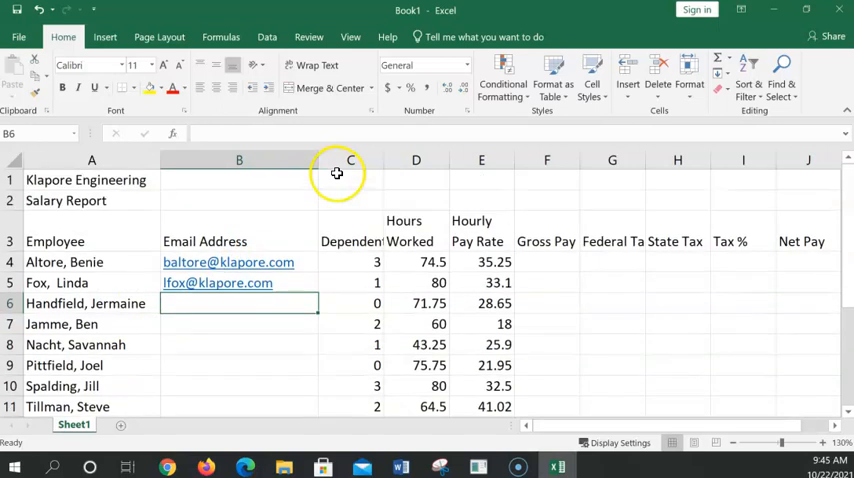
# Use Data > Flash Fill from Fox's address to generate all employees' emails.
pyautogui.click(216, 284)
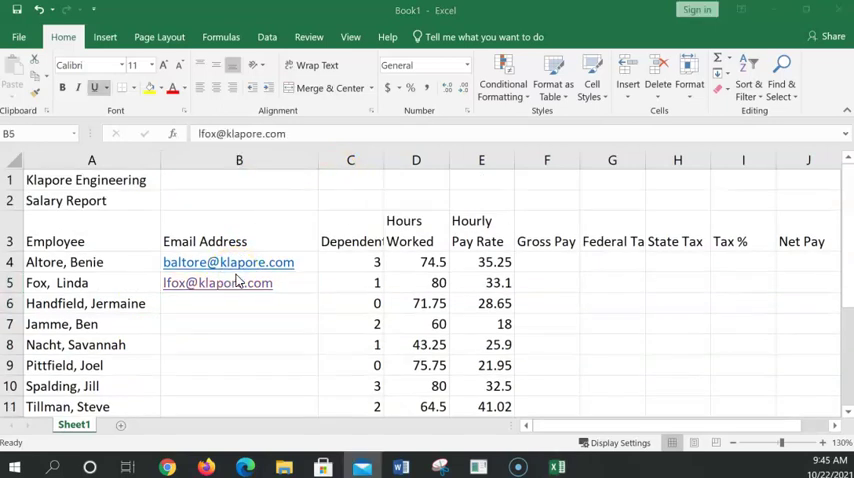
pyautogui.click(238, 284)
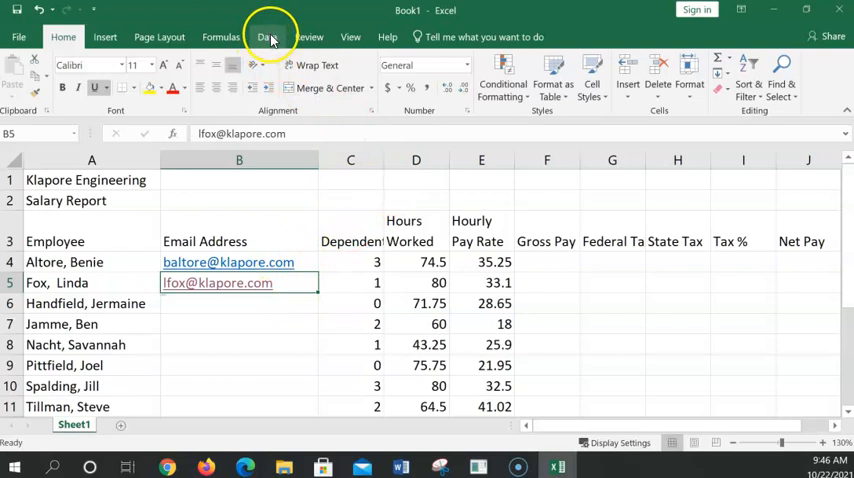
pyautogui.click(268, 36)
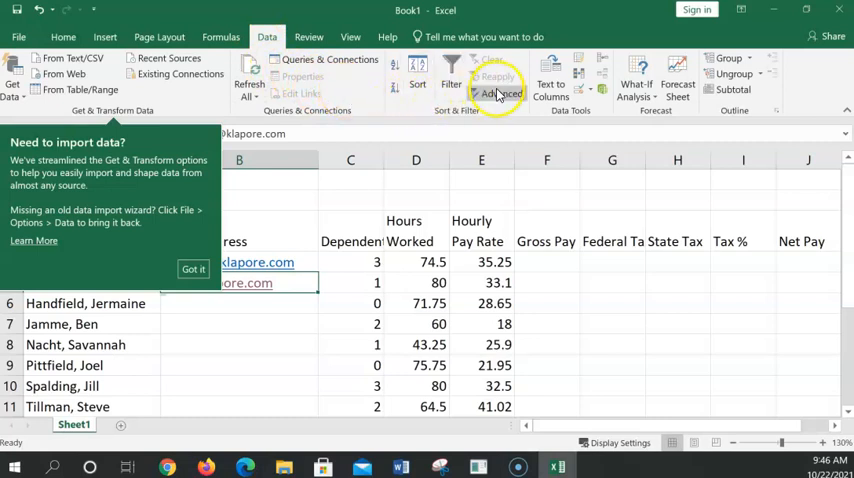
pyautogui.moveTo(552, 84)
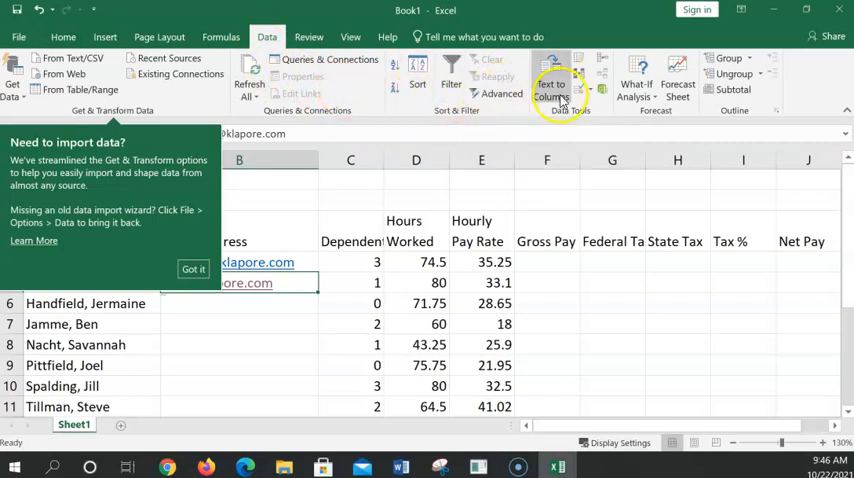
pyautogui.moveTo(586, 68)
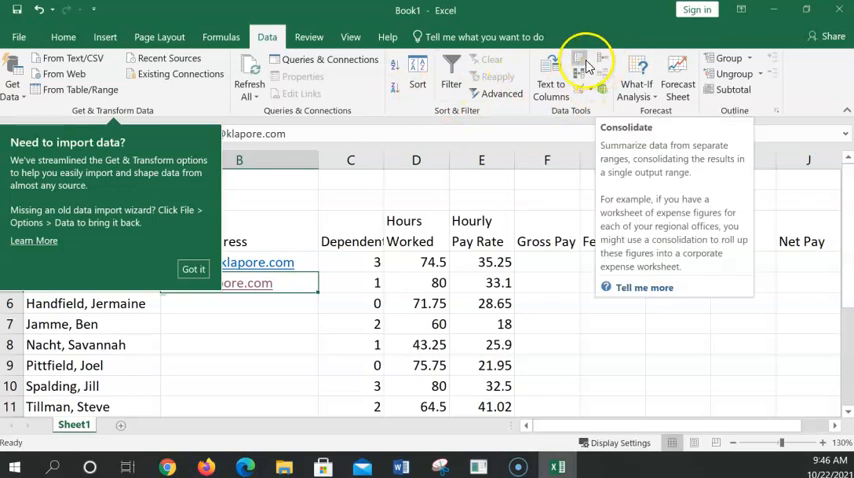
pyautogui.moveTo(610, 40)
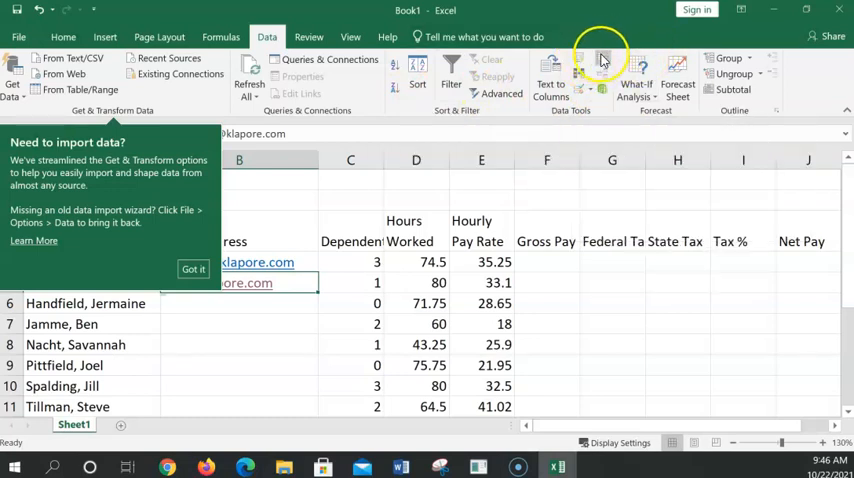
pyautogui.moveTo(580, 62)
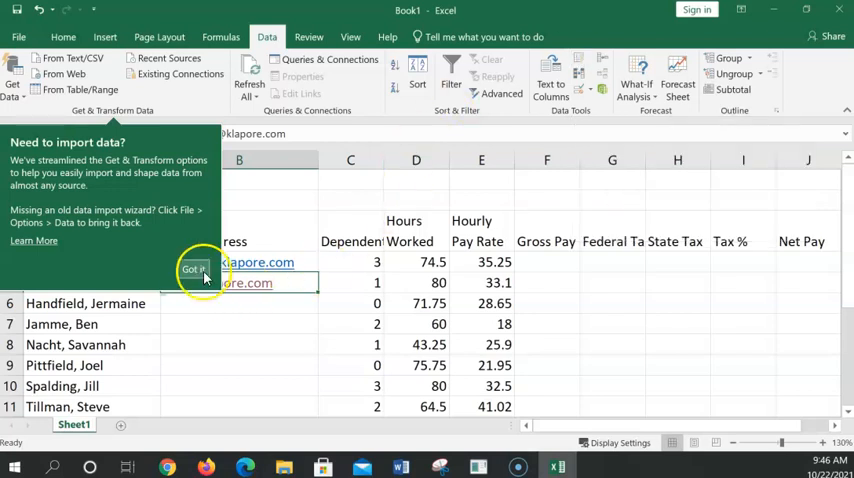
pyautogui.click(192, 268)
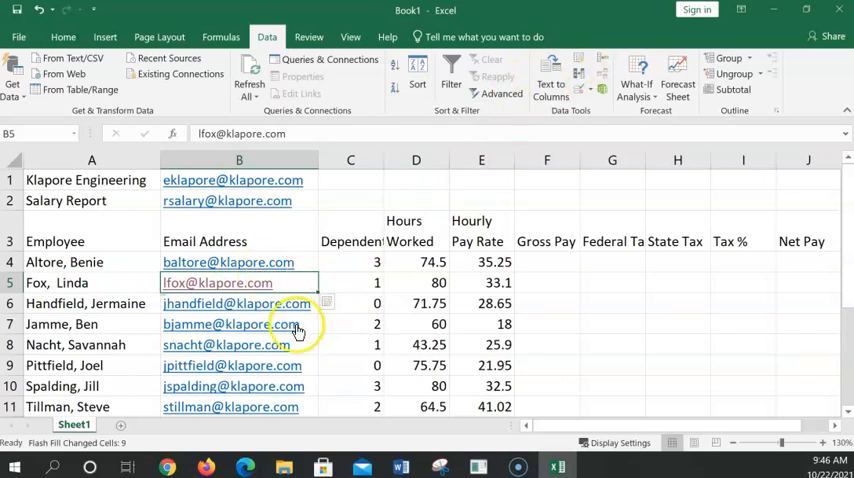
pyautogui.moveTo(250, 312)
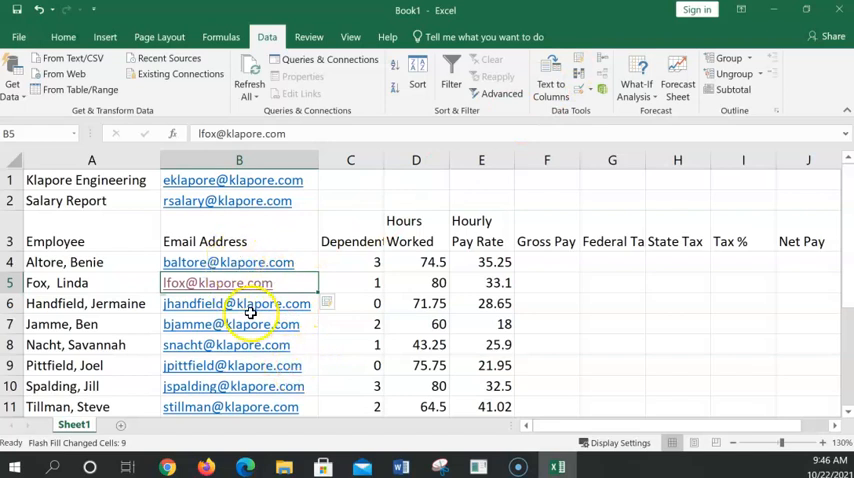
pyautogui.moveTo(290, 316)
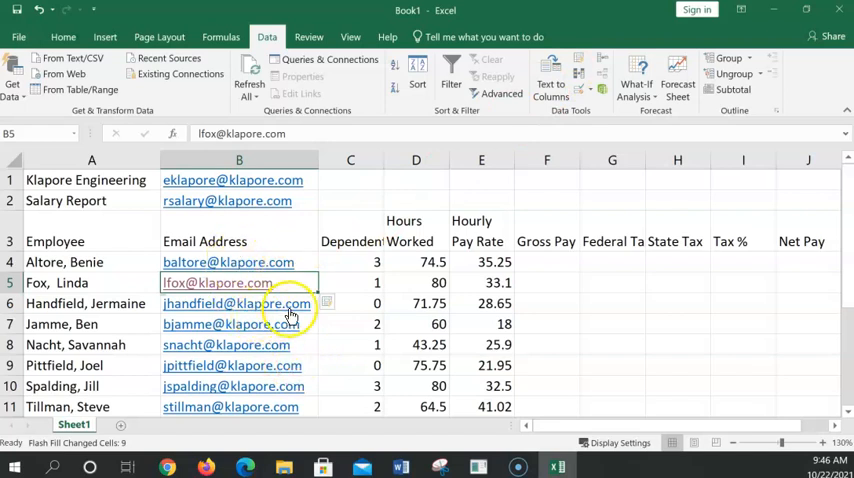
pyautogui.moveTo(240, 186)
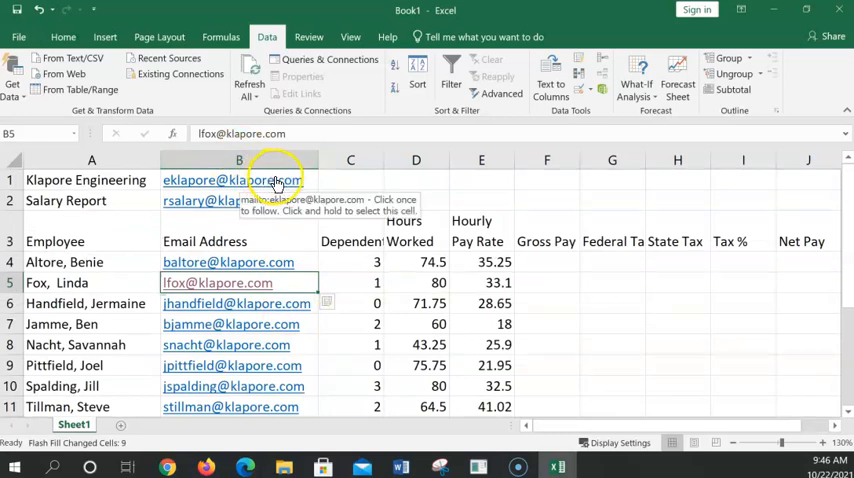
pyautogui.moveTo(344, 188)
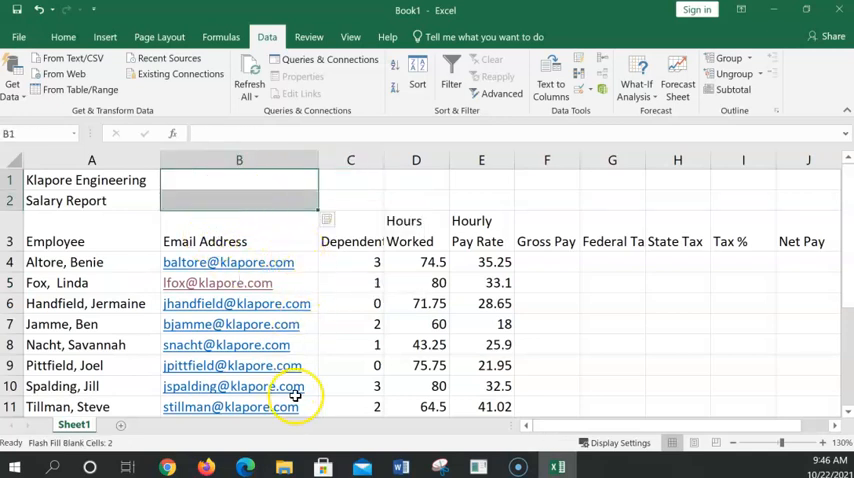
pyautogui.scroll(-3)
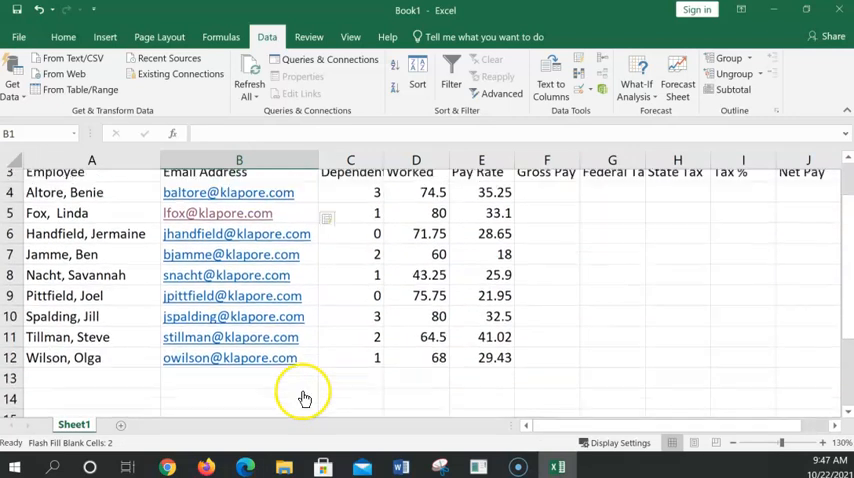
pyautogui.scroll(3)
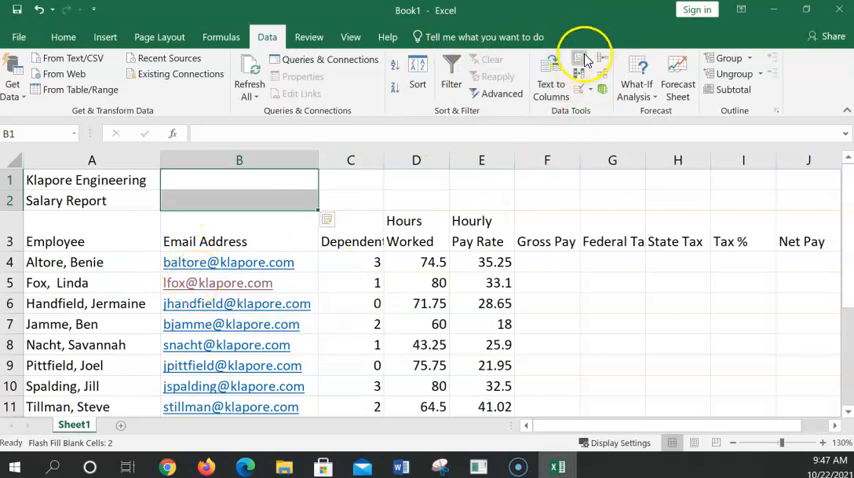
pyautogui.moveTo(580, 64)
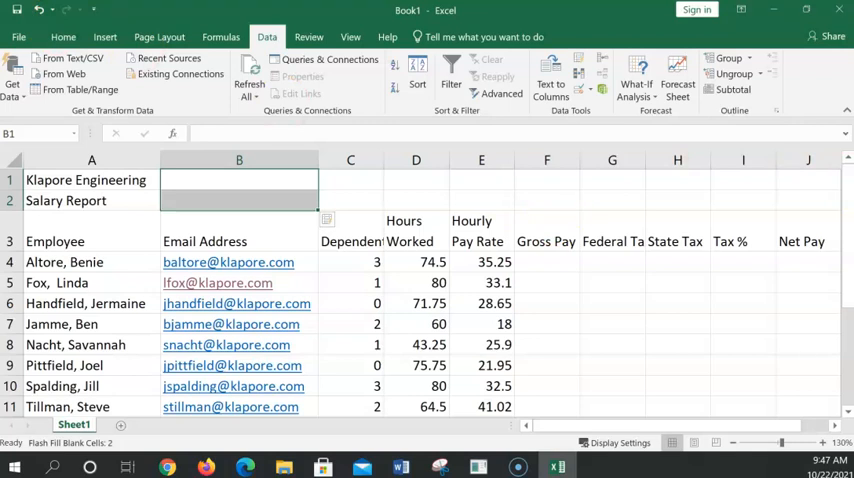
pyautogui.moveTo(802, 216)
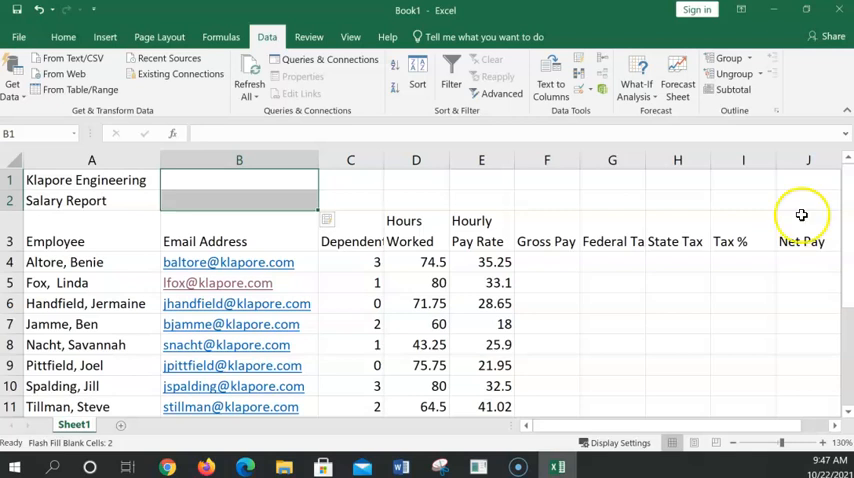
pyautogui.scroll(-3)
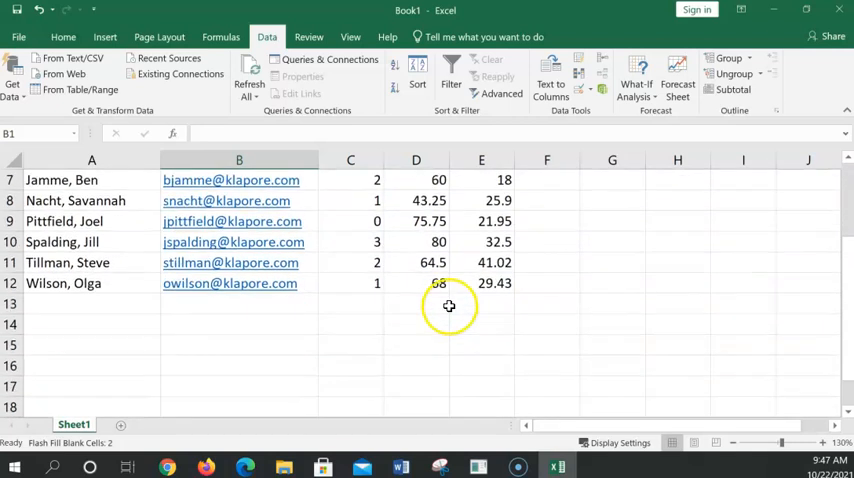
pyautogui.moveTo(88, 304)
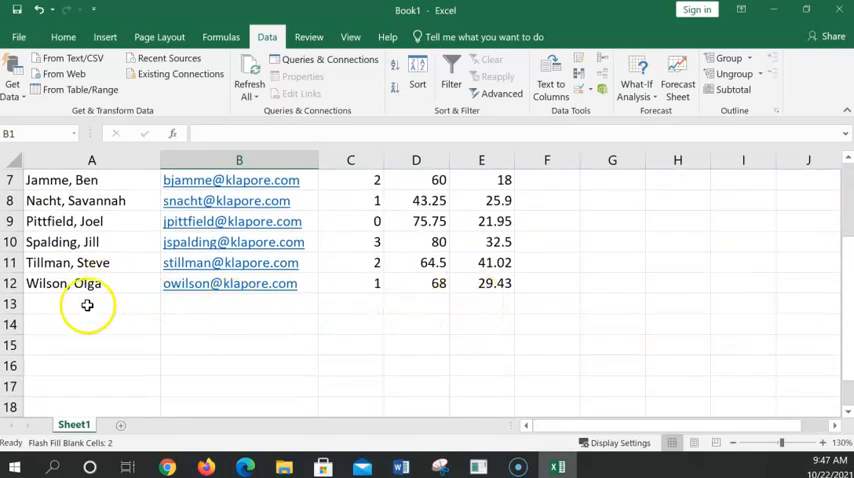
# Enter bold Totals, Highest, Lowest and Average labels in A13:A16.
pyautogui.click(92, 304)
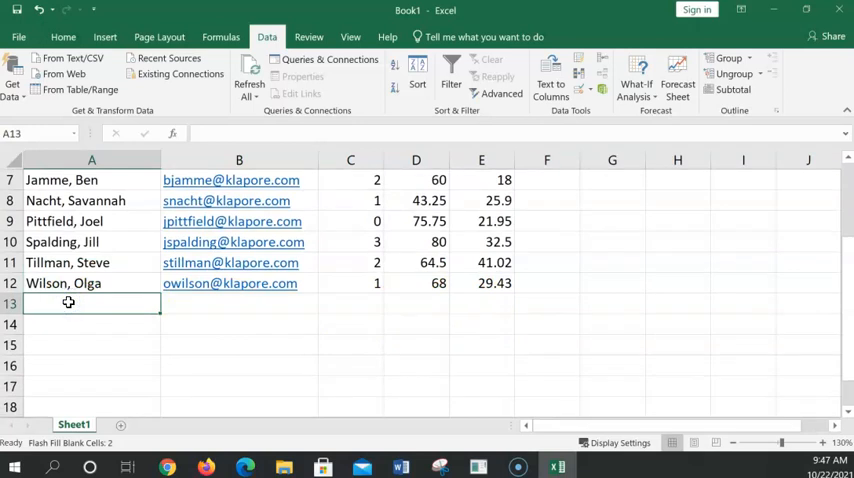
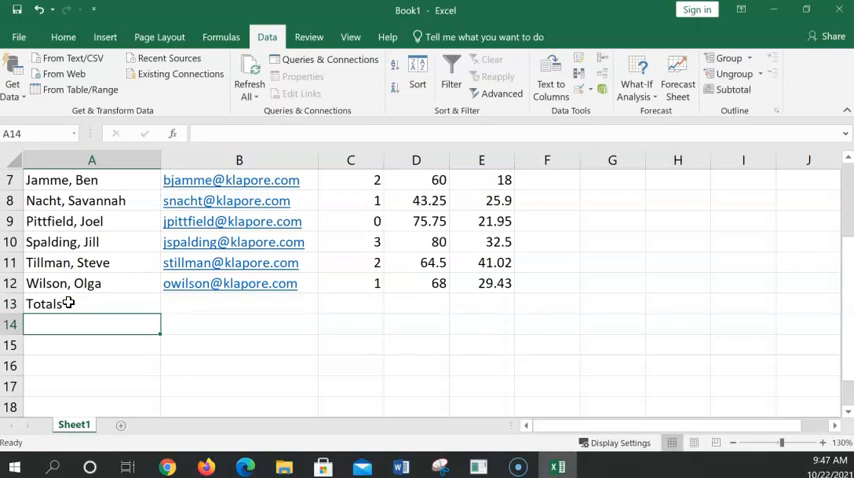
pyautogui.write('HI')
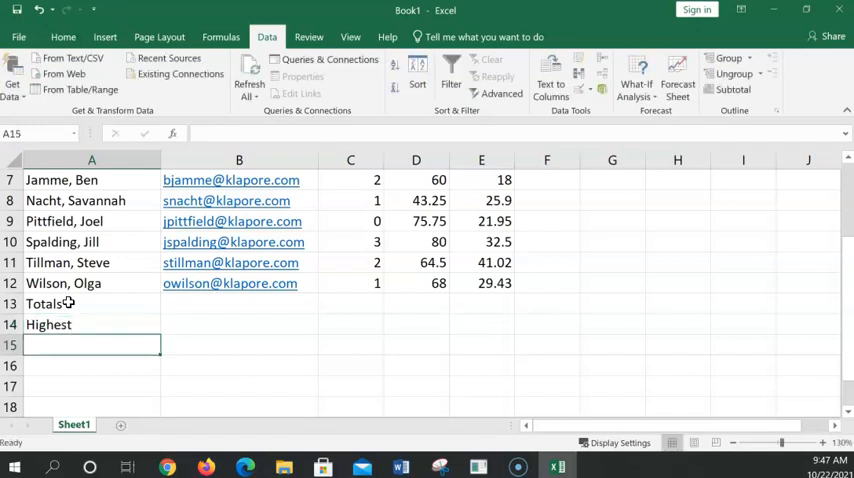
pyautogui.write('Lowest')
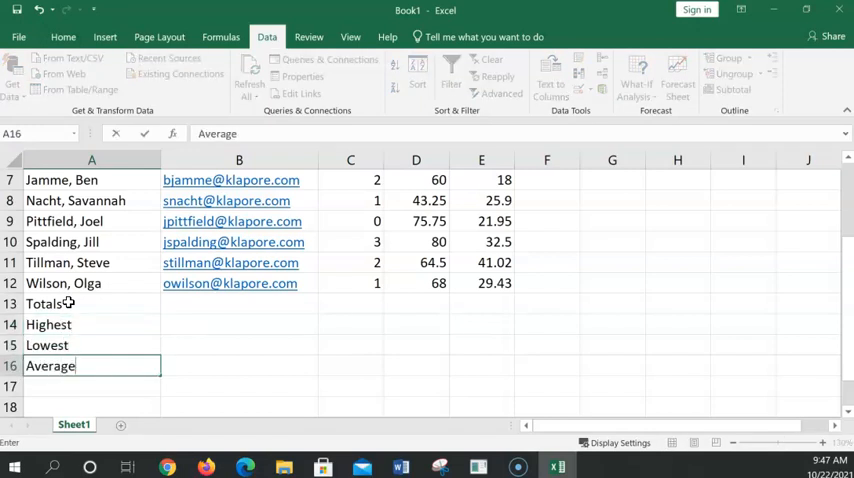
pyautogui.moveTo(104, 304)
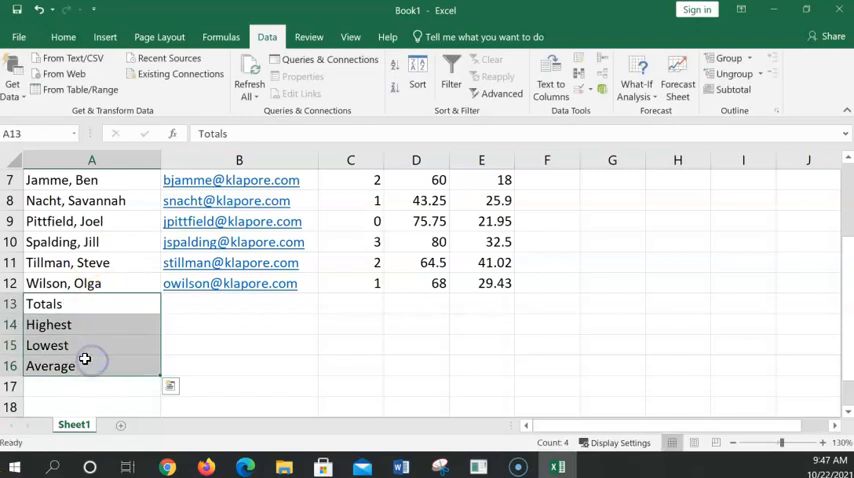
pyautogui.moveTo(228, 308)
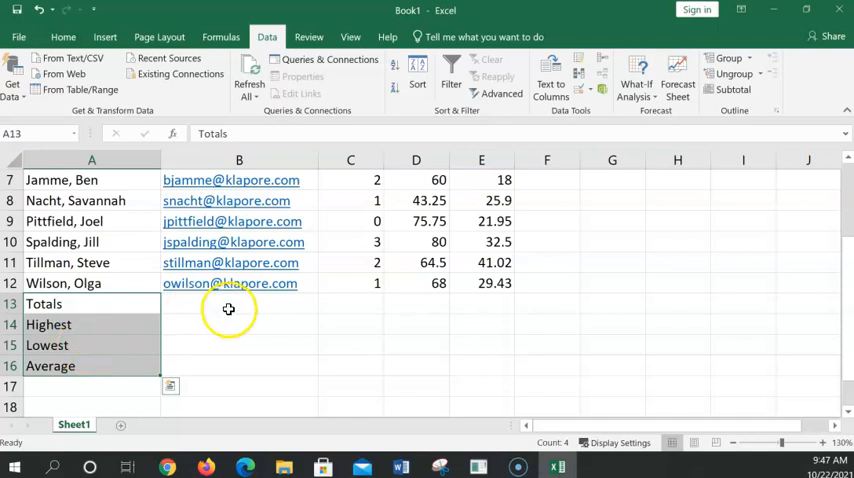
pyautogui.moveTo(168, 312)
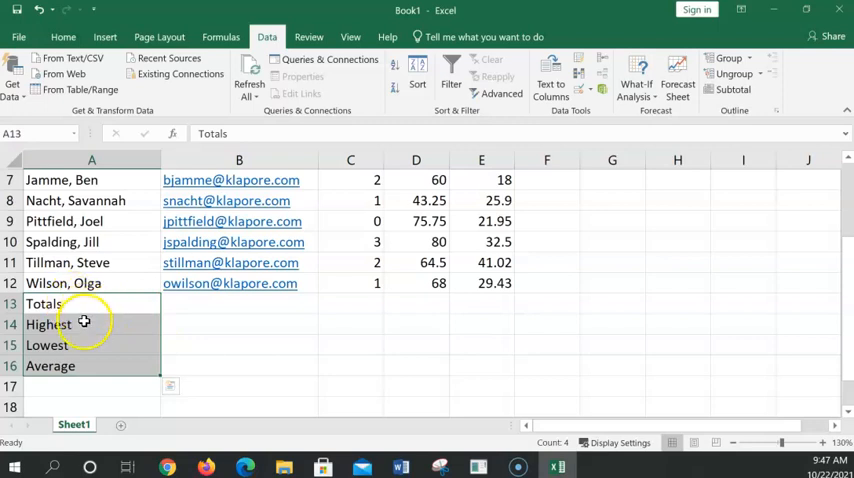
pyautogui.moveTo(88, 356)
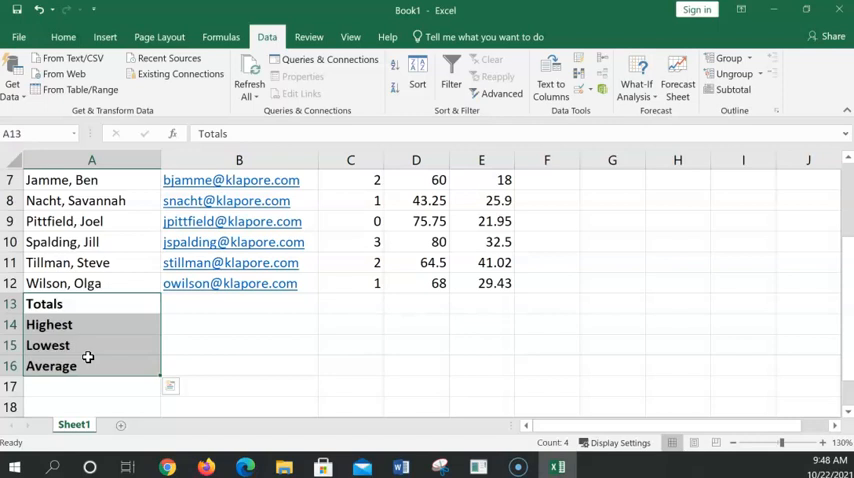
pyautogui.click(170, 386)
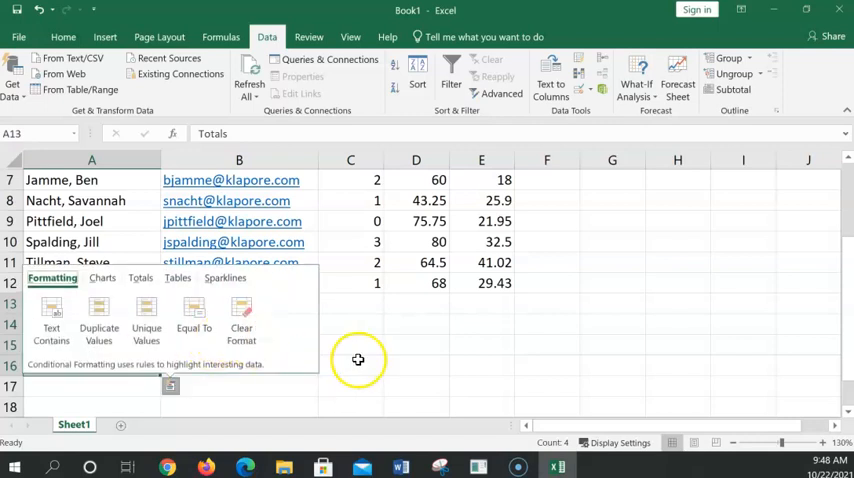
pyautogui.click(350, 364)
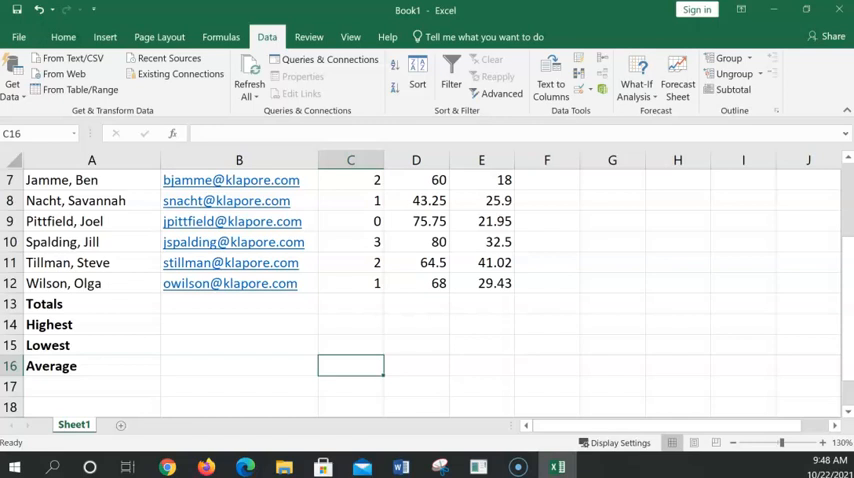
pyautogui.moveTo(780, 212)
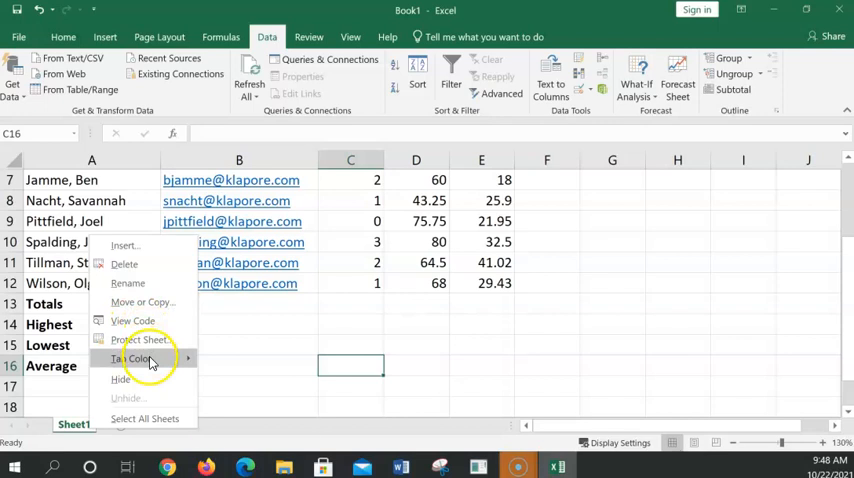
# Start renaming the Sheet1 worksheet tab to Salary Report.
pyautogui.click(132, 358)
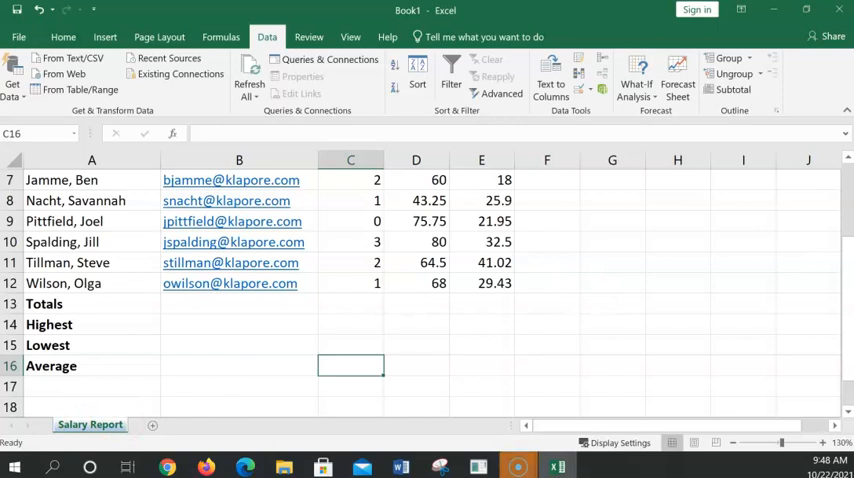
pyautogui.moveTo(568, 260)
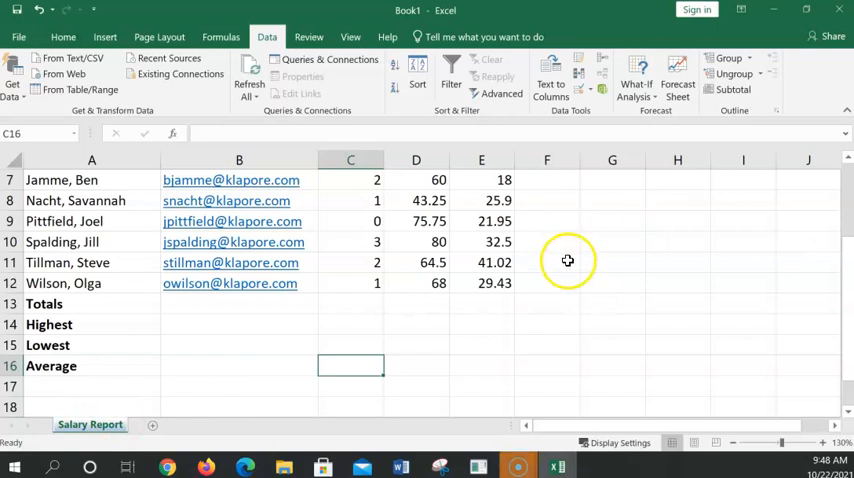
pyautogui.scroll(3)
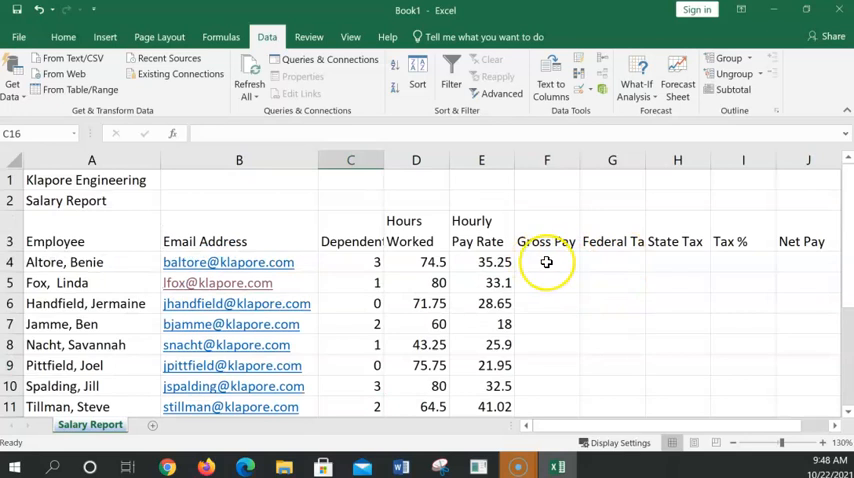
pyautogui.click(546, 262)
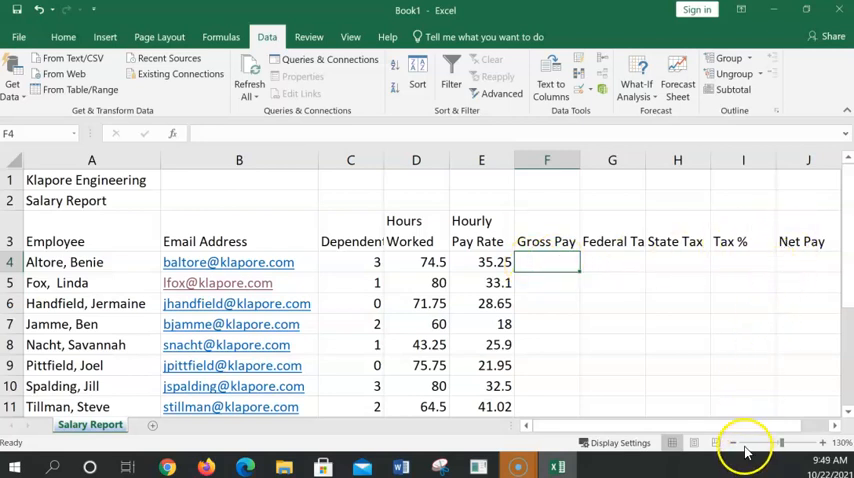
pyautogui.moveTo(556, 258)
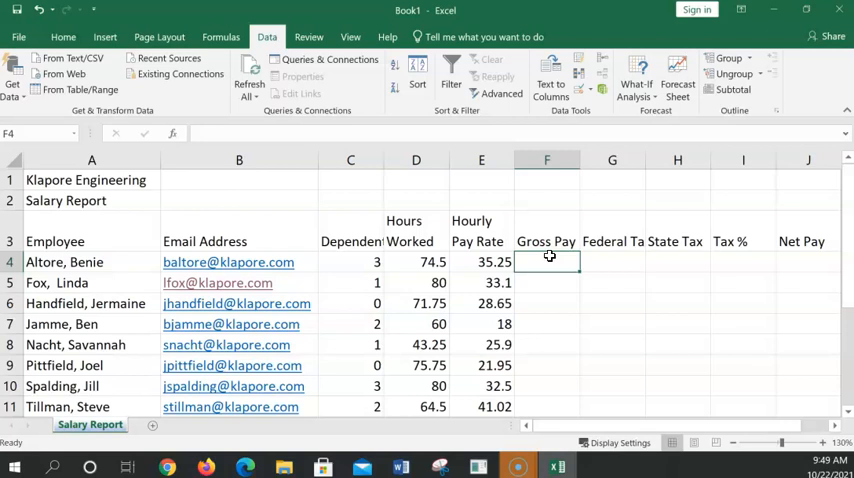
pyautogui.moveTo(350, 336)
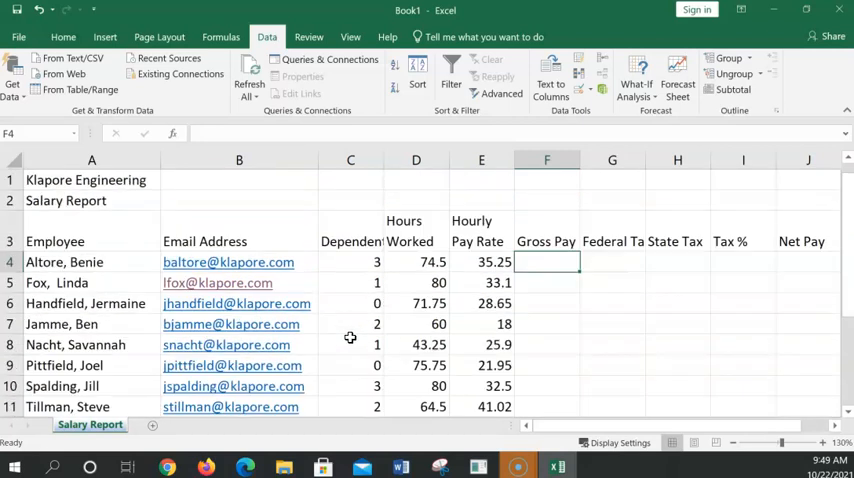
pyautogui.click(216, 282)
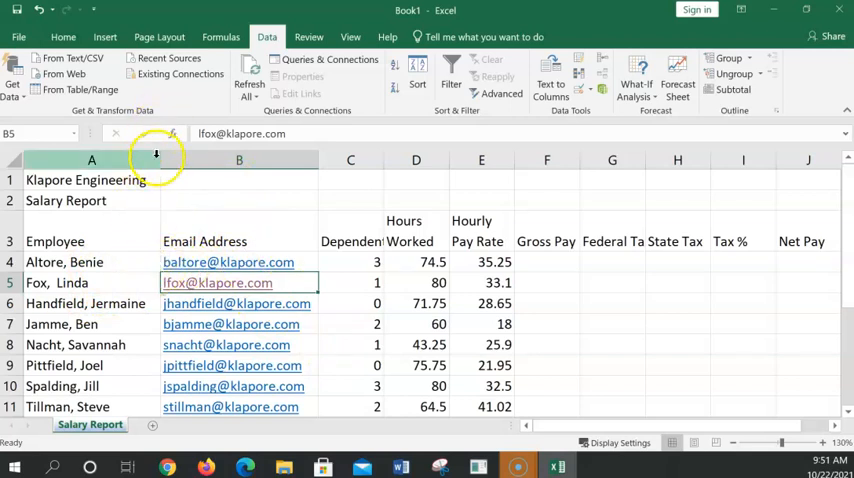
pyautogui.moveTo(216, 284)
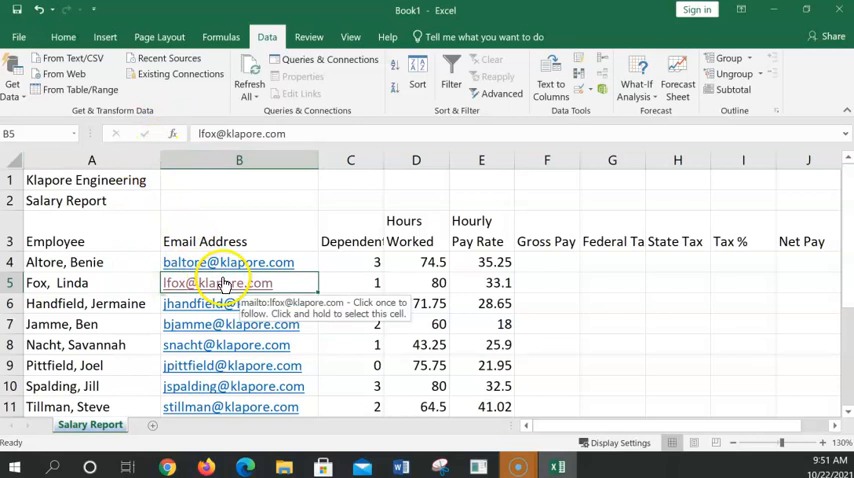
pyautogui.moveTo(580, 292)
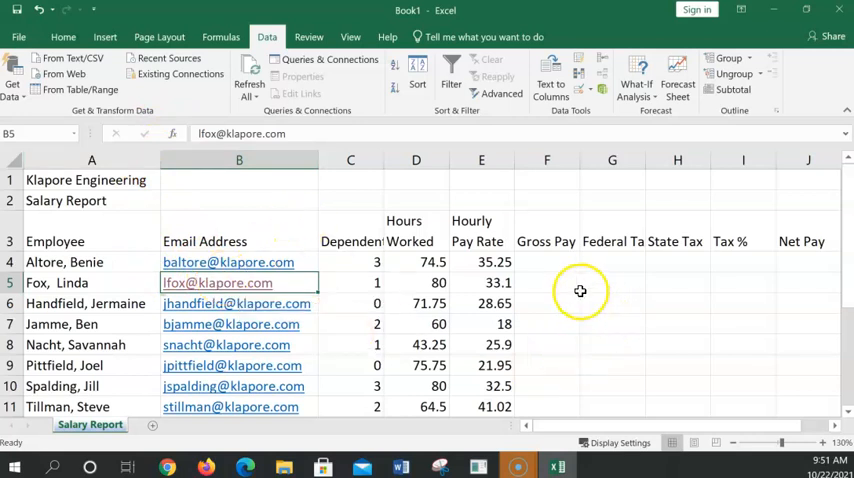
# Enter =D4*E4 in F4 so the first employee's gross pay reads 2626.13.
pyautogui.click(546, 262)
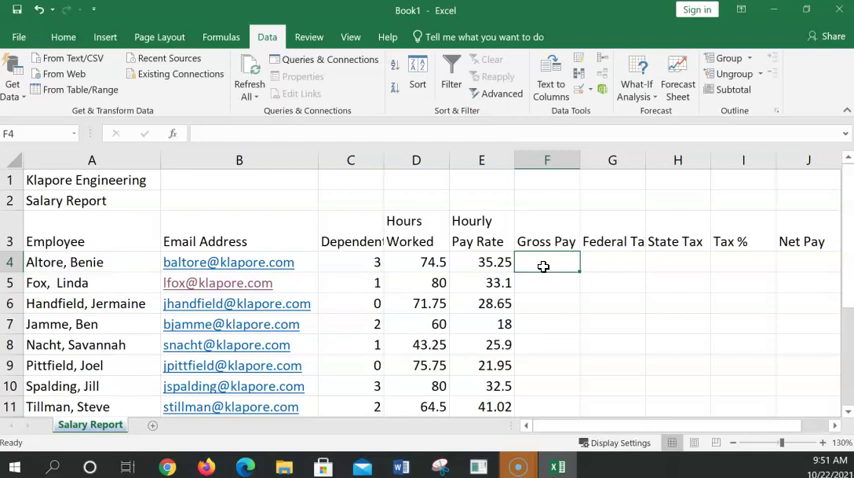
pyautogui.write('=')
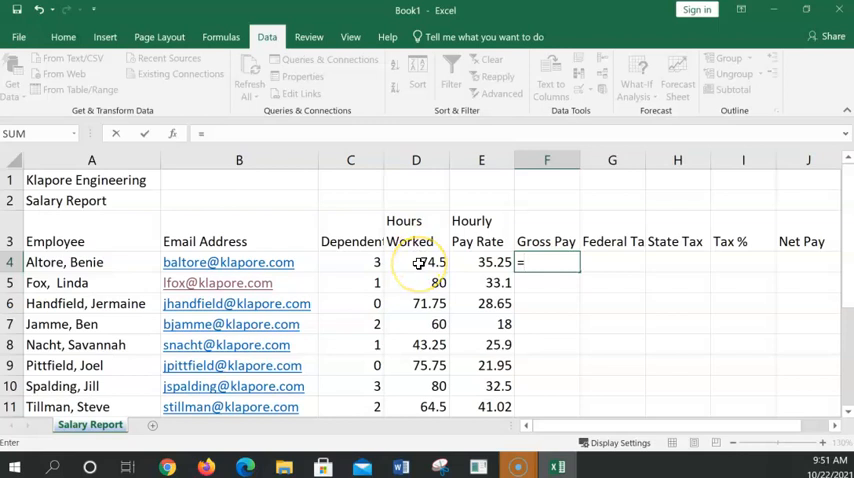
pyautogui.click(416, 262)
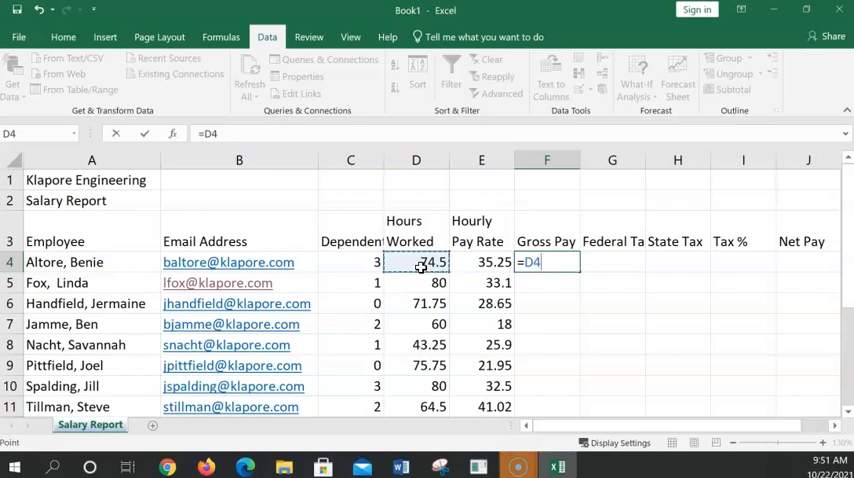
pyautogui.write('*')
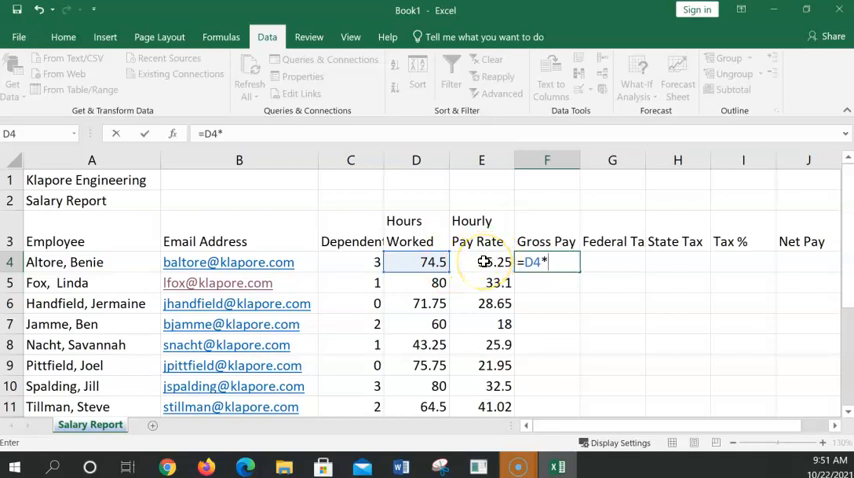
pyautogui.click(480, 262)
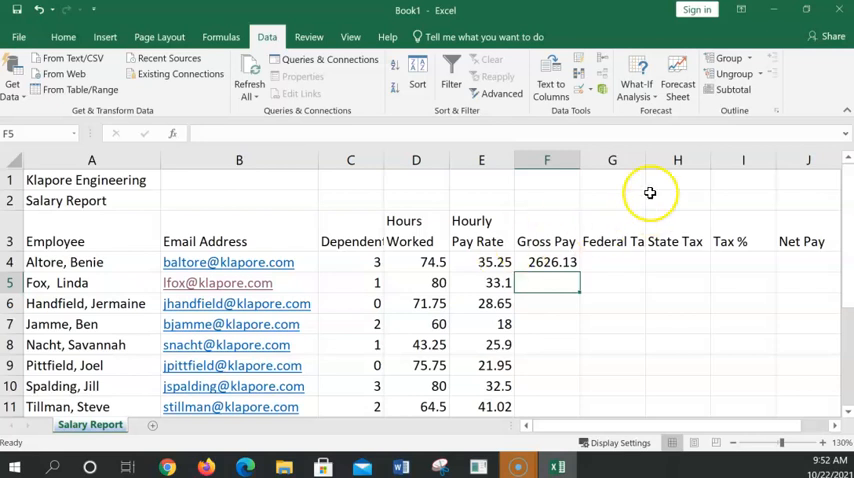
pyautogui.moveTo(640, 196)
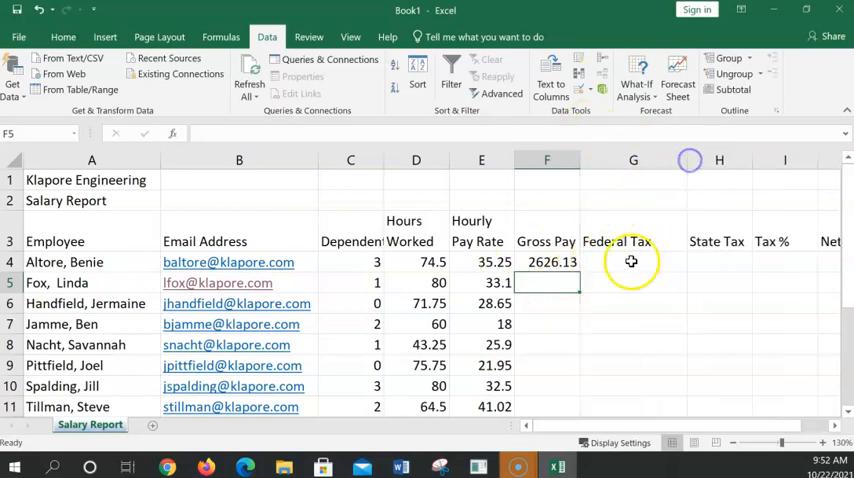
# Draft =0.26(F4-C4*22.16) in G4 for the first employee's federal tax, not yet confirmed.
pyautogui.click(632, 262)
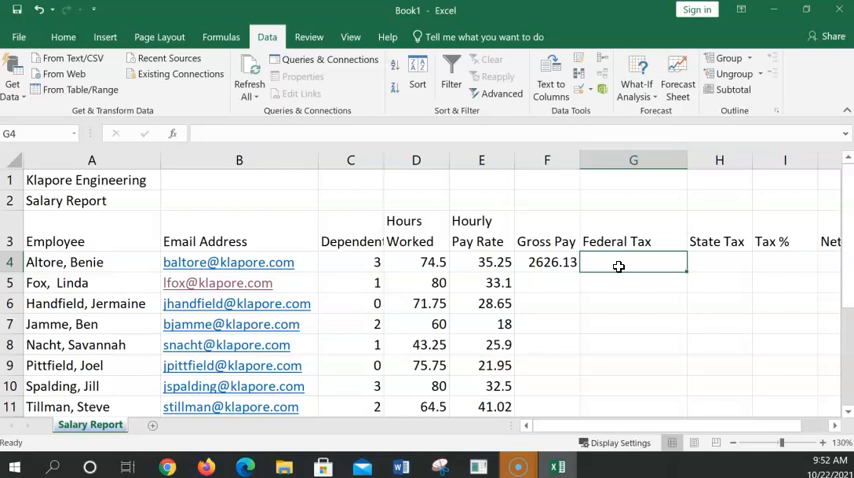
pyautogui.write('=')
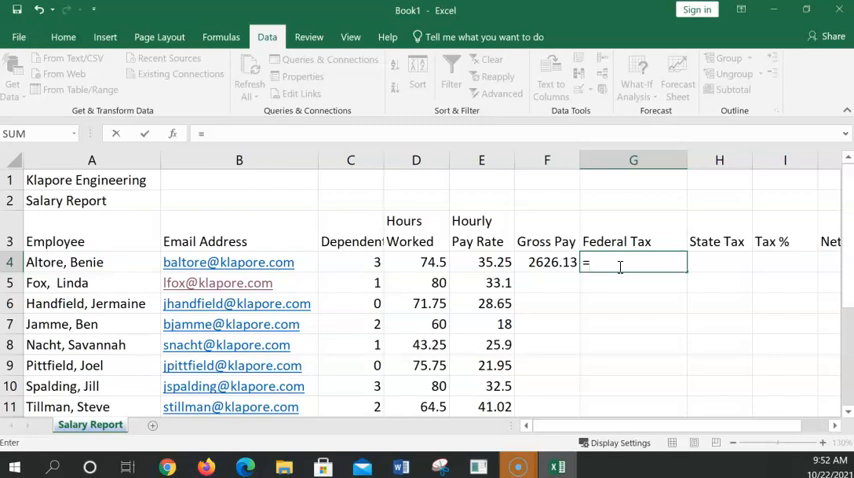
pyautogui.write('0.')
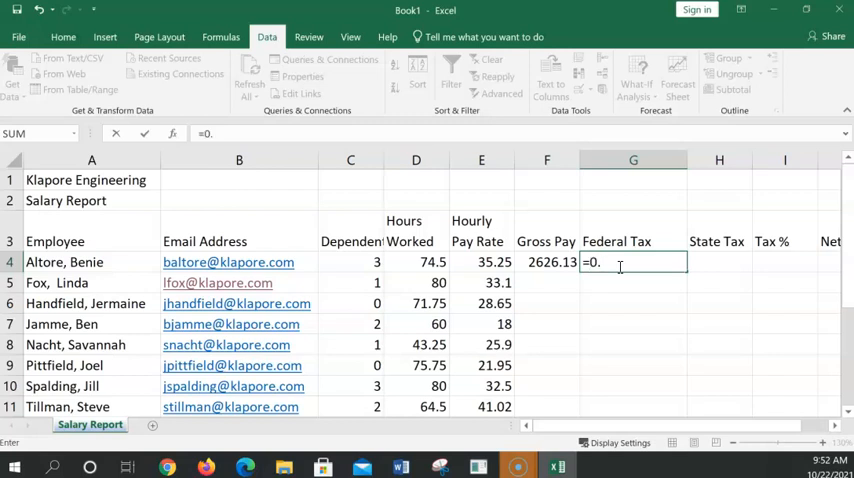
pyautogui.write('26')
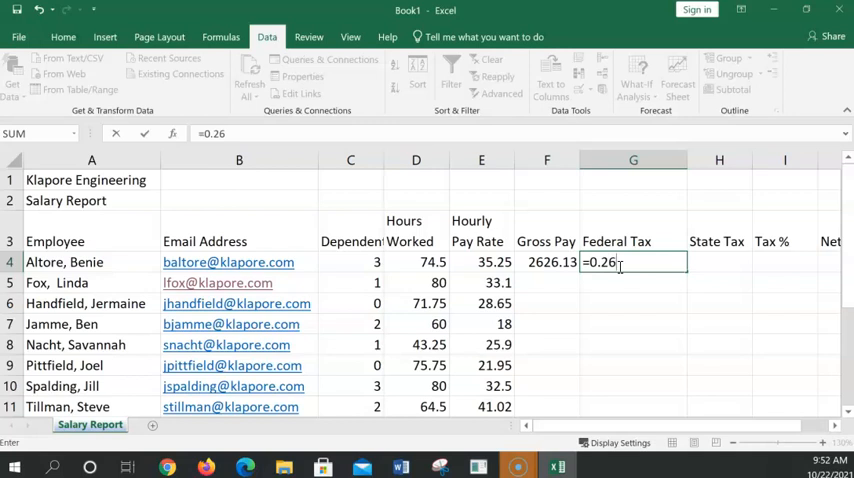
pyautogui.write('(F4-')
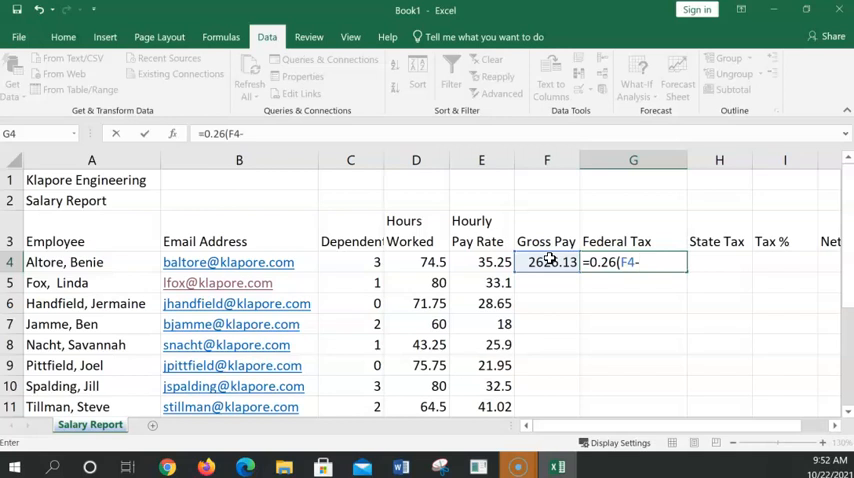
pyautogui.click(350, 262)
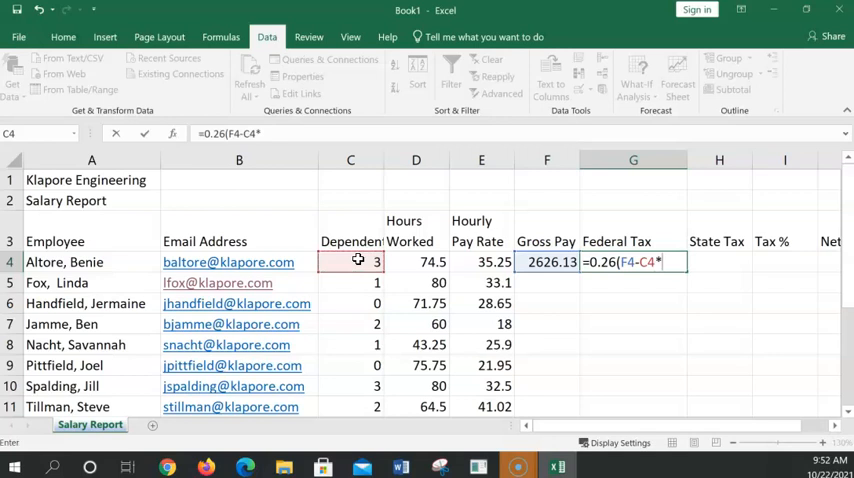
pyautogui.write('2')
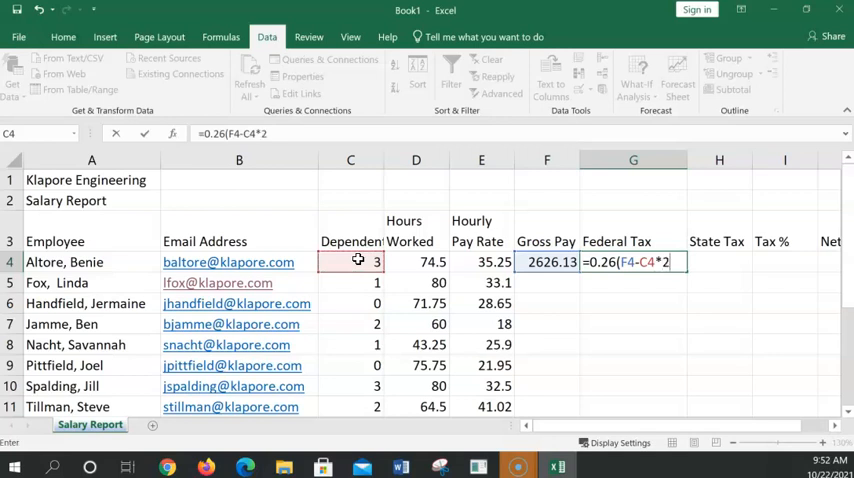
pyautogui.write('2.16)')
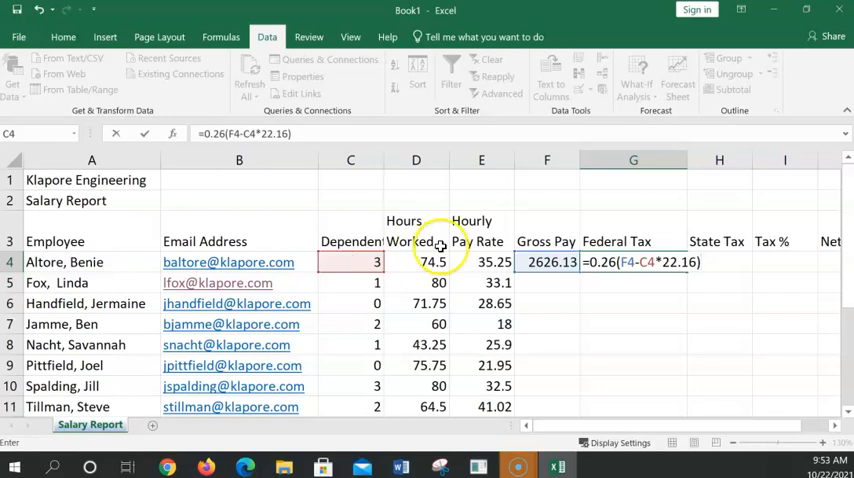
pyautogui.moveTo(376, 270)
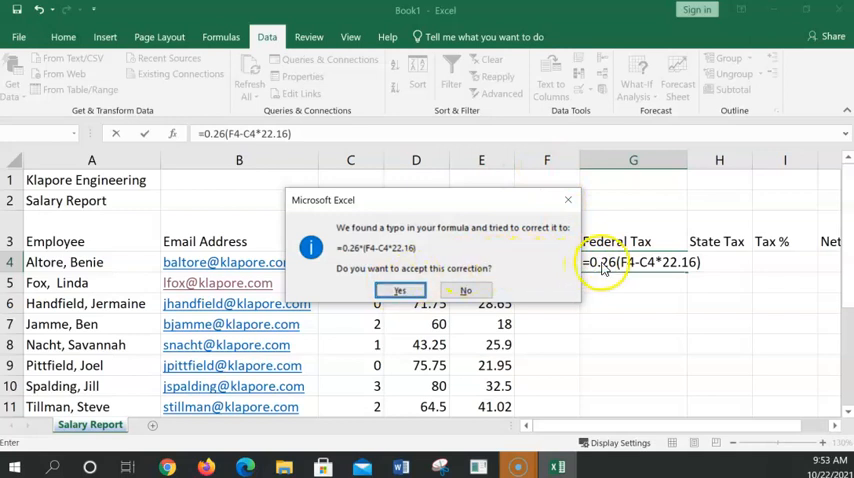
pyautogui.moveTo(616, 266)
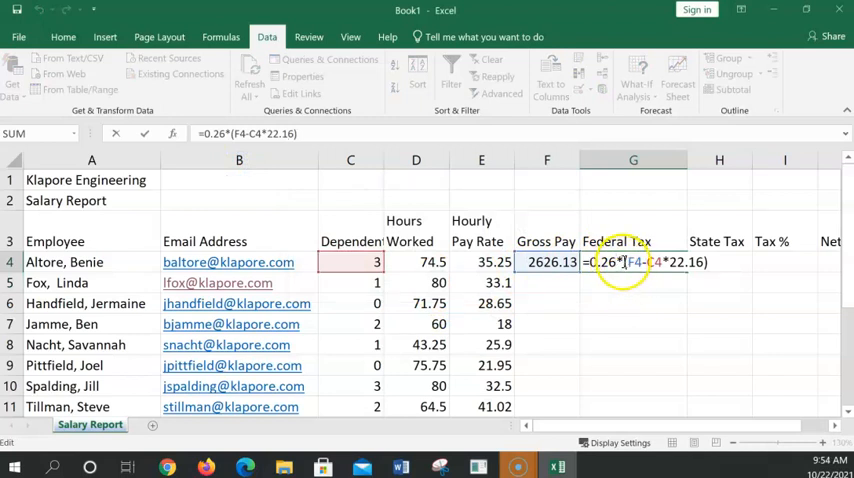
pyautogui.moveTo(680, 362)
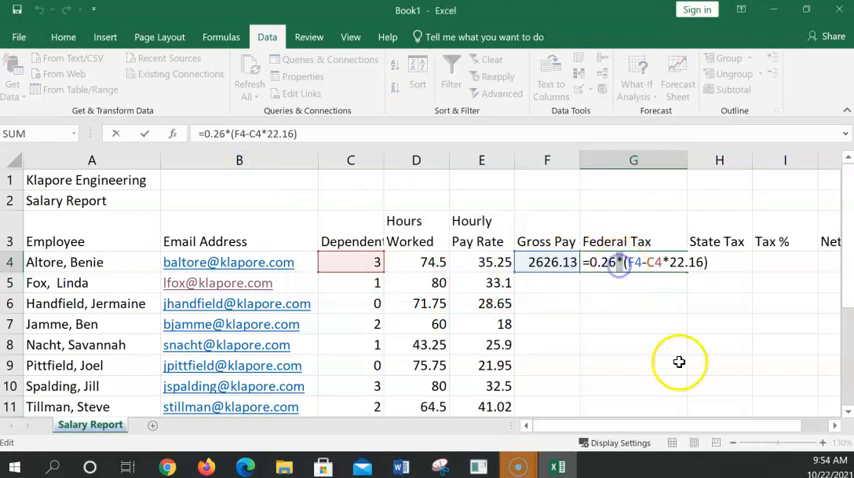
# Commit =0.26*(F4-C4*22.16) in G4, giving federal tax 665.5077.
pyautogui.press('Return')
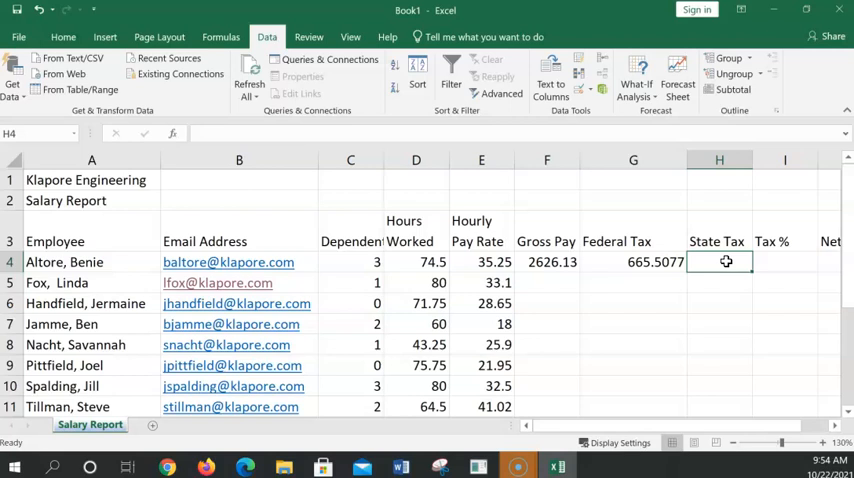
pyautogui.write('=')
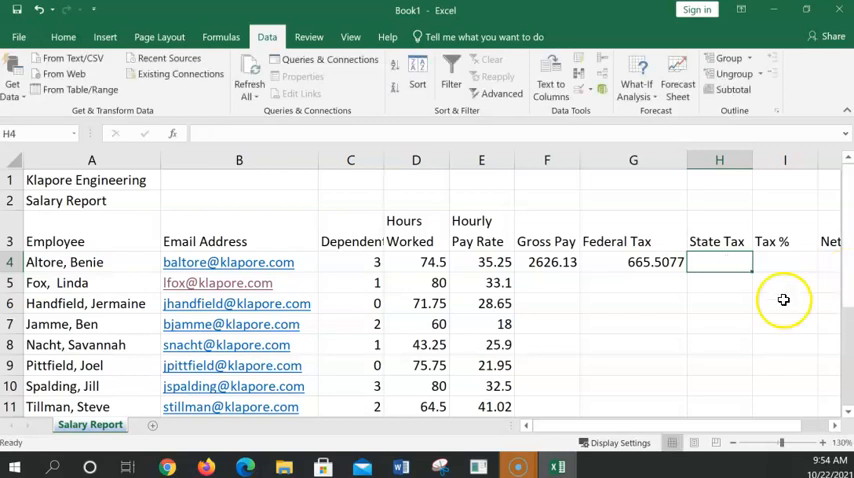
pyautogui.moveTo(632, 260)
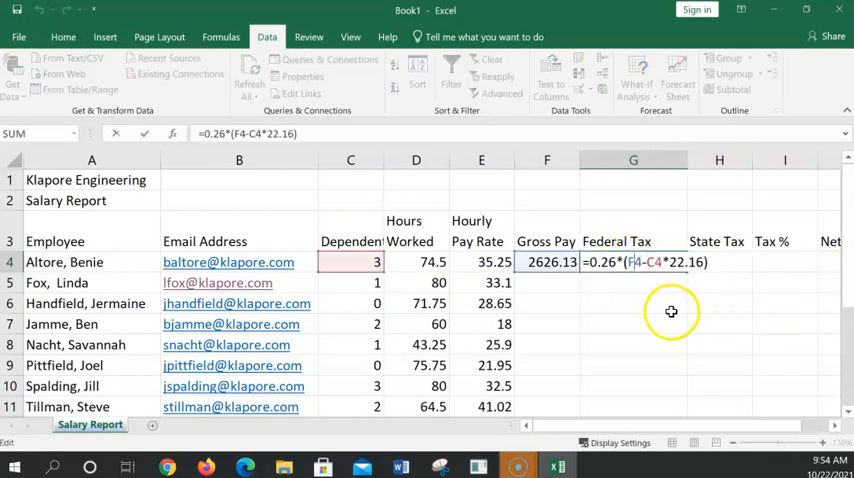
pyautogui.press('Return')
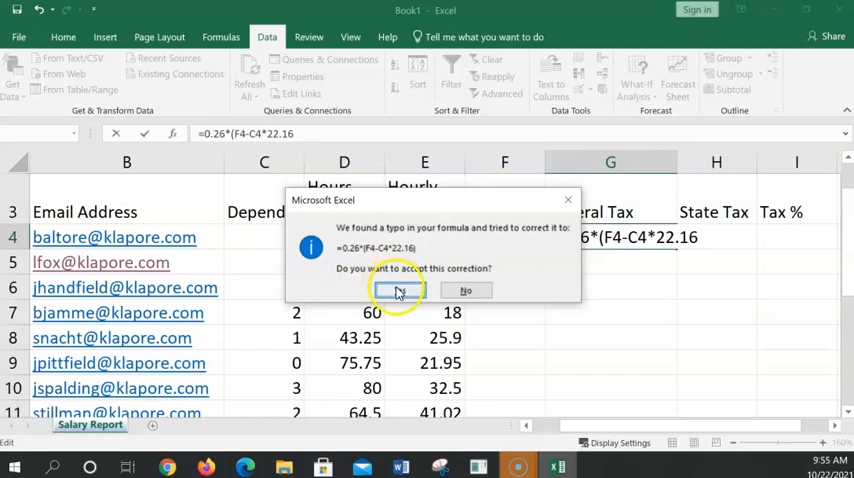
pyautogui.click(398, 290)
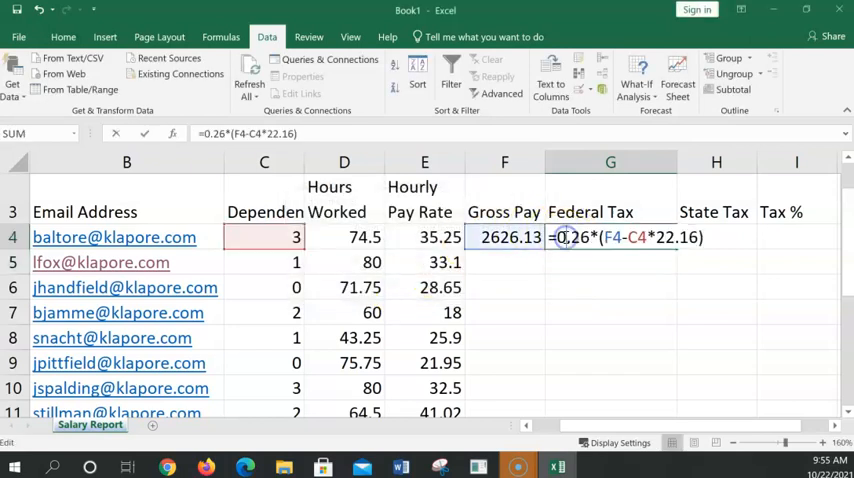
pyautogui.press('Return')
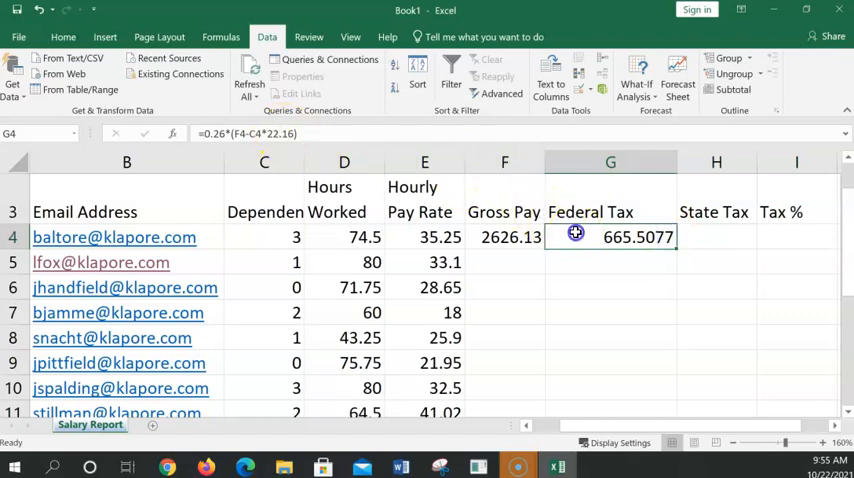
pyautogui.doubleClick(610, 236)
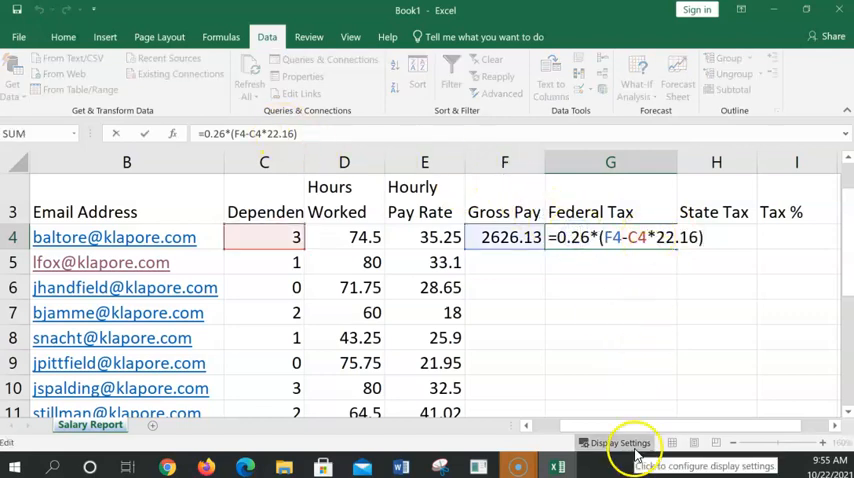
pyautogui.moveTo(636, 336)
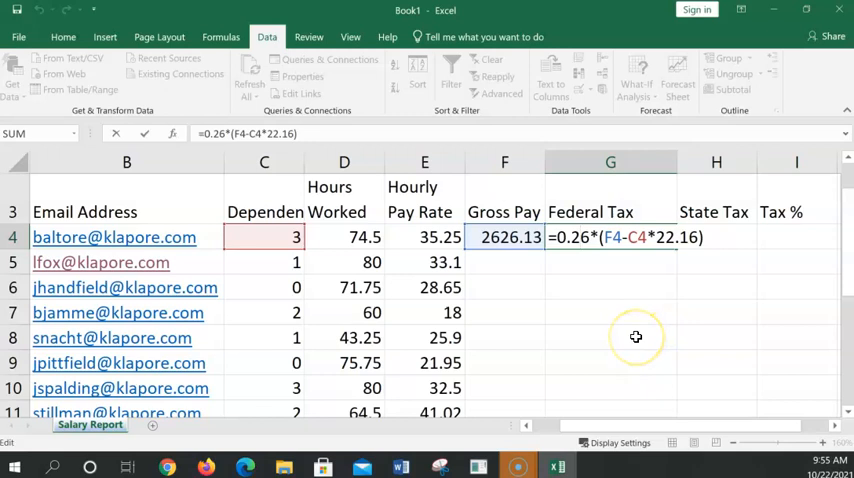
pyautogui.press('Return')
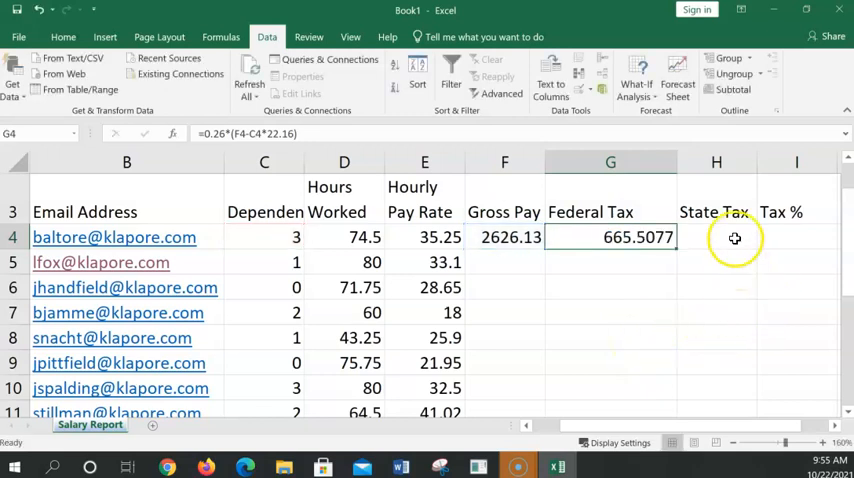
# Begin =.055* in H4 and reference the first employee's gross pay F4.
pyautogui.click(716, 236)
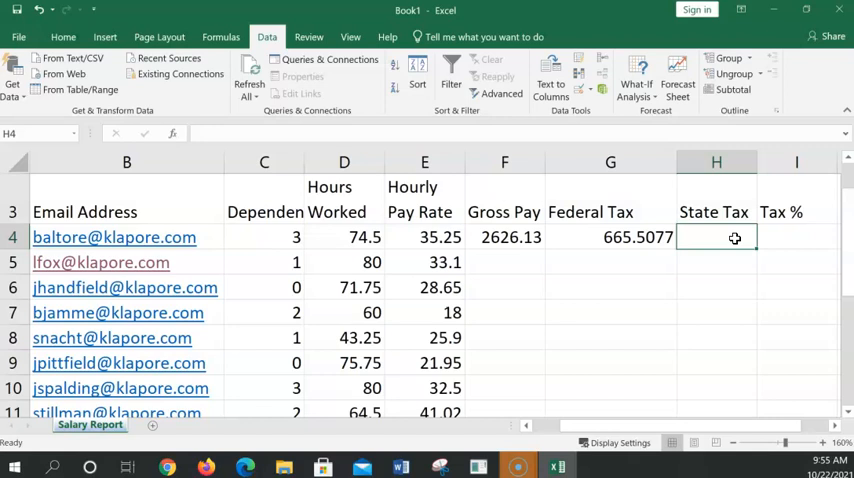
pyautogui.write('=')
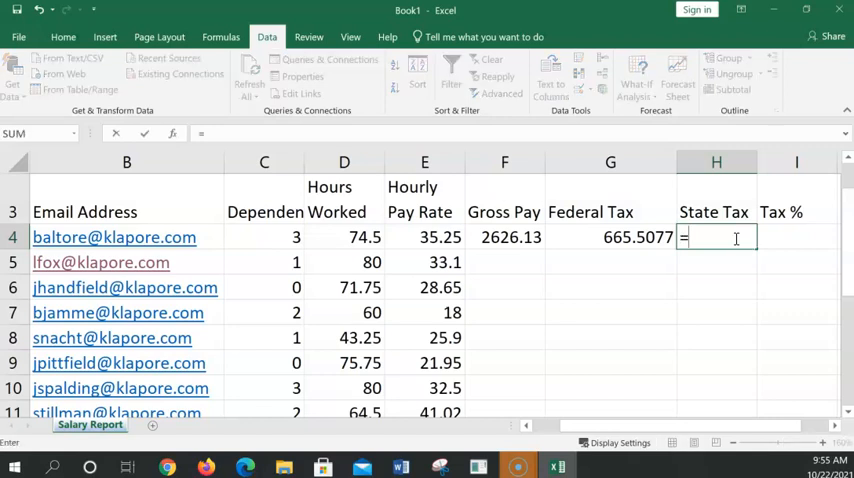
pyautogui.write('.')
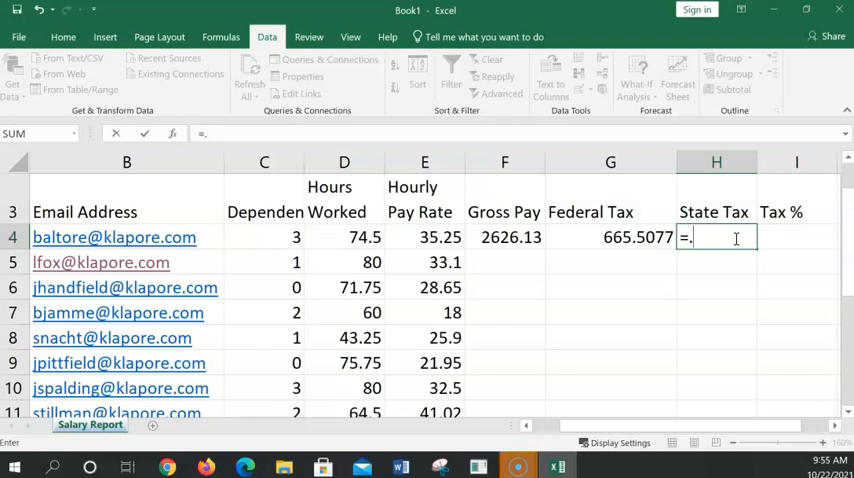
pyautogui.write('055')
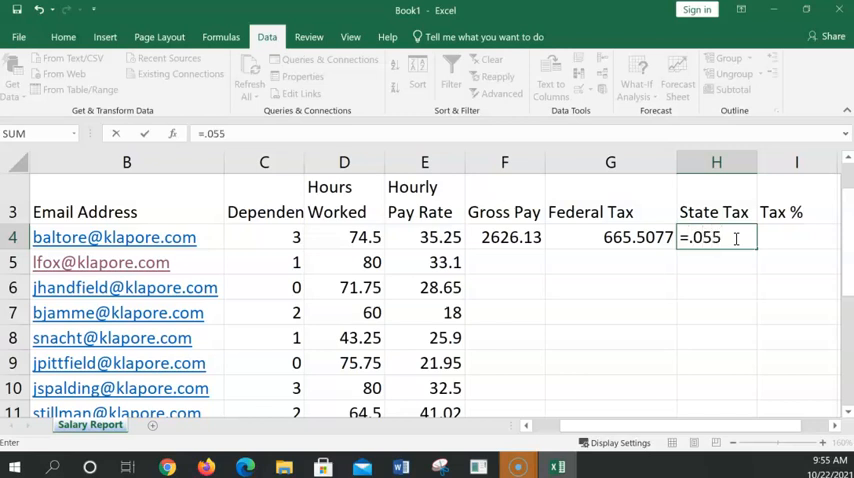
pyautogui.write('*')
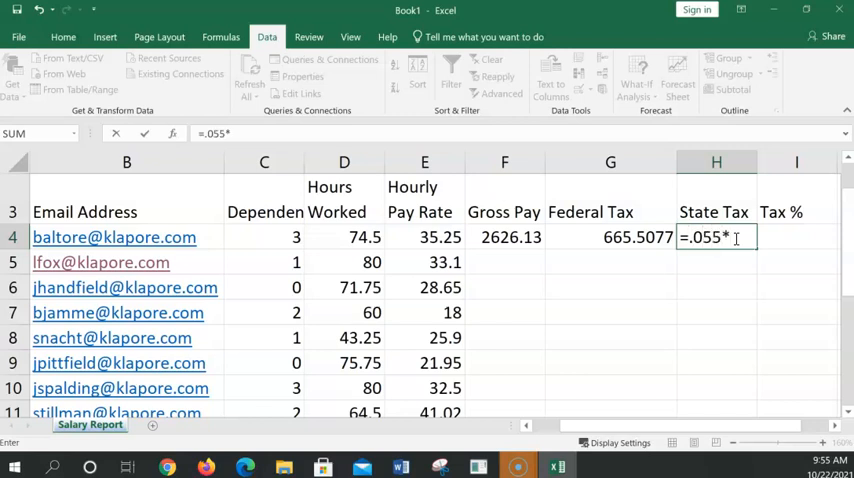
pyautogui.click(504, 236)
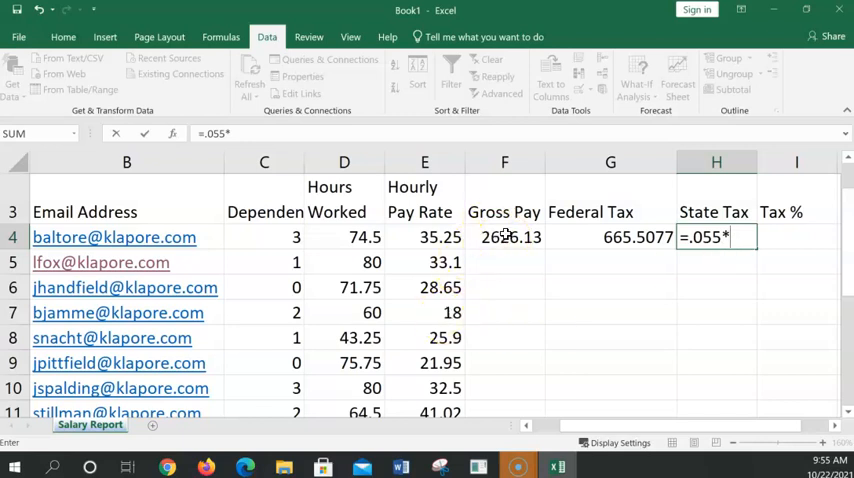
pyautogui.click(504, 236)
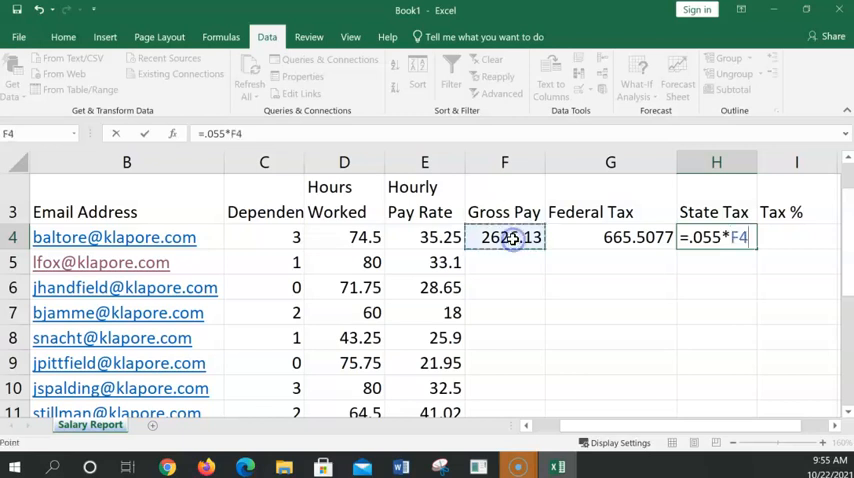
pyautogui.moveTo(580, 240)
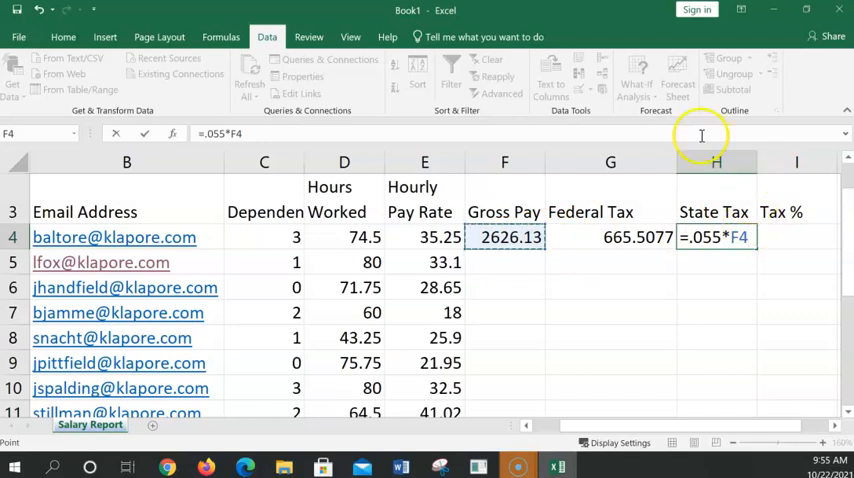
# Repoint the formula through D5, F4, C7, E7 and finally H4 itself, raising a circular reference.
pyautogui.click(716, 362)
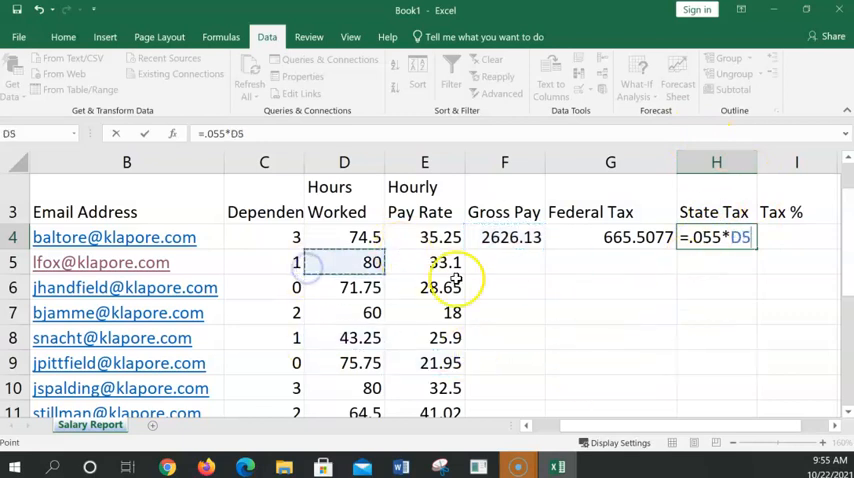
pyautogui.click(504, 236)
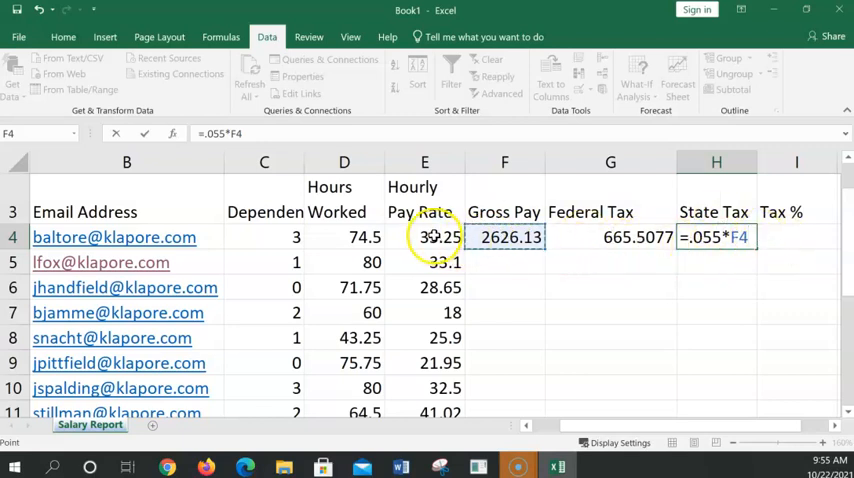
pyautogui.click(264, 312)
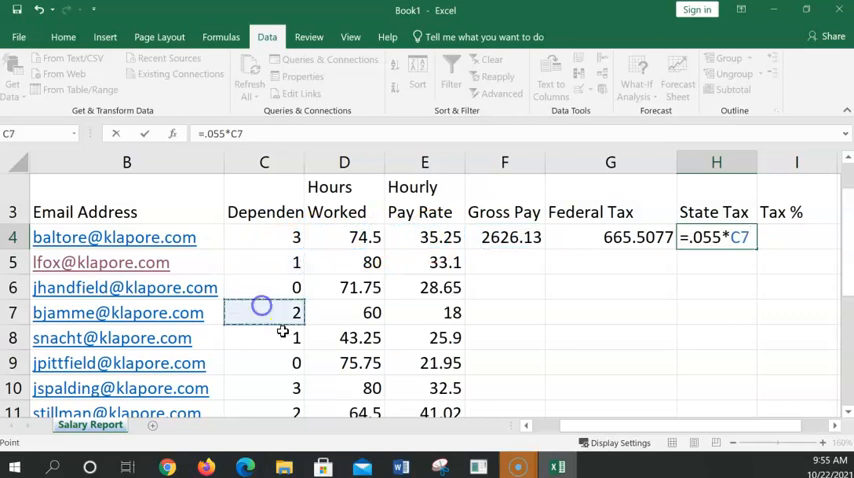
pyautogui.click(424, 312)
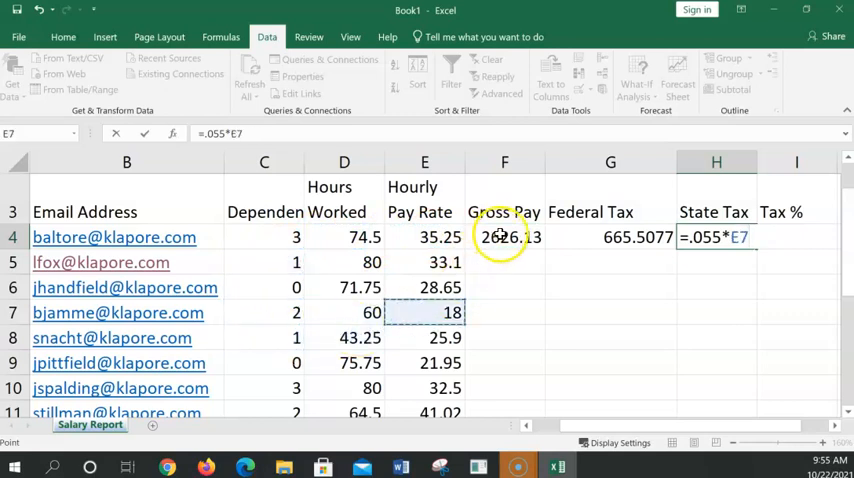
pyautogui.click(504, 236)
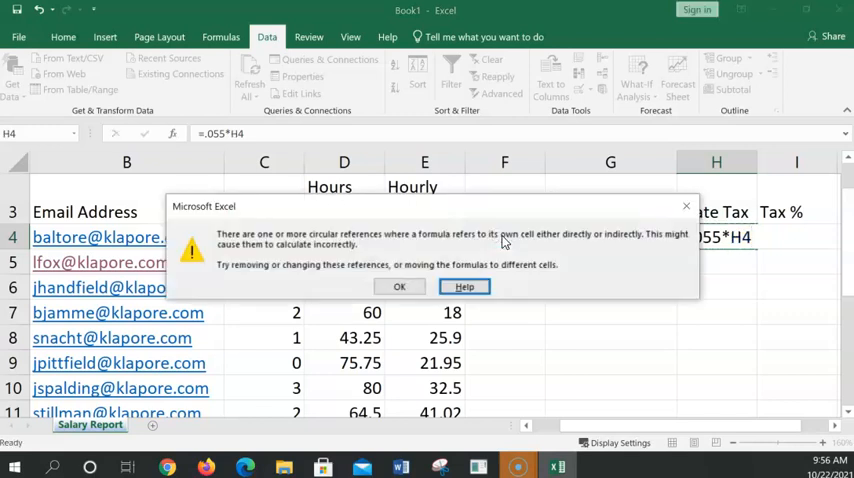
pyautogui.moveTo(552, 264)
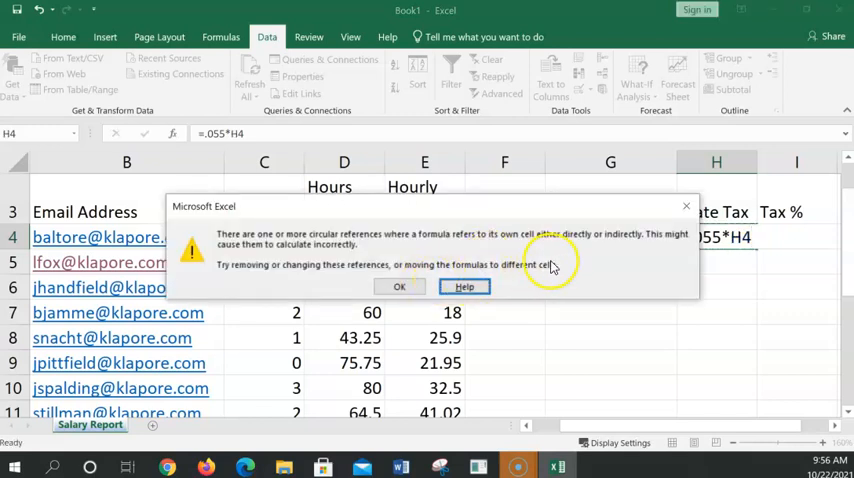
# Dismiss the warning and correct H4 to =0.055*F4, showing state tax 144.43688.
pyautogui.click(400, 288)
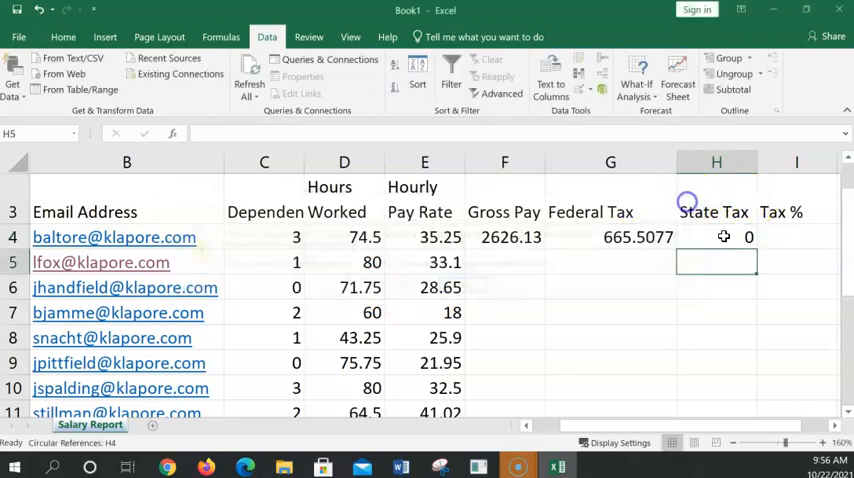
pyautogui.write('=0.055*H4')
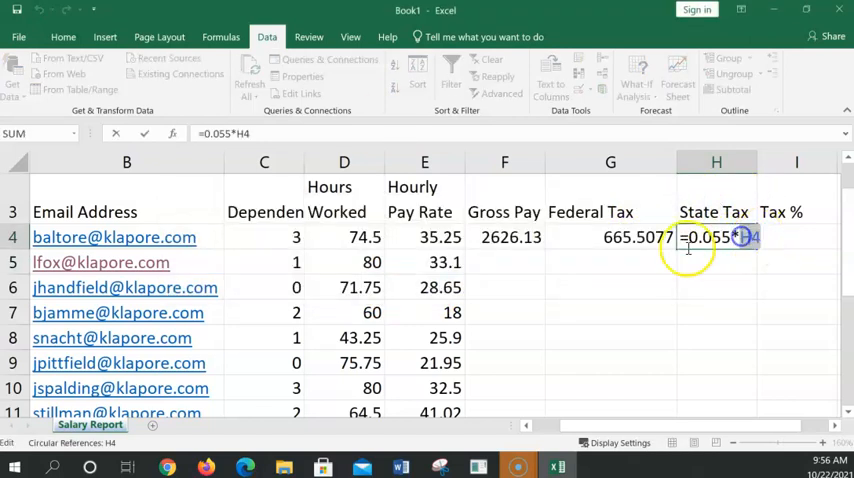
pyautogui.click(504, 236)
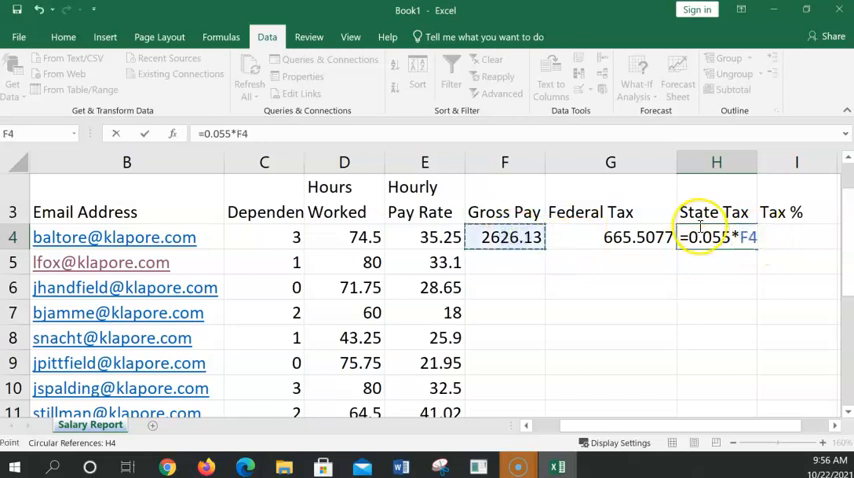
pyautogui.press('Return')
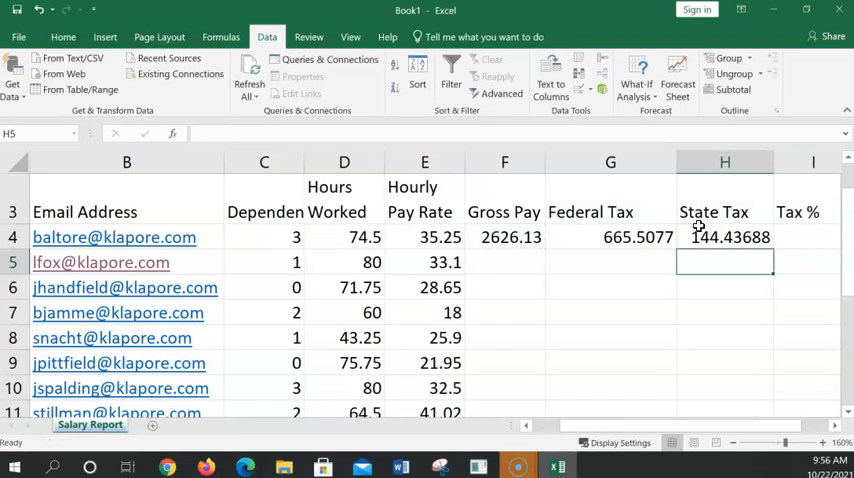
pyautogui.click(724, 236)
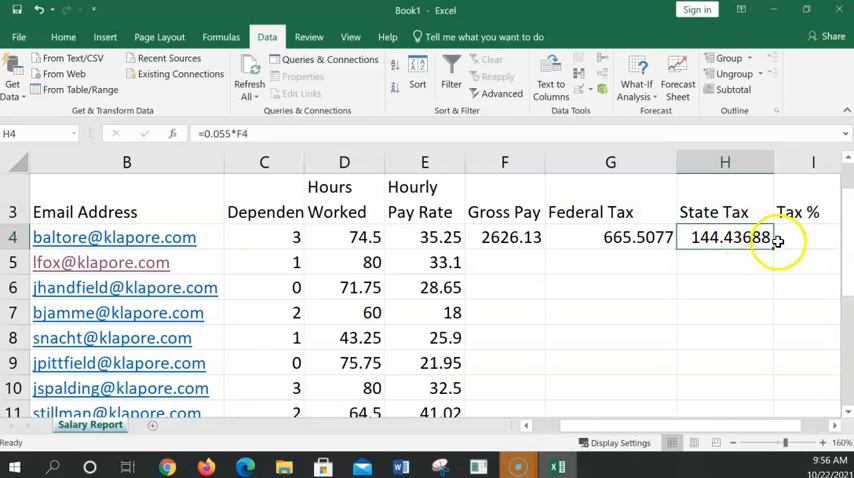
# Build =(G4+H4)/F4 in I4 for the first employee's Tax %, not yet confirmed.
pyautogui.hscroll(3)
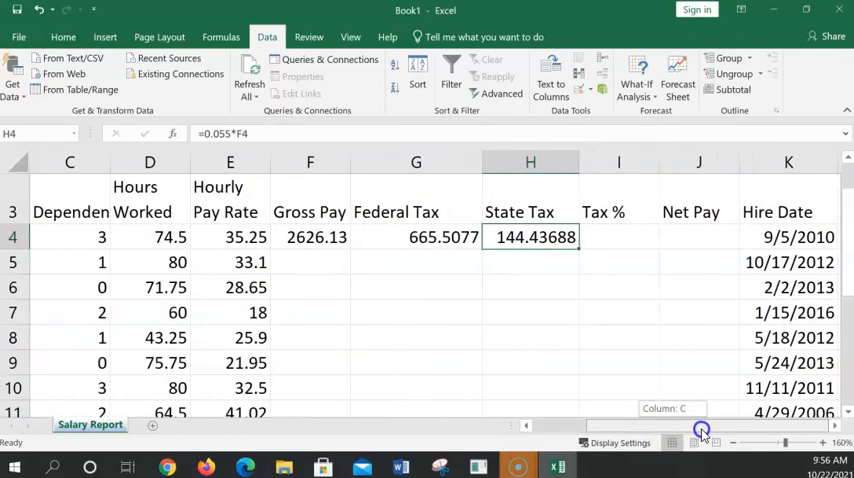
pyautogui.click(618, 236)
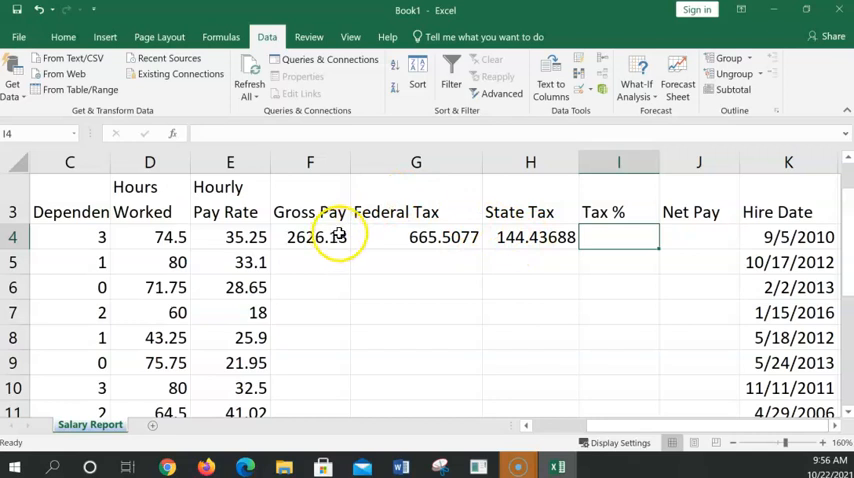
pyautogui.moveTo(610, 236)
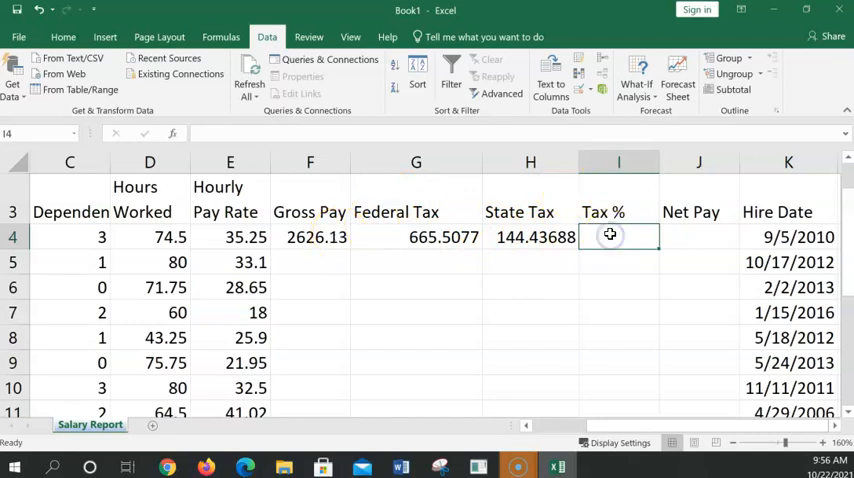
pyautogui.write('=')
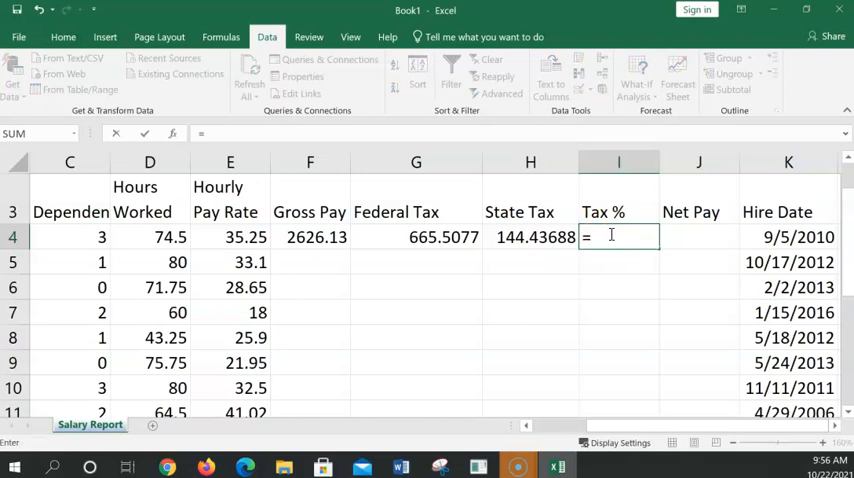
pyautogui.write('(')
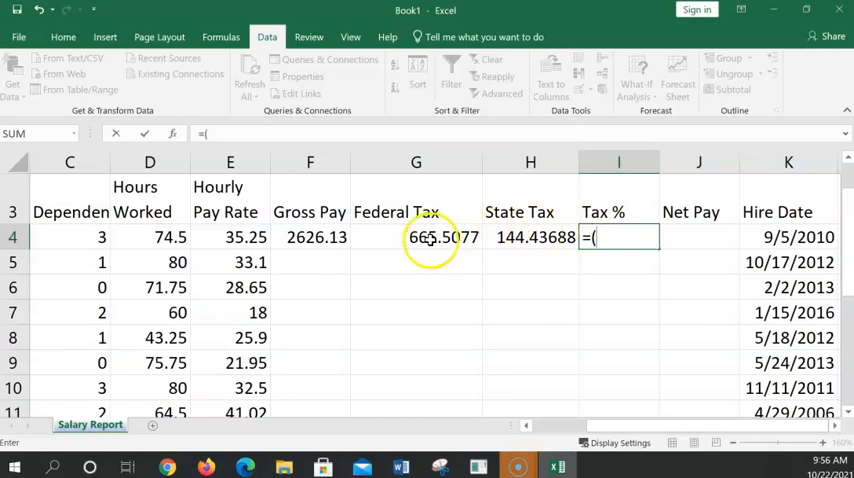
pyautogui.click(416, 236)
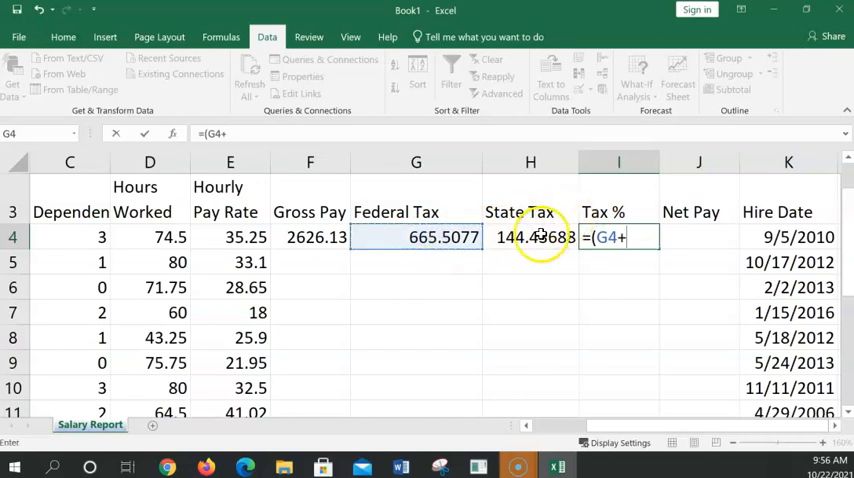
pyautogui.click(530, 236)
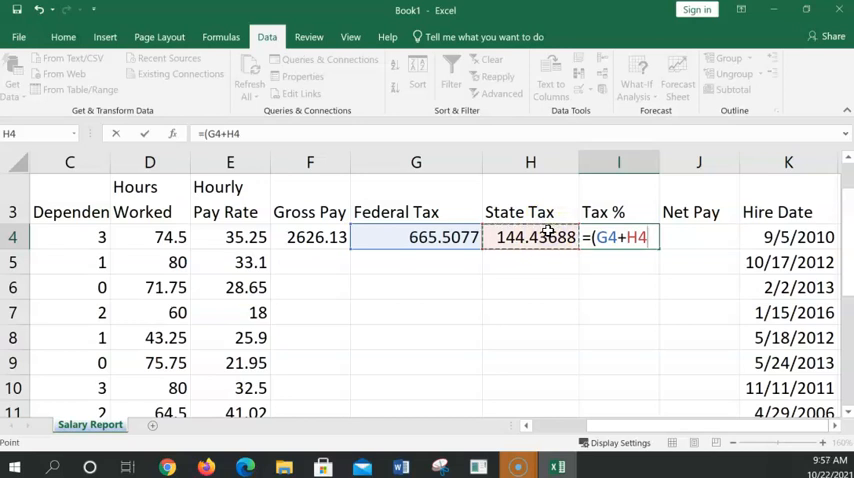
pyautogui.write(')')
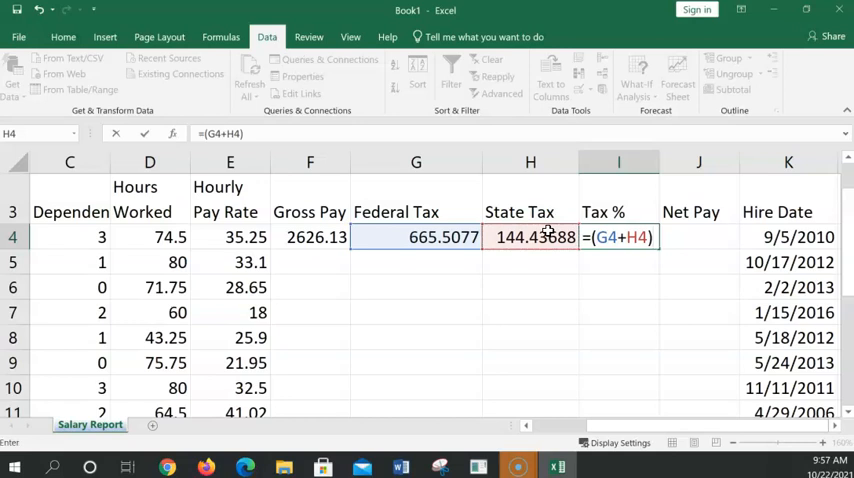
pyautogui.write('/')
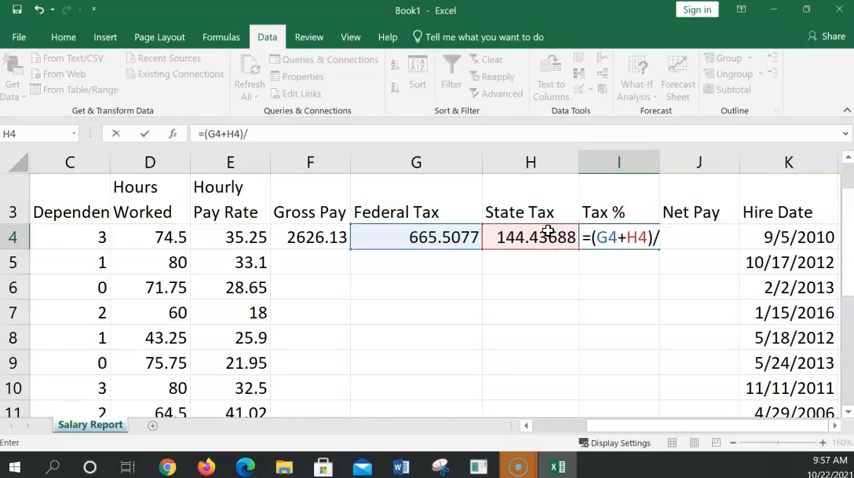
pyautogui.click(310, 236)
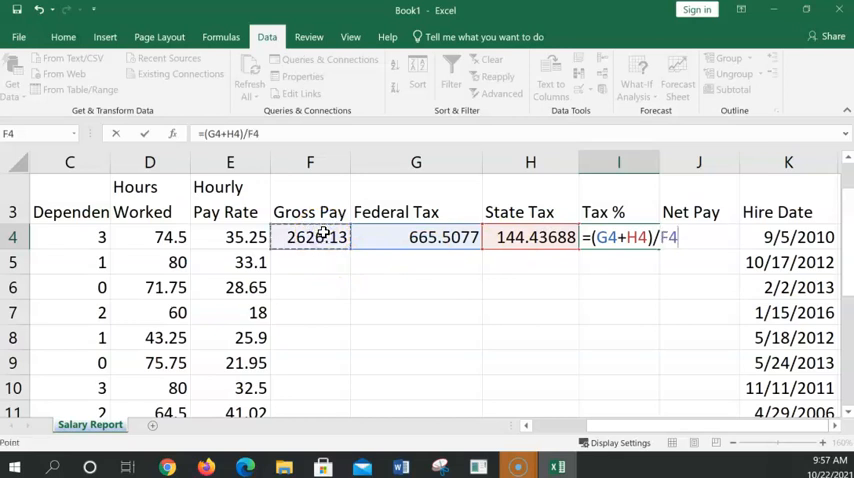
pyautogui.moveTo(500, 186)
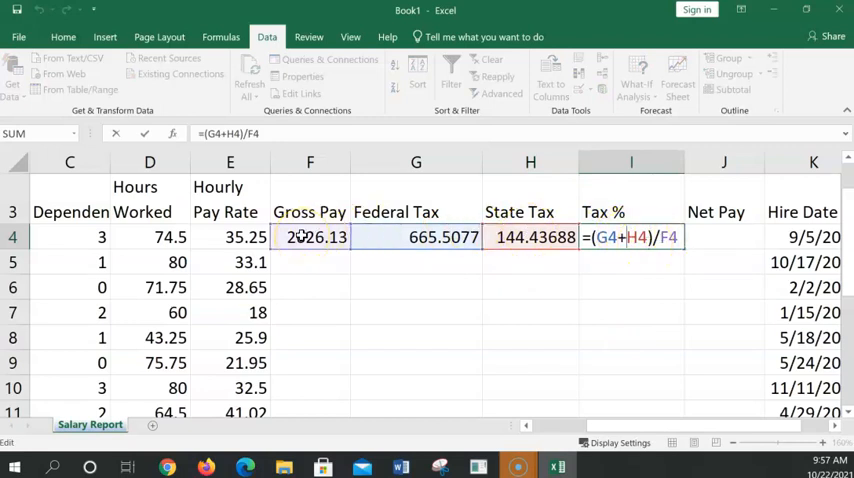
pyautogui.moveTo(644, 332)
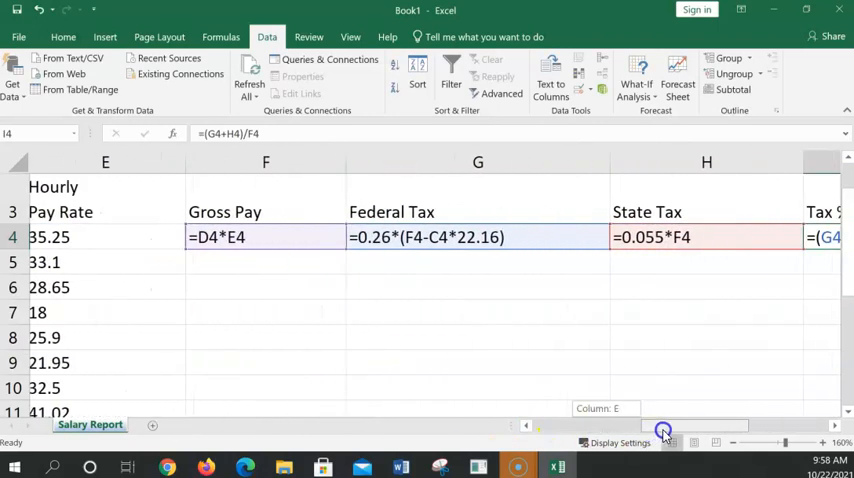
# Scroll right to review the displayed formulas after committing Tax % in I4.
pyautogui.hscroll(3)
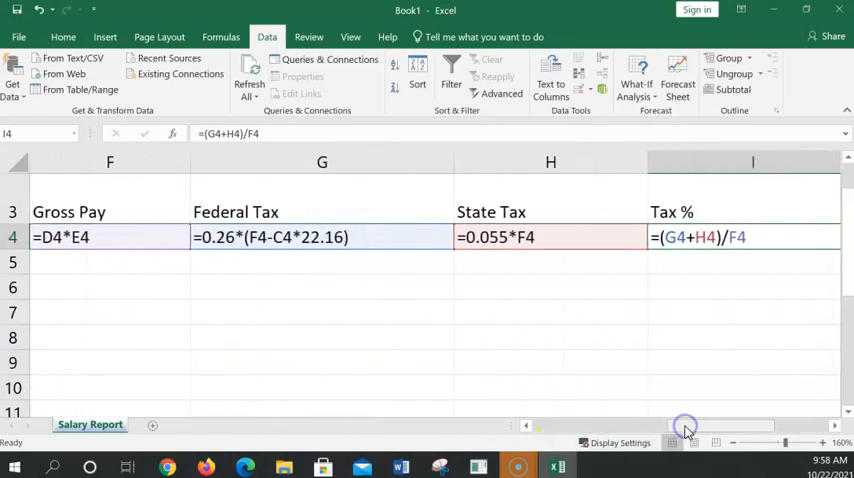
pyautogui.moveTo(684, 432)
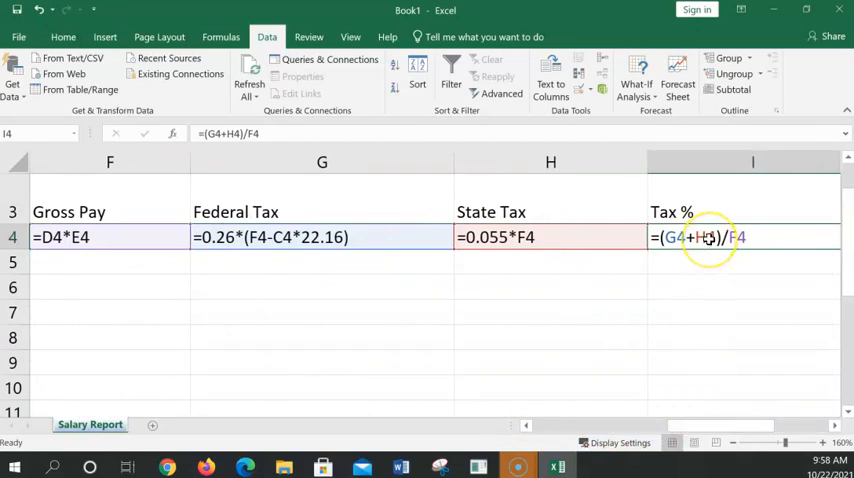
pyautogui.moveTo(722, 240)
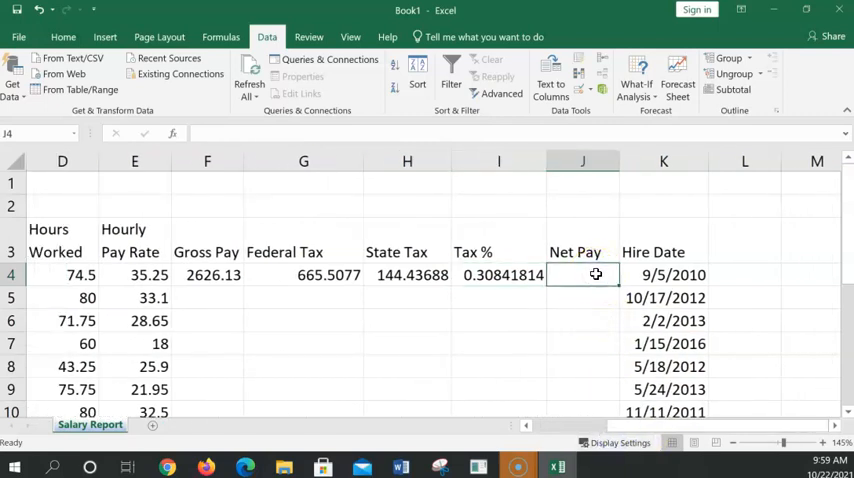
# Enter =F4-(G4+H4) in J4 so net pay shows 1816.18043.
pyautogui.write('=F4-')
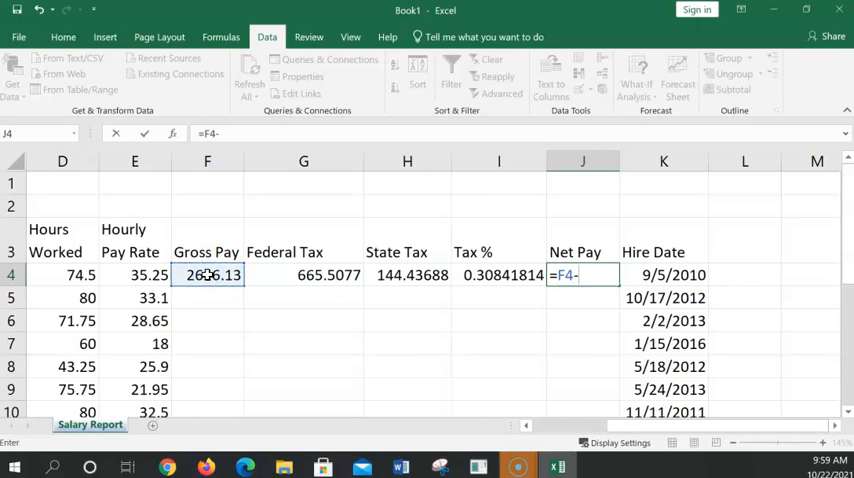
pyautogui.write('(')
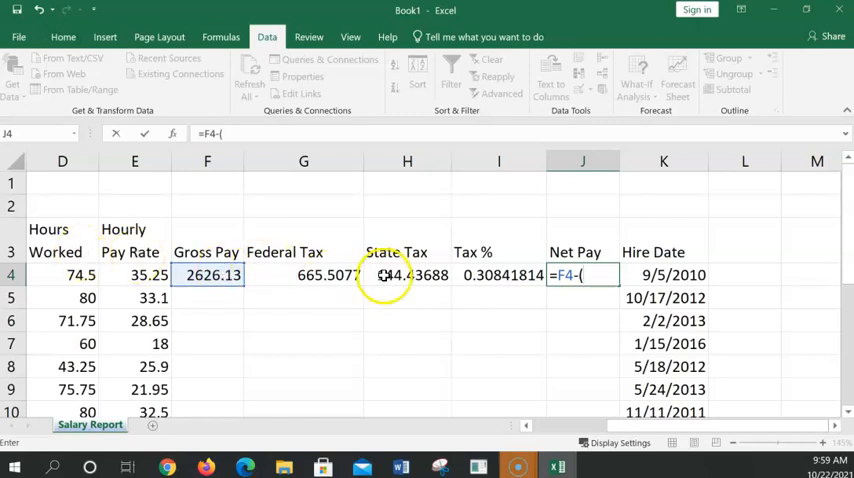
pyautogui.click(304, 274)
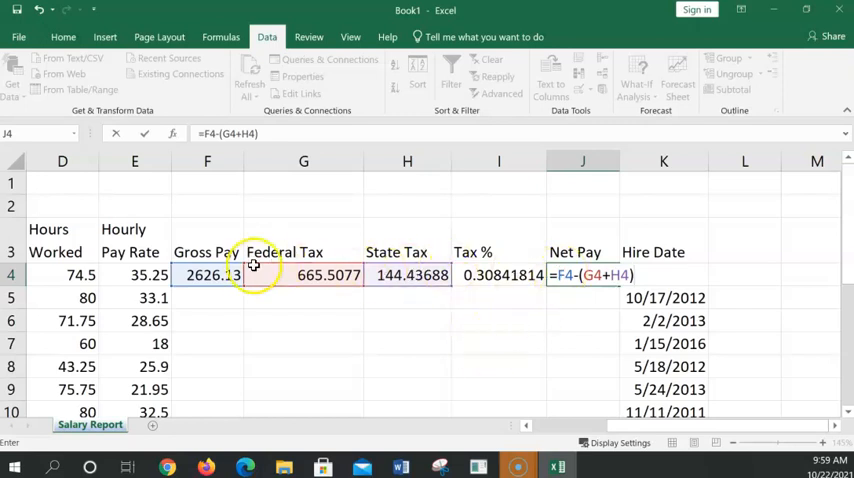
pyautogui.moveTo(344, 228)
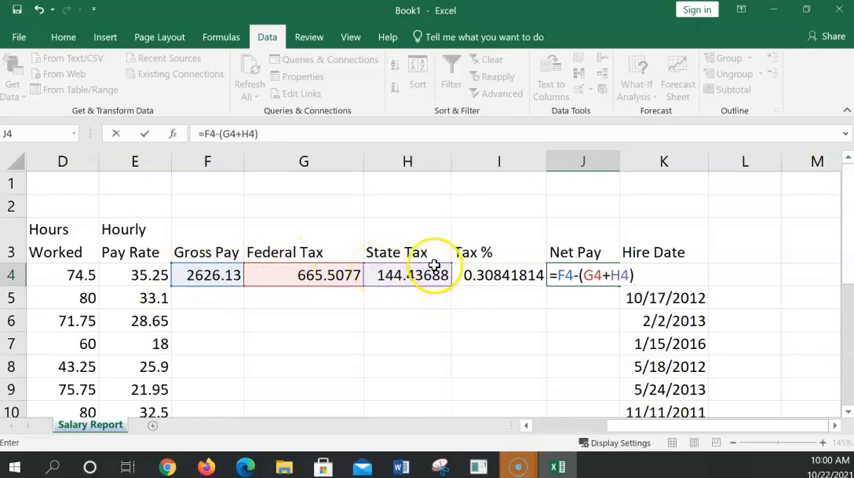
pyautogui.moveTo(470, 296)
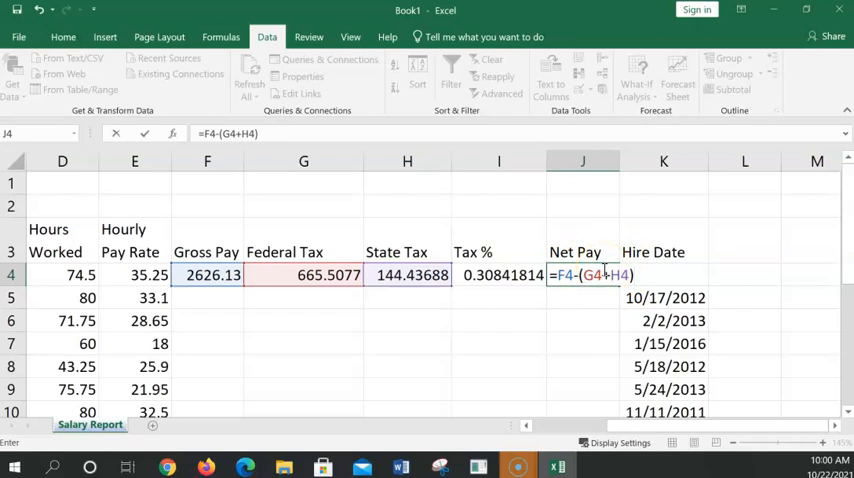
pyautogui.press('Return')
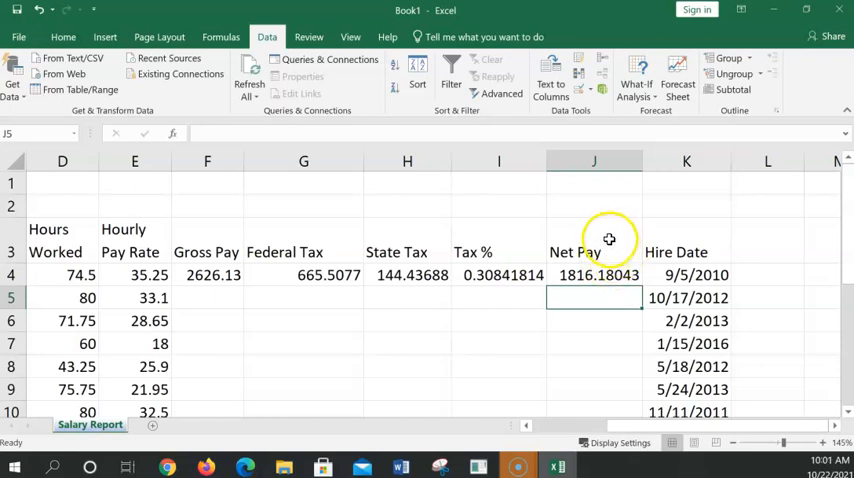
pyautogui.moveTo(572, 288)
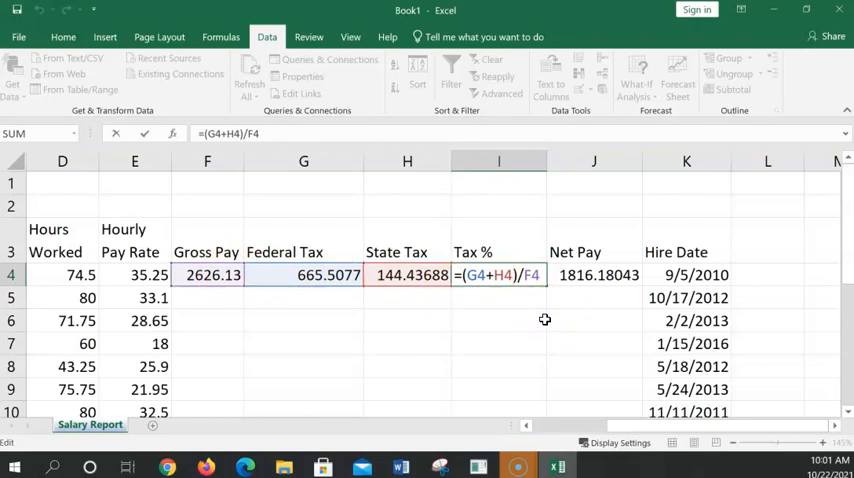
pyautogui.moveTo(560, 312)
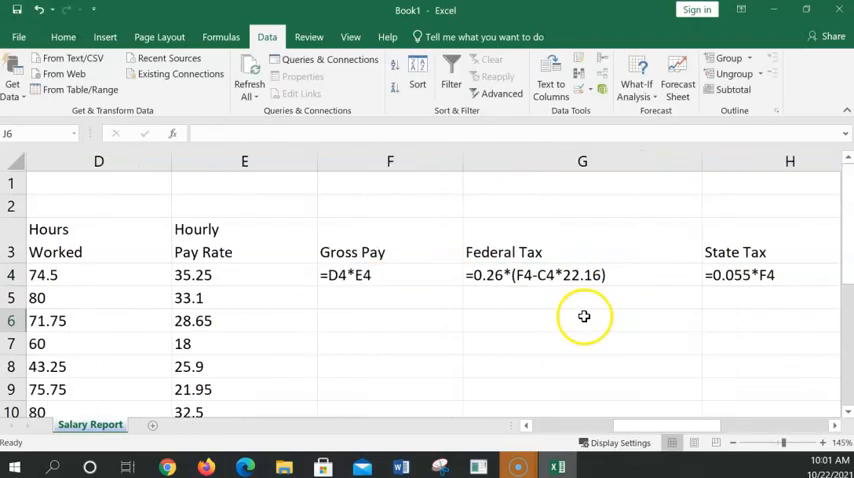
# Drag the column I and H boundaries left to narrow the Tax % and State Tax columns.
pyautogui.hscroll(3)
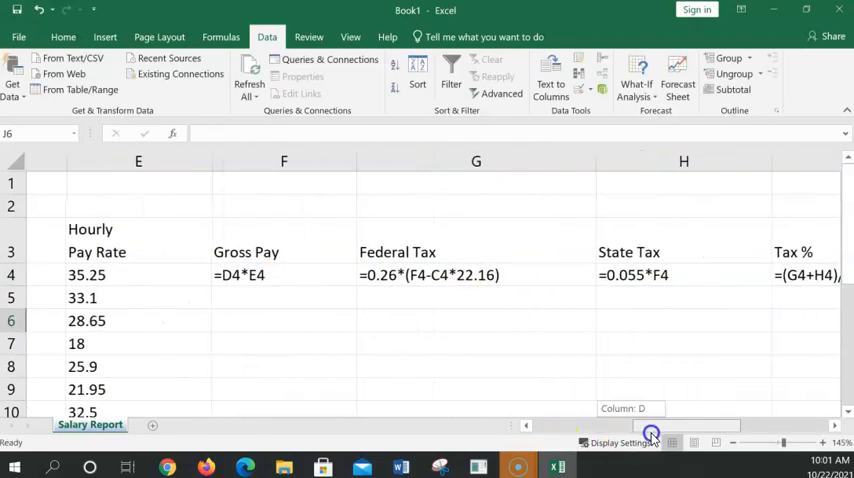
pyautogui.hscroll(3)
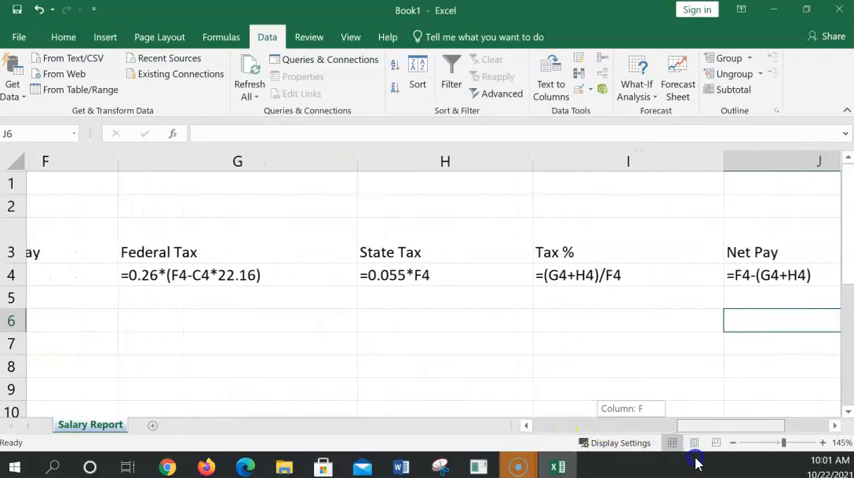
pyautogui.hscroll(-3)
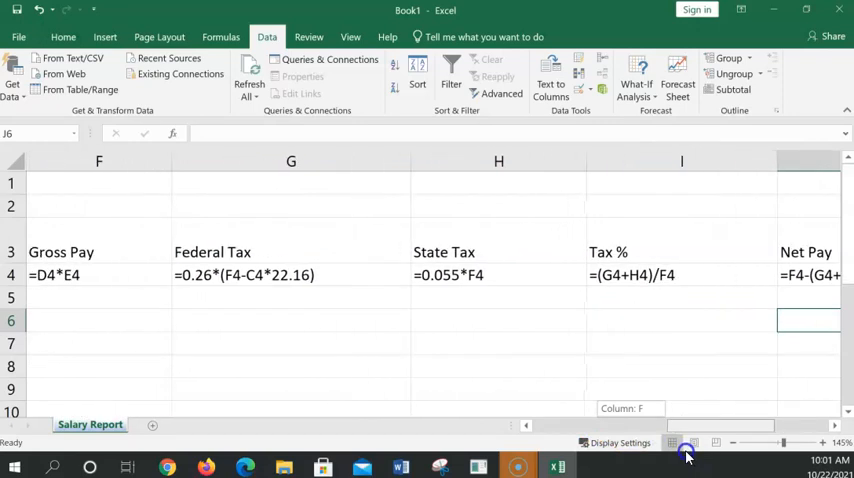
pyautogui.hscroll(3)
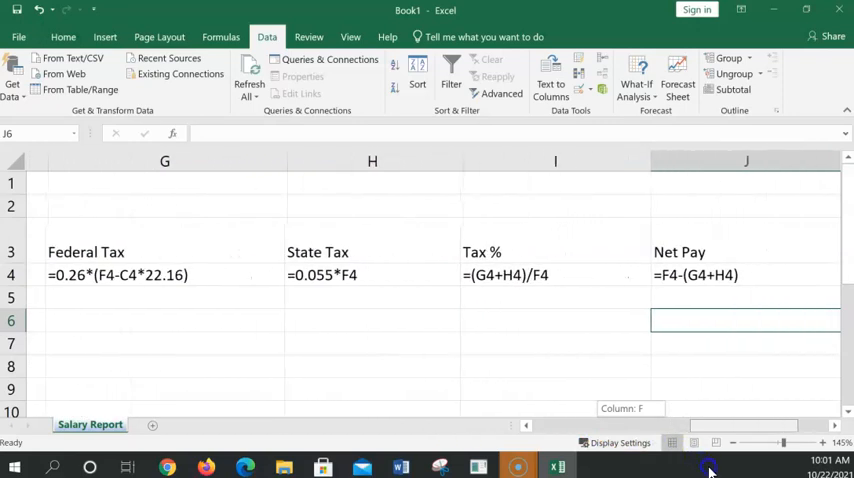
pyautogui.hscroll(3)
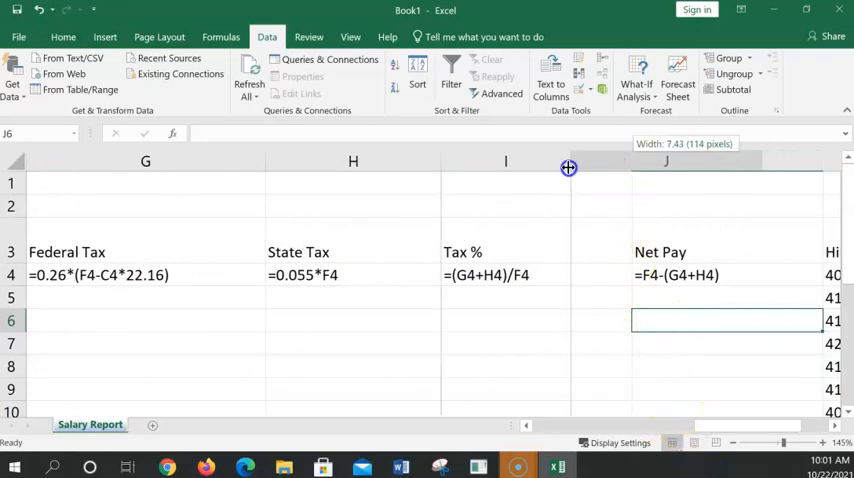
pyautogui.moveTo(568, 160); pyautogui.dragTo(438, 160)
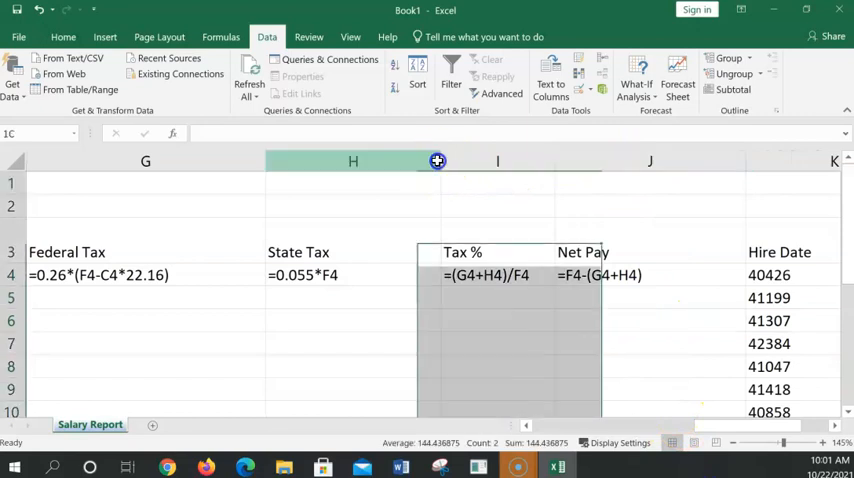
pyautogui.moveTo(436, 160); pyautogui.dragTo(412, 160)
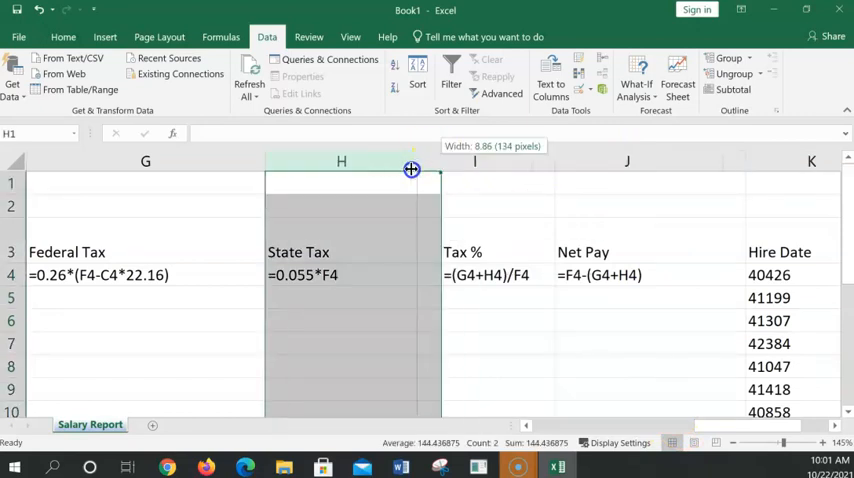
pyautogui.moveTo(412, 168); pyautogui.dragTo(224, 168)
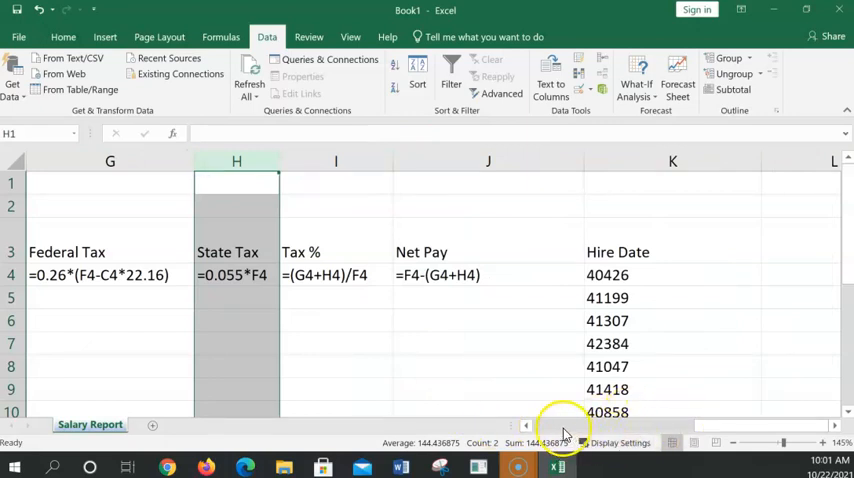
# Switch off formula view so Altore's row shows calculated values, landing on the pay rate cell.
pyautogui.hscroll(-3)
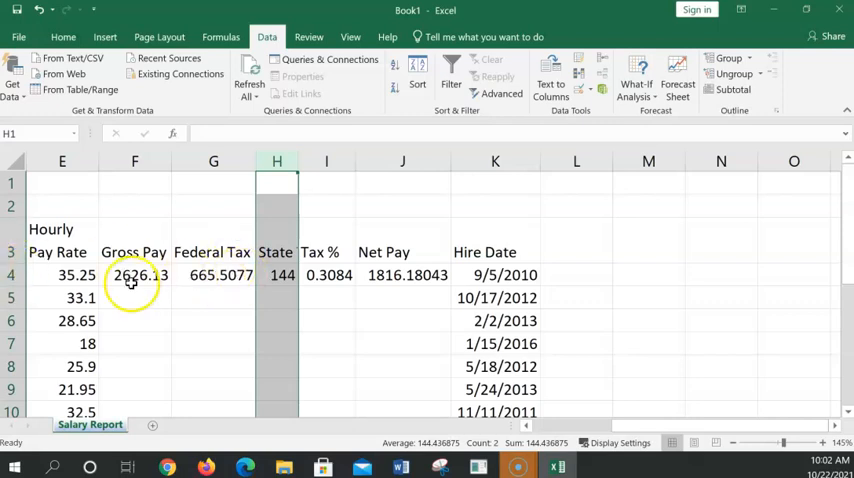
pyautogui.click(62, 276)
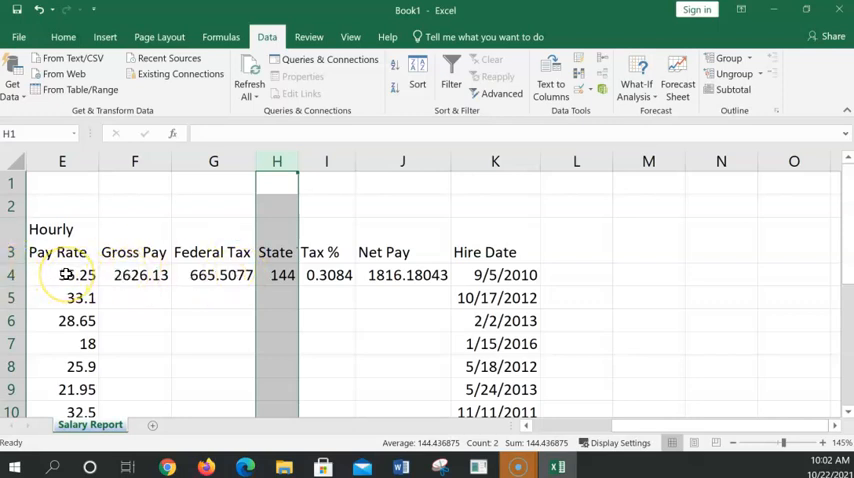
# Format Altore's pay and tax amounts with a two-decimal comma number format.
pyautogui.moveTo(76, 276); pyautogui.dragTo(284, 276)
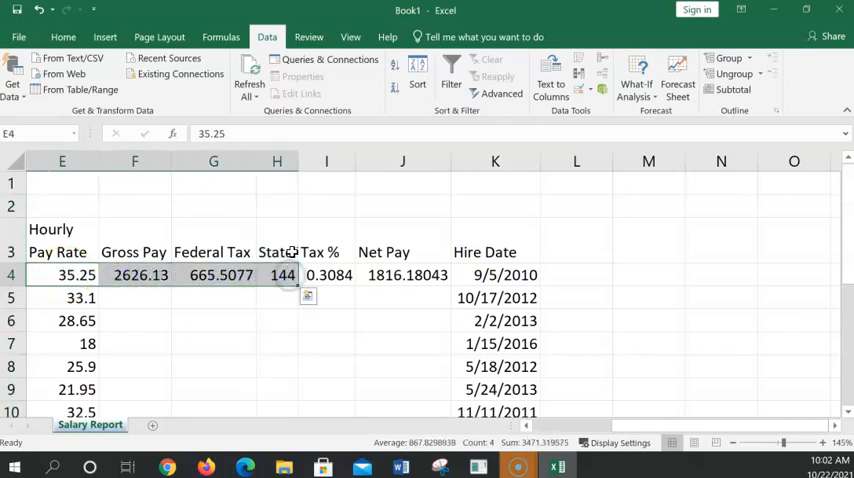
pyautogui.click(62, 36)
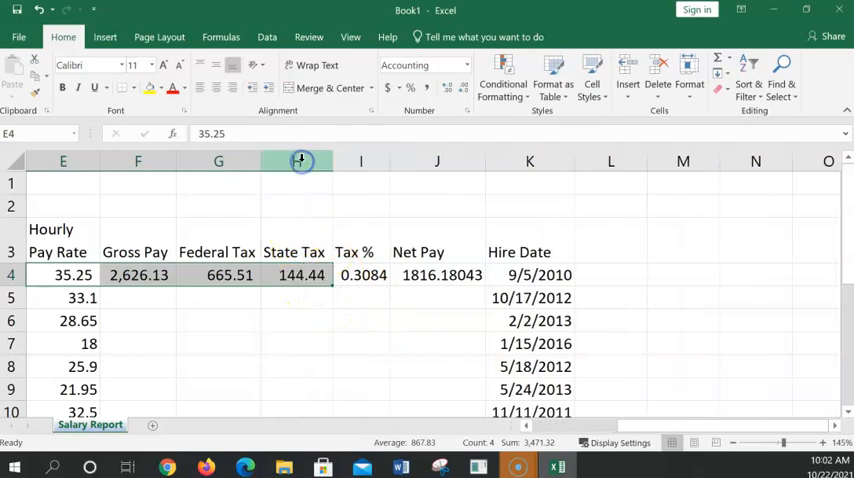
pyautogui.click(436, 274)
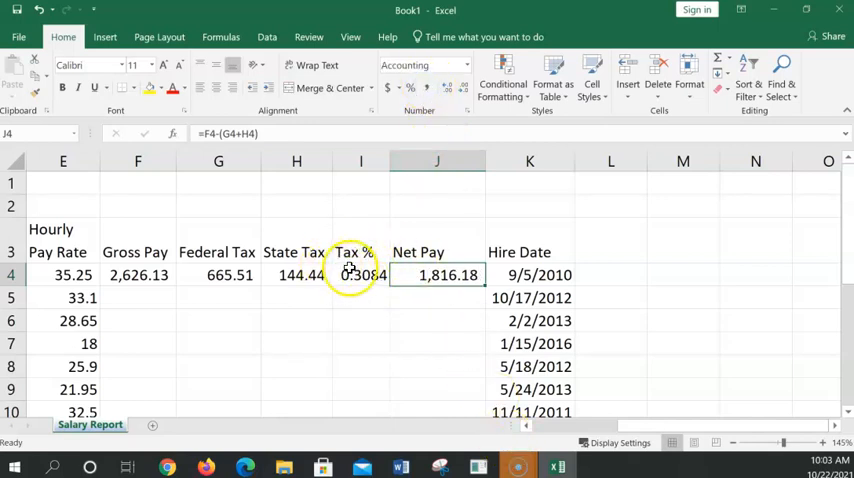
# Show Altore's tax rate in Percent Style so it reads 31%.
pyautogui.click(360, 274)
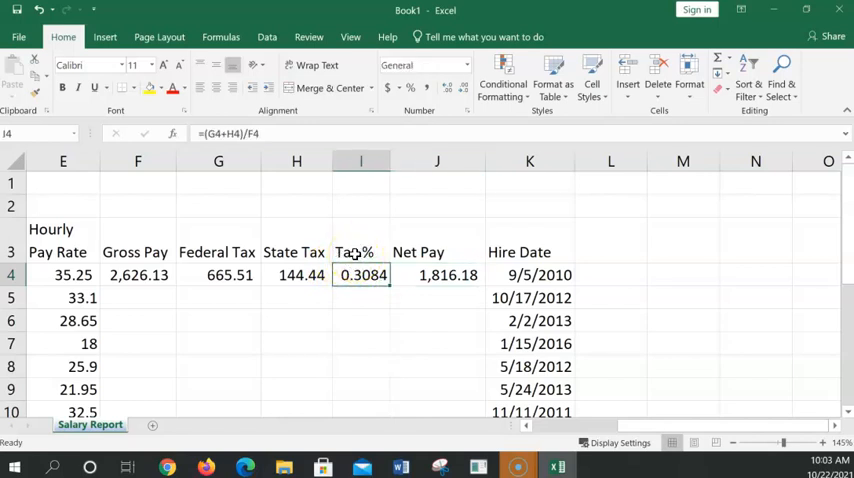
pyautogui.moveTo(410, 88)
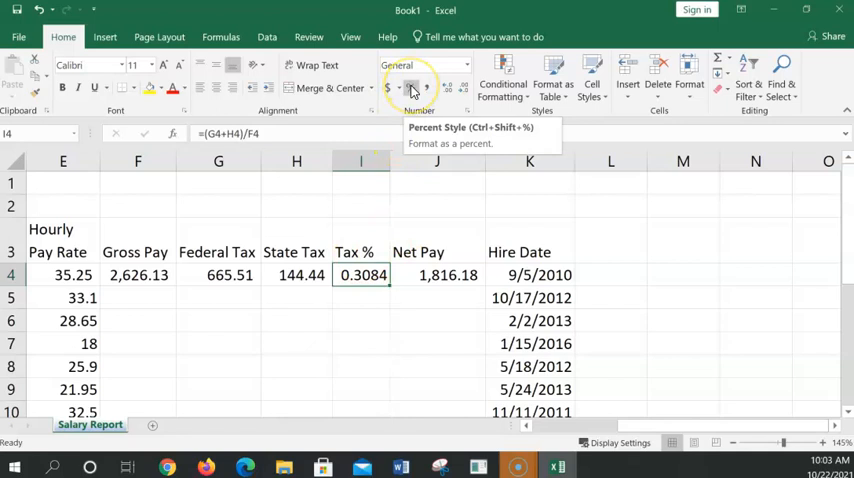
pyautogui.click(410, 88)
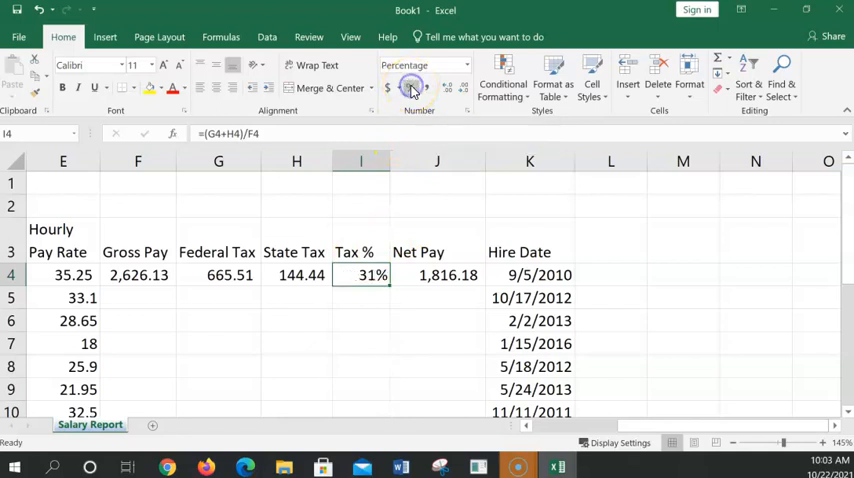
pyautogui.moveTo(400, 306)
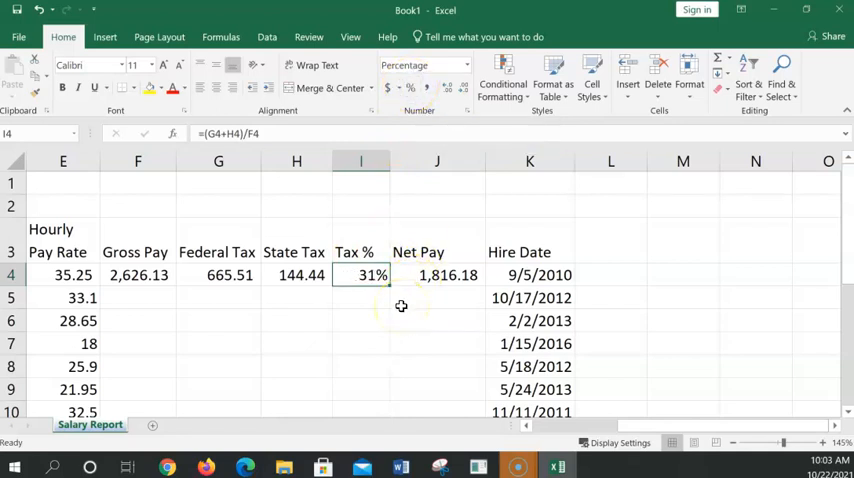
pyautogui.moveTo(418, 308)
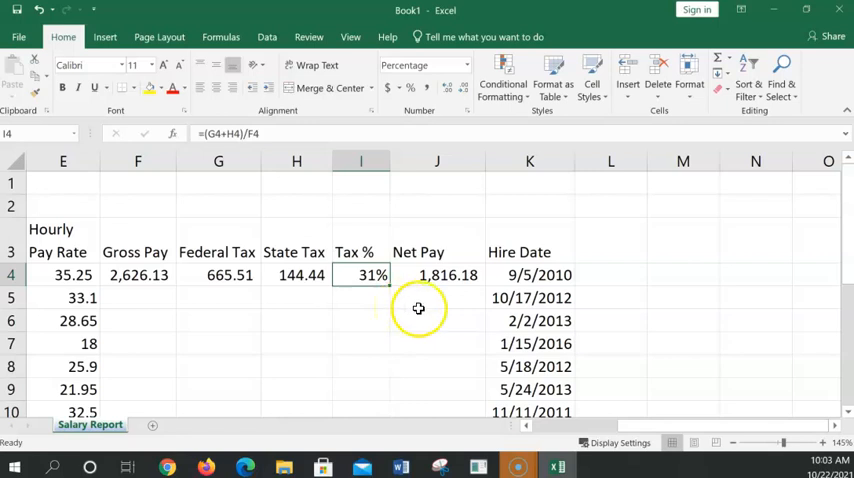
# Select Altore's gross pay through net pay results with the whole employee list in view.
pyautogui.click(436, 320)
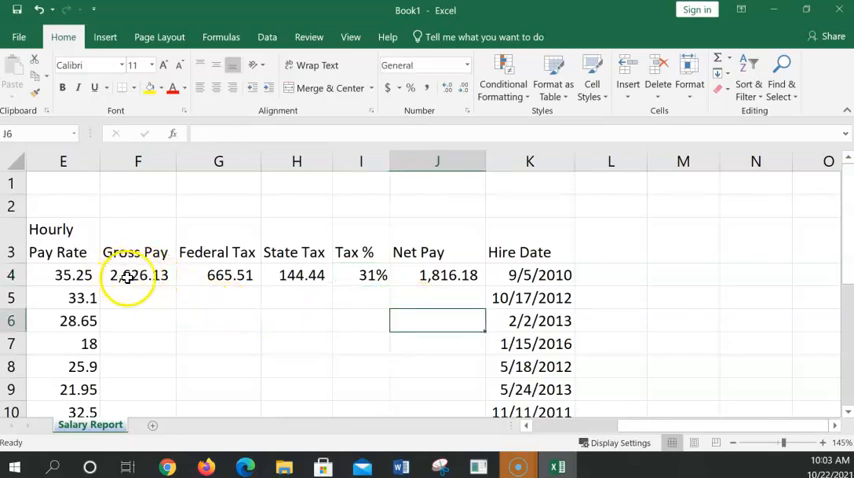
pyautogui.moveTo(138, 276); pyautogui.dragTo(372, 276)
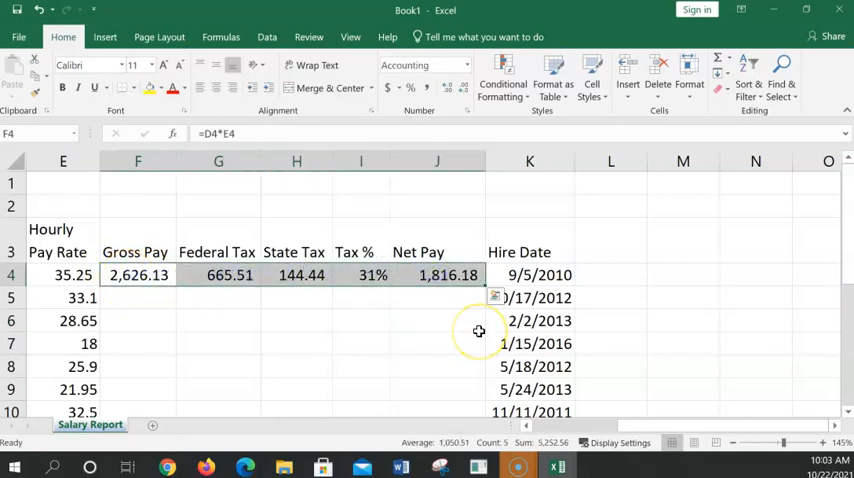
pyautogui.hscroll(-3)
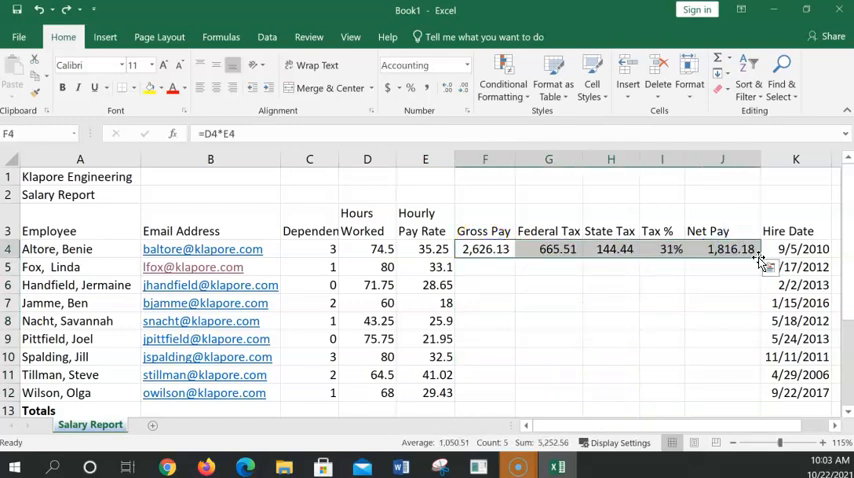
pyautogui.moveTo(760, 258)
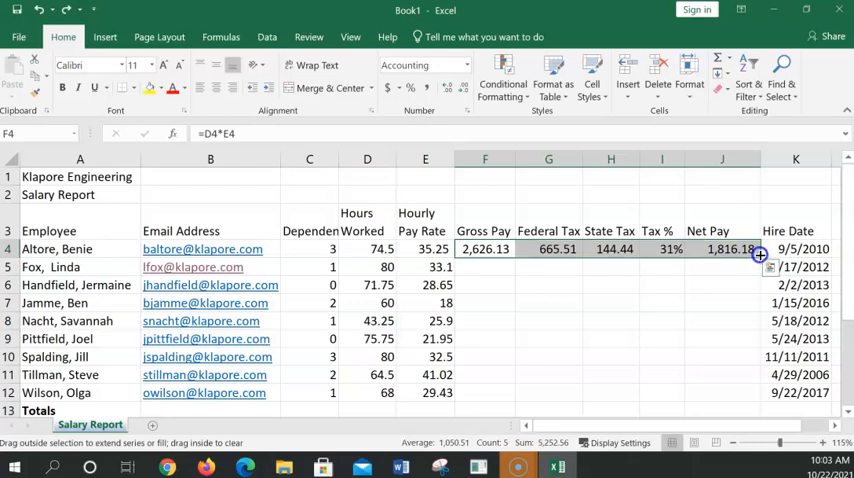
pyautogui.moveTo(760, 256); pyautogui.dragTo(760, 392)
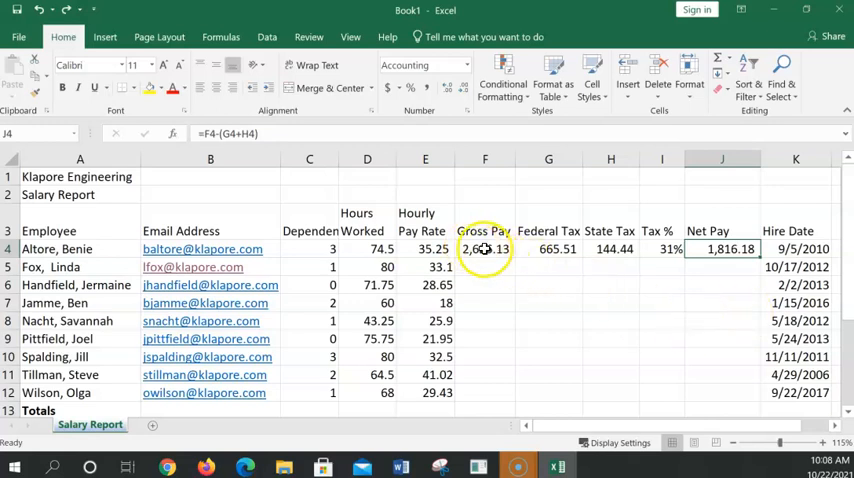
# Reach the Backstage Save As page for Book1 via the File menu.
pyautogui.moveTo(484, 248); pyautogui.dragTo(548, 248)
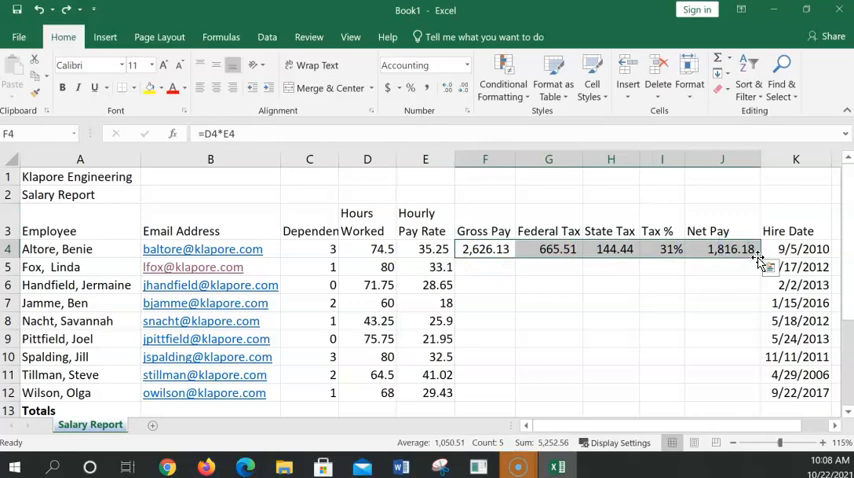
pyautogui.moveTo(758, 248); pyautogui.dragTo(758, 400)
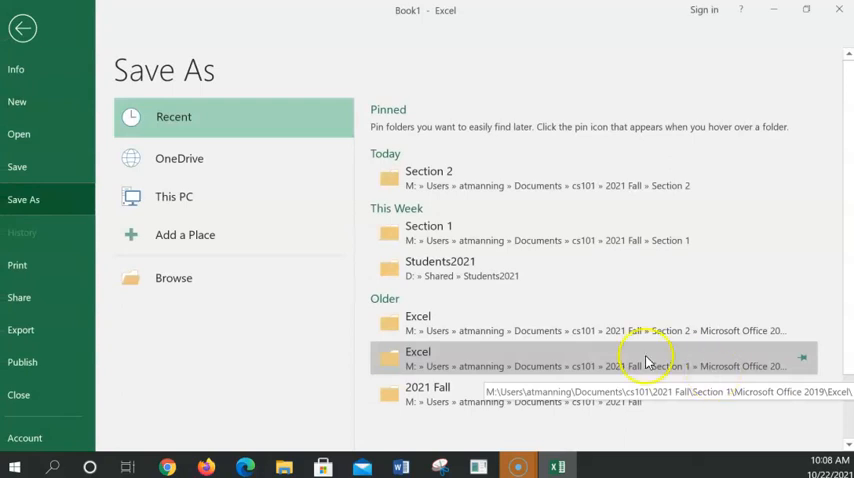
# Save the workbook as manningEX2 in the Excel class folder.
pyautogui.click(418, 352)
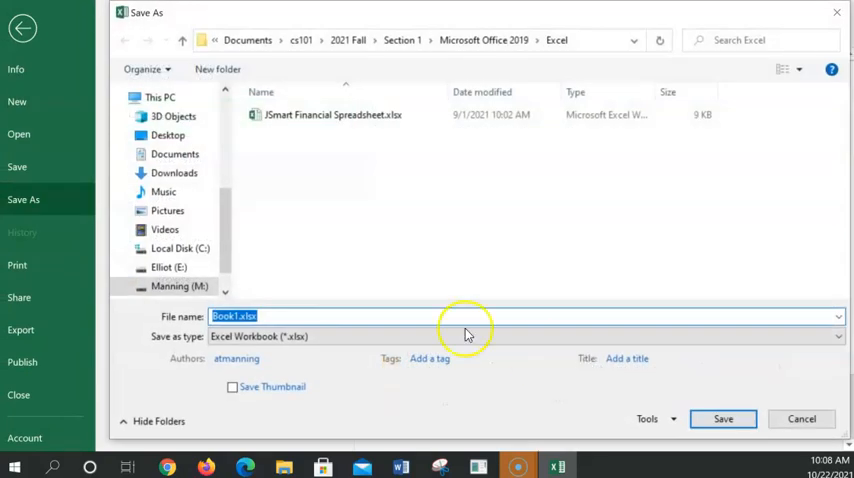
pyautogui.write('manning')
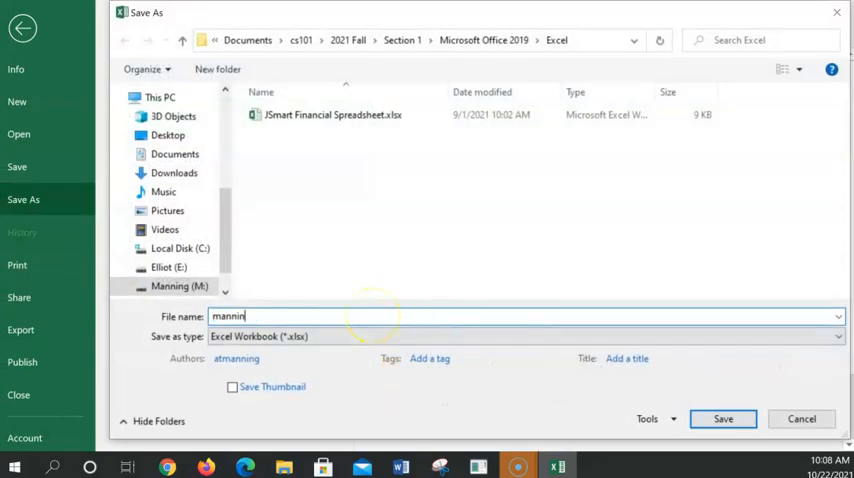
pyautogui.write('gEX')
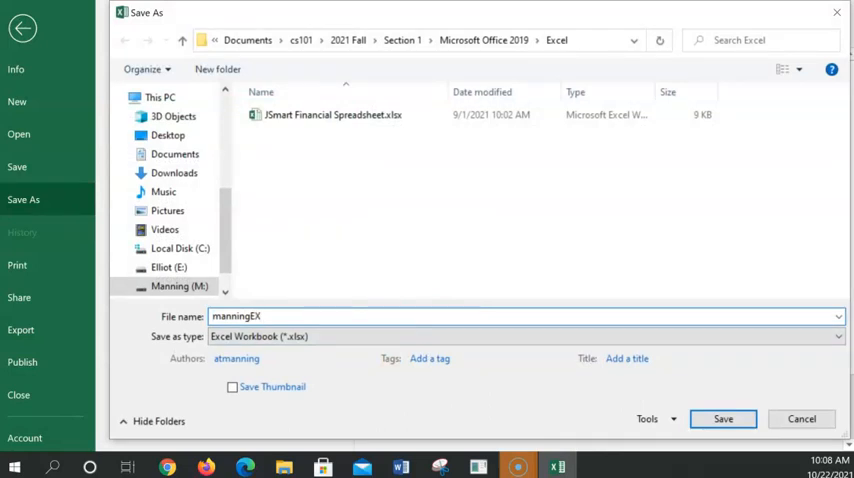
pyautogui.write('2.xlsx')
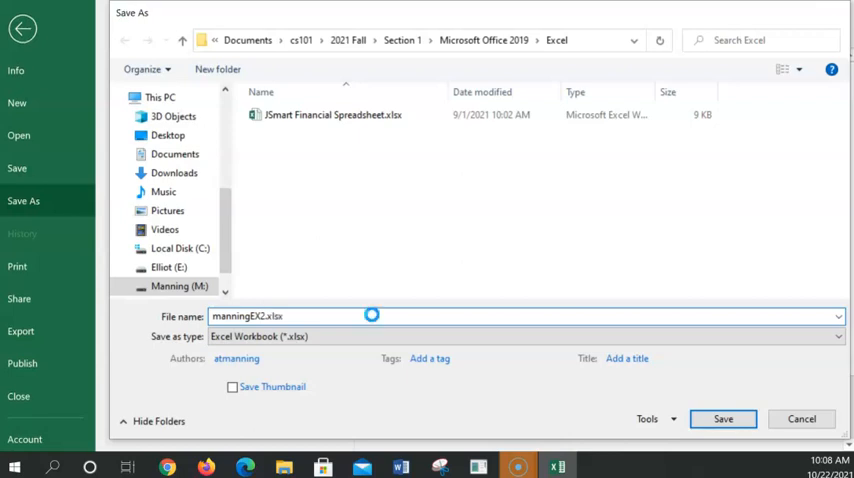
pyautogui.click(722, 418)
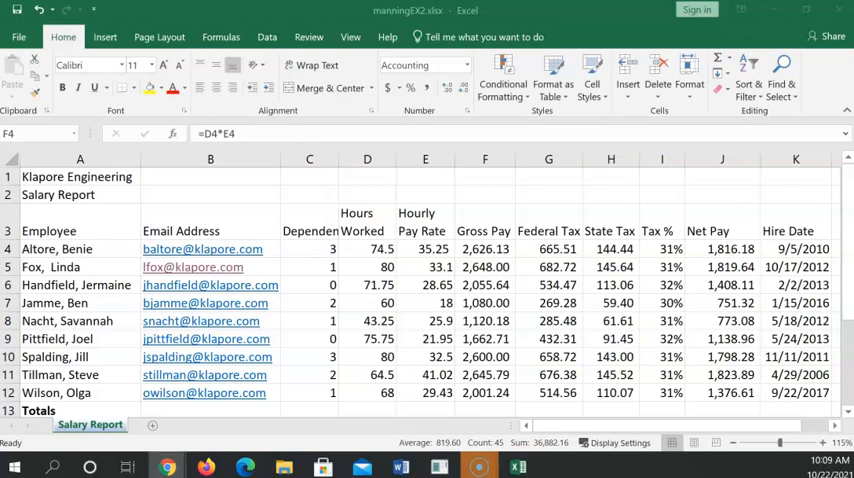
pyautogui.moveTo(230, 236)
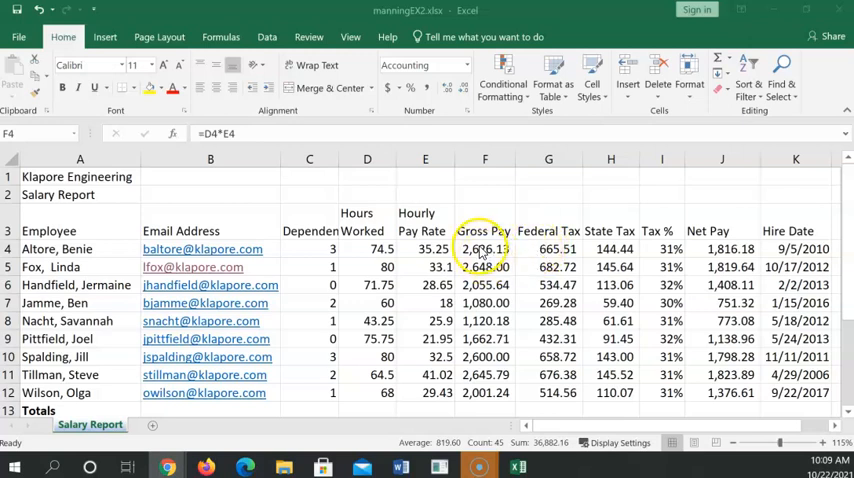
pyautogui.moveTo(484, 248); pyautogui.dragTo(636, 312)
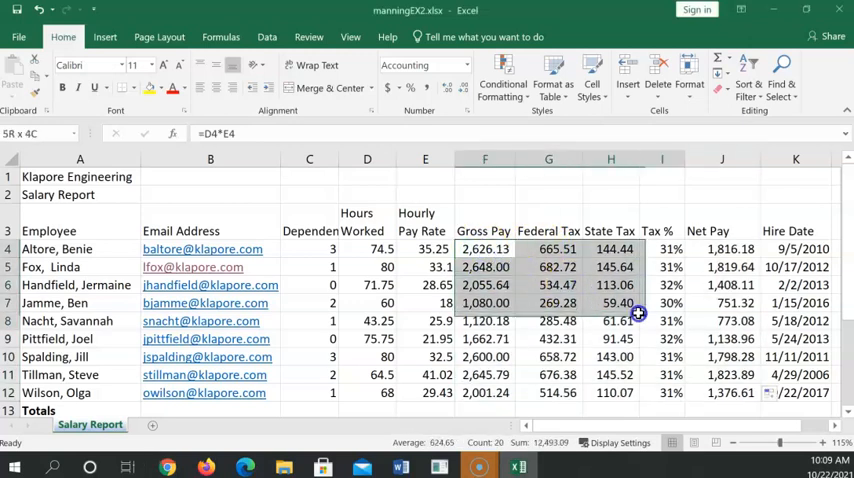